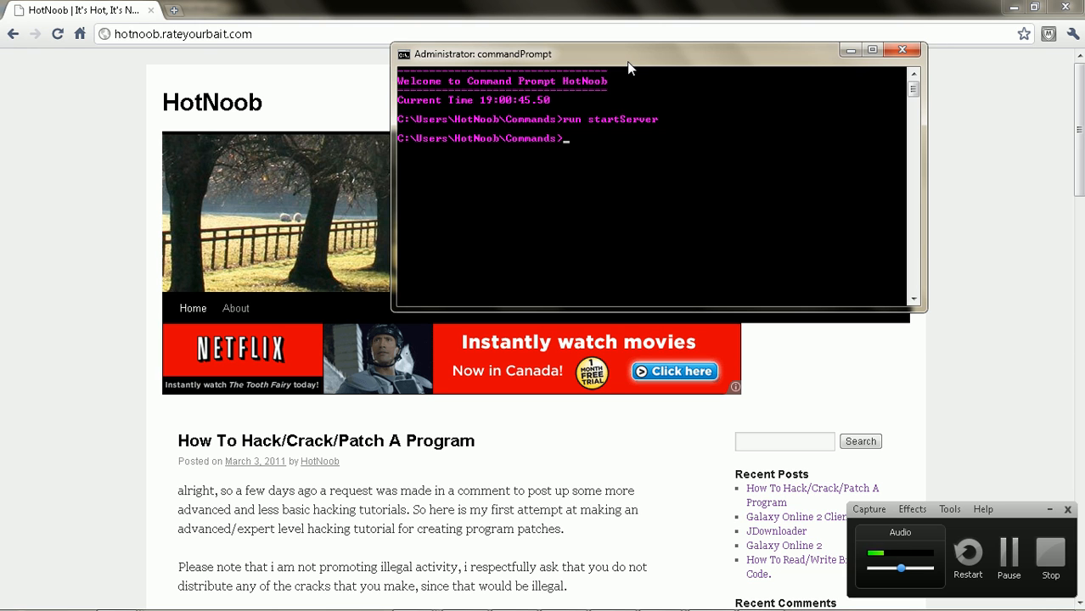
mouse_move(83, 478)
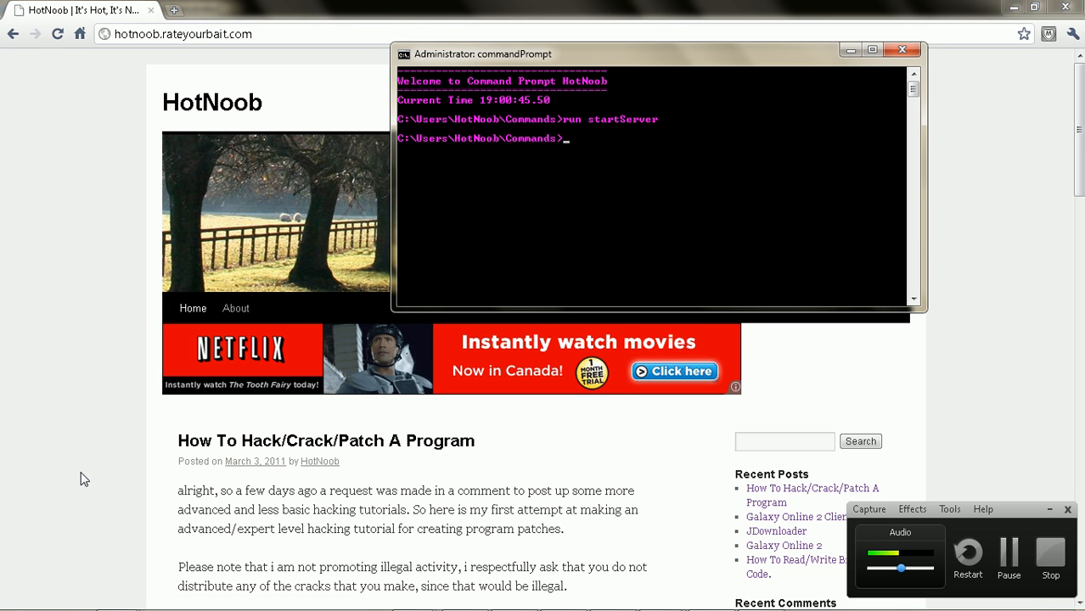
- Bring up the Windows Start menu to reach the installed programs list
click(17, 590)
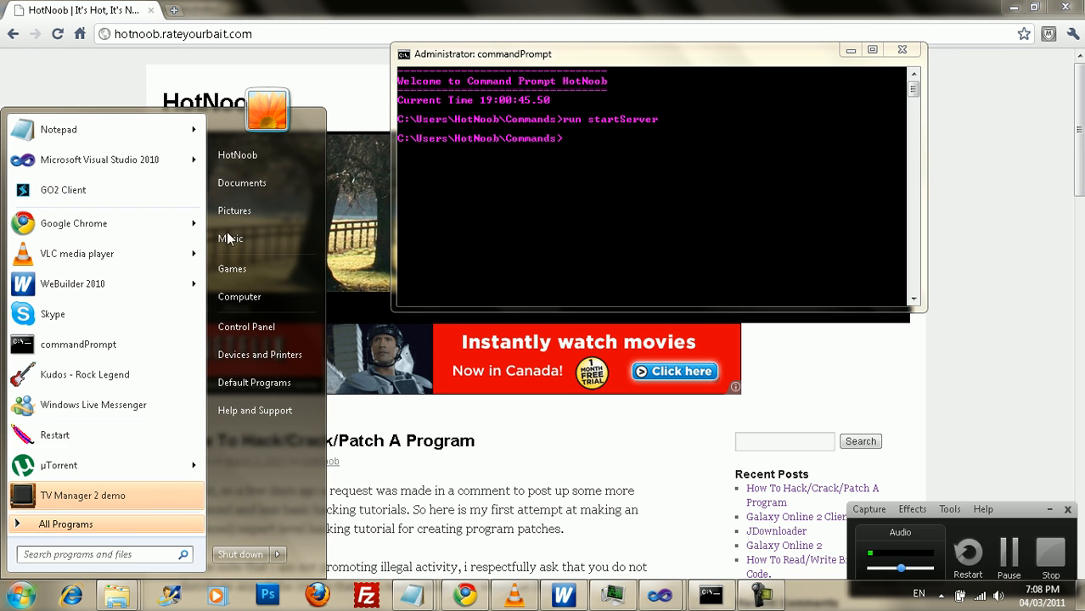
mouse_move(84, 375)
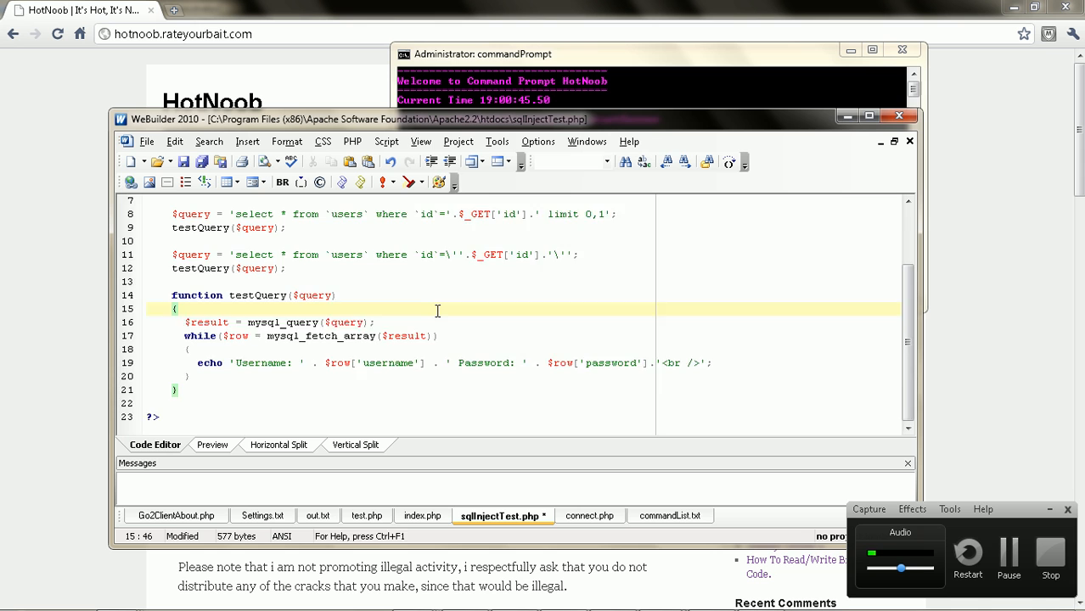
- Review the first $query line, selecting from, the users table and the id parameter
scroll(up, 3)
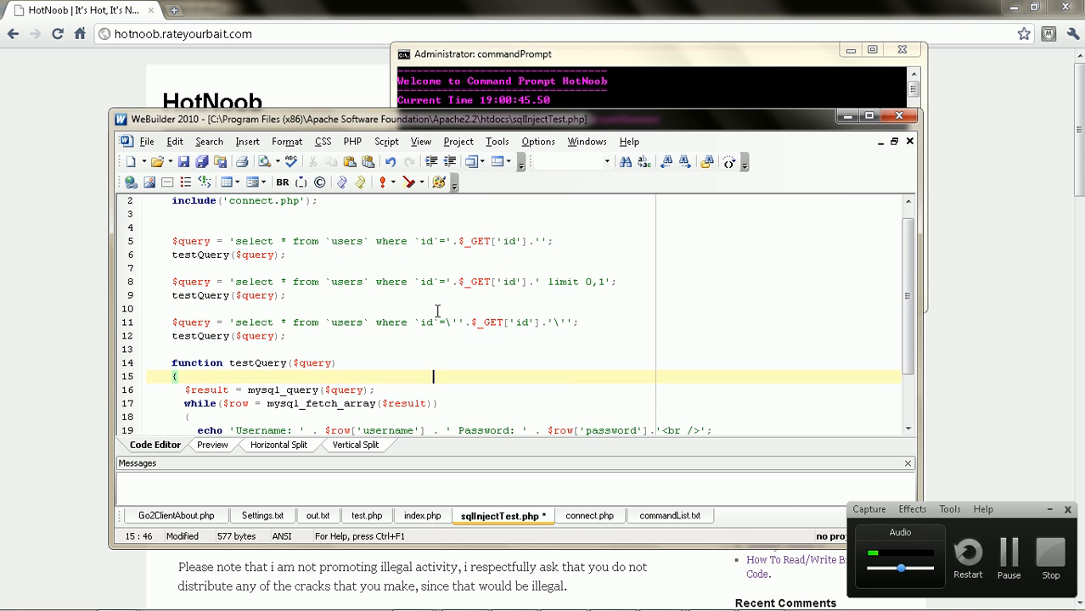
click(245, 241)
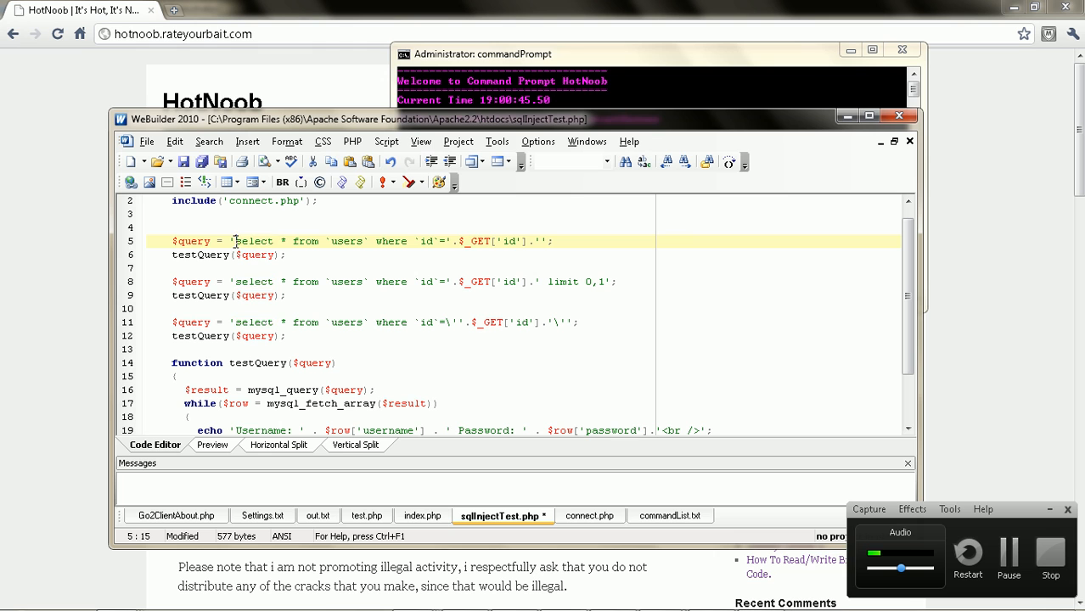
double_click(305, 241)
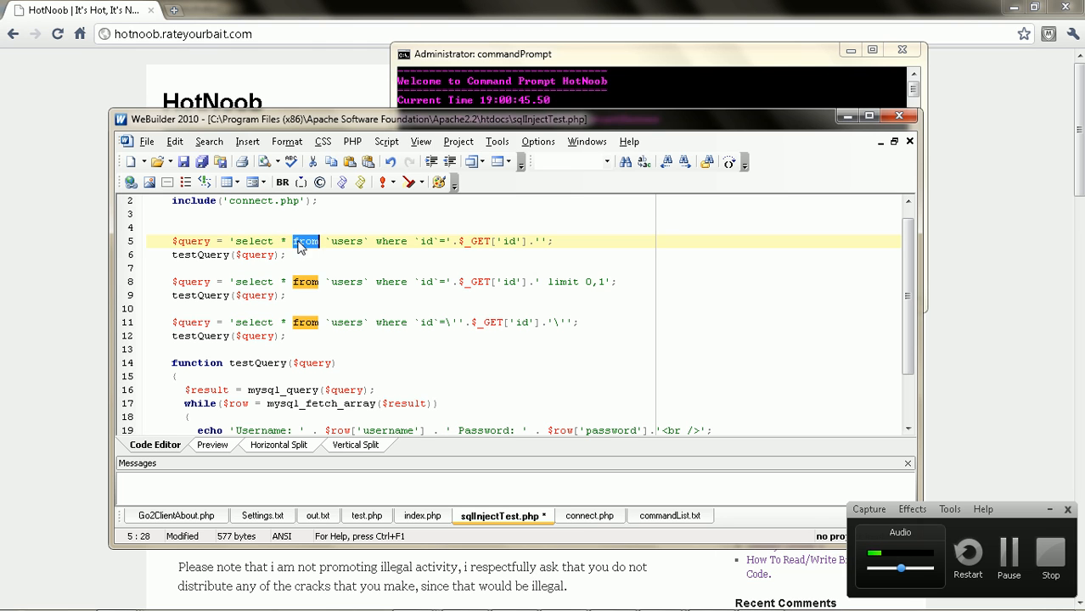
double_click(346, 241)
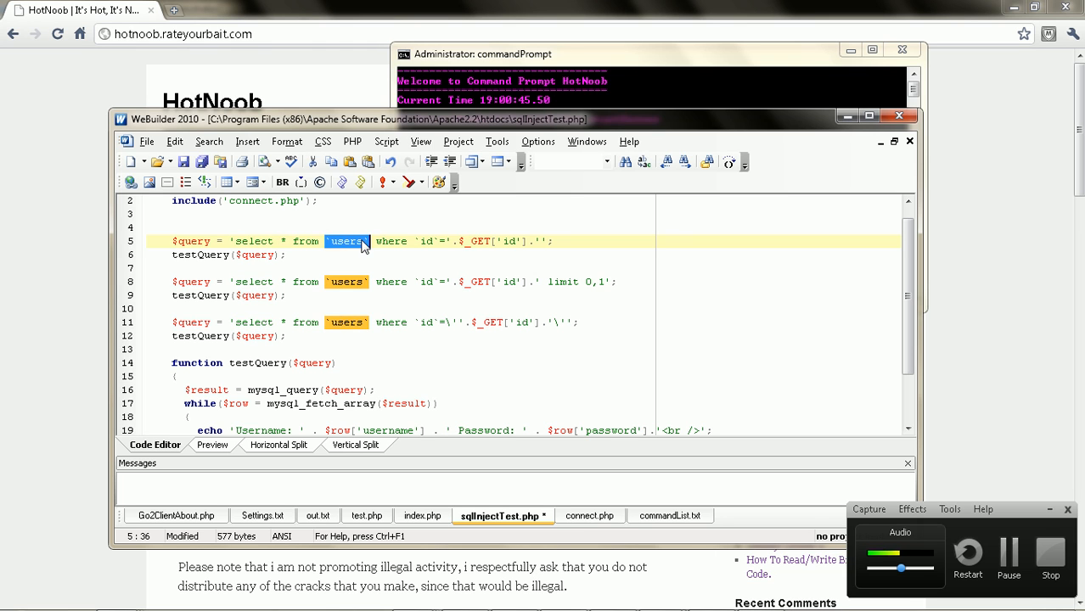
double_click(424, 241)
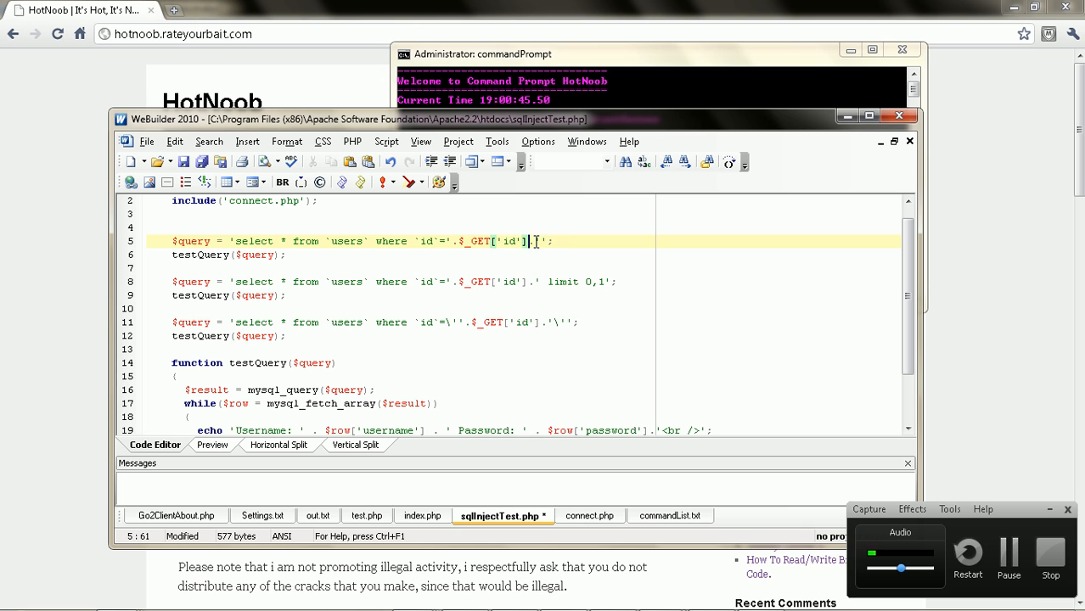
text('')
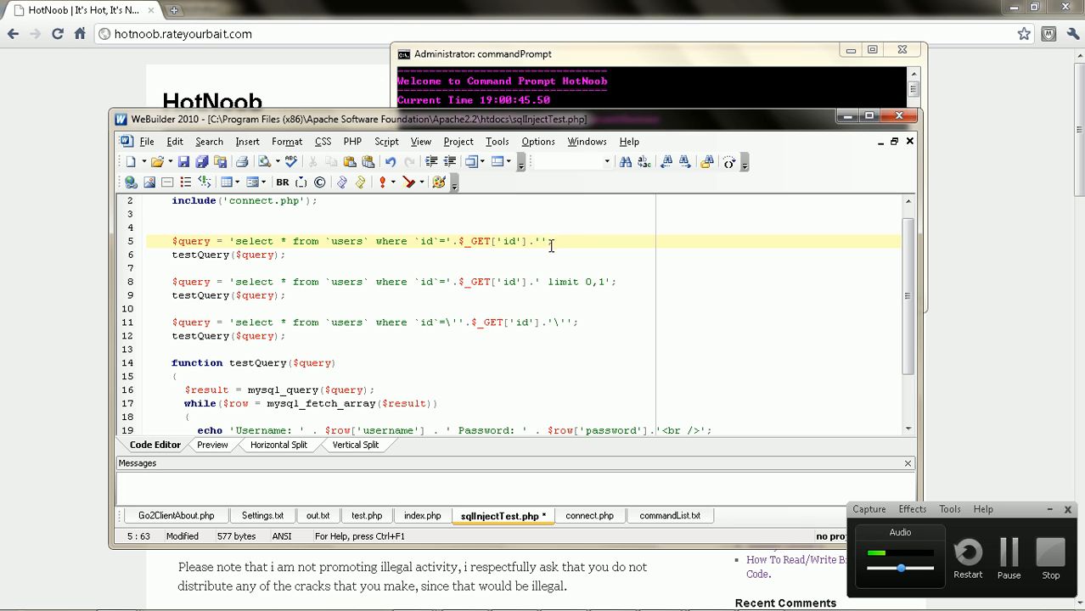
double_click(253, 241)
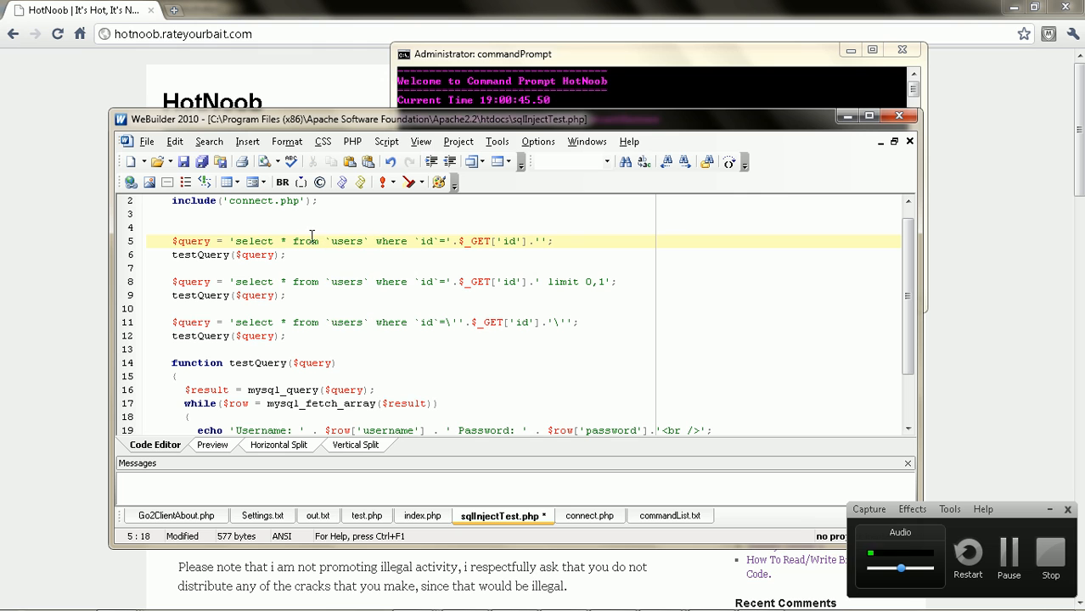
click(384, 241)
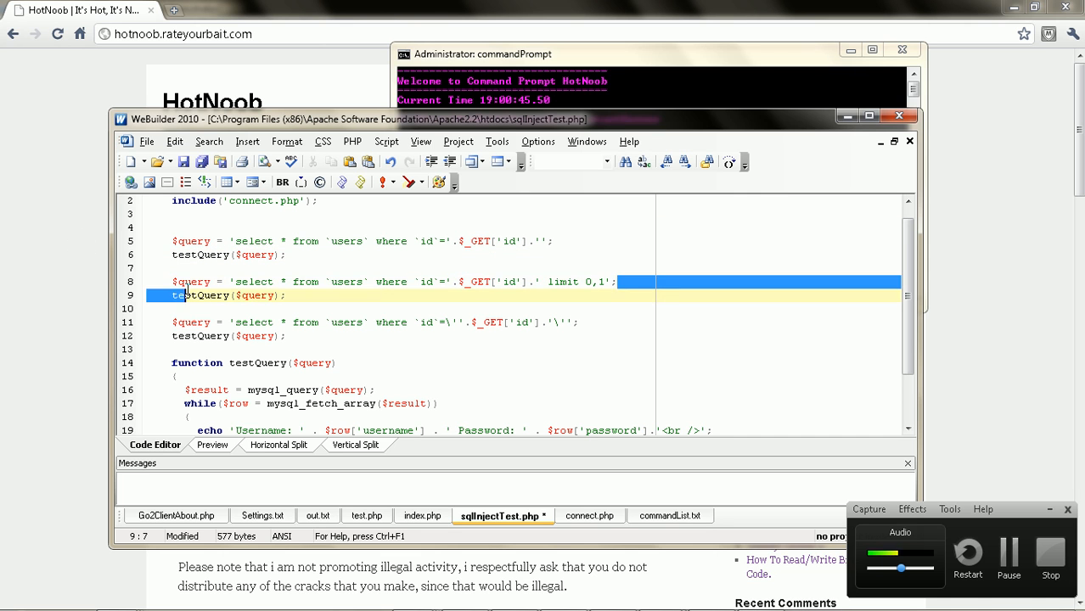
- Select the third query line and adjust its quoting around the id value
click(562, 282)
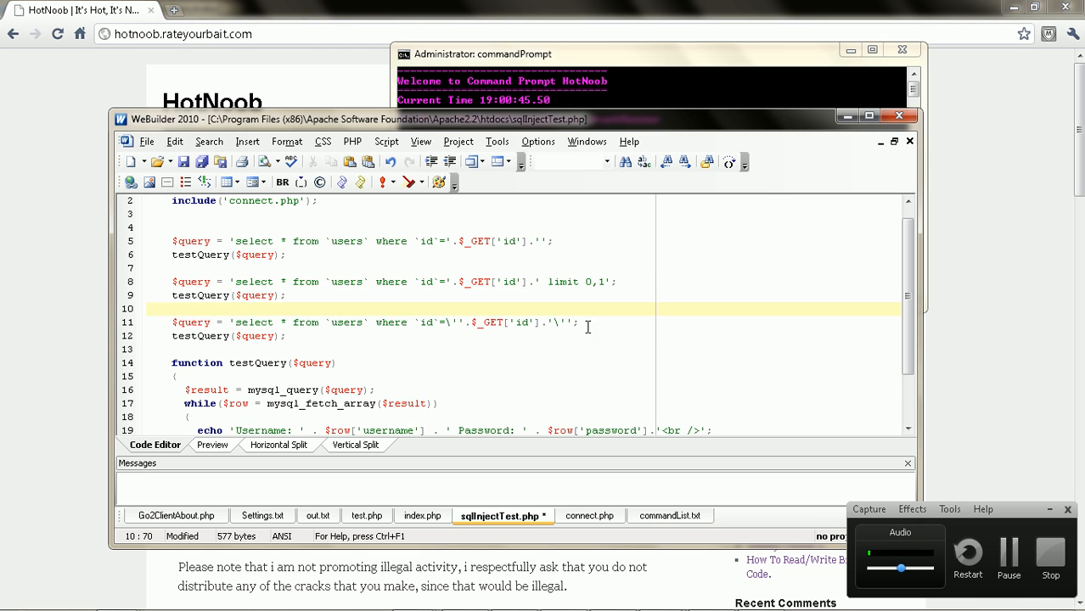
drag(584, 308, 172, 323)
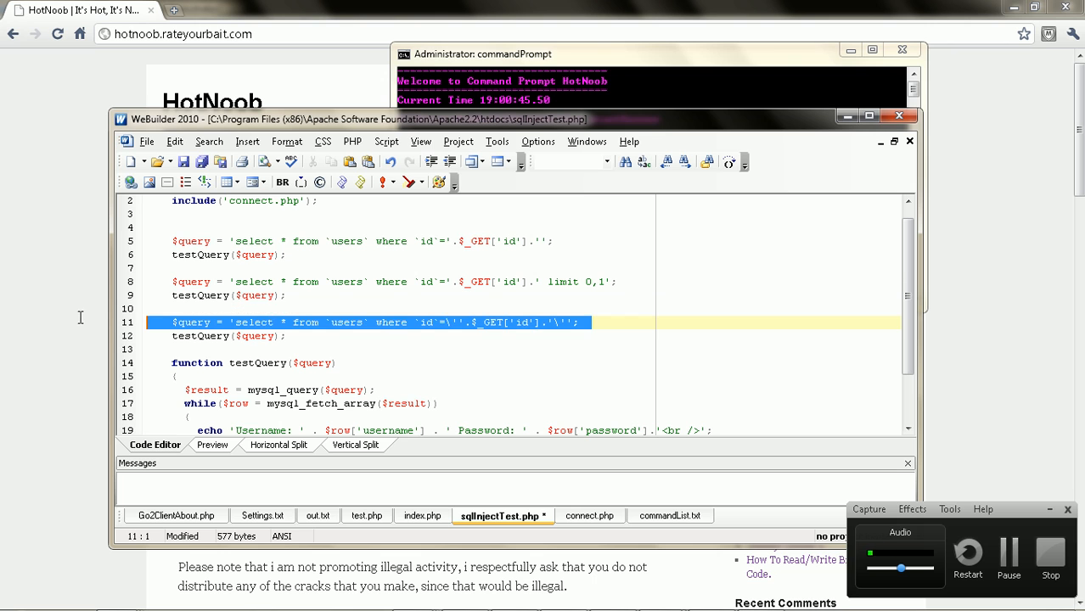
click(711, 390)
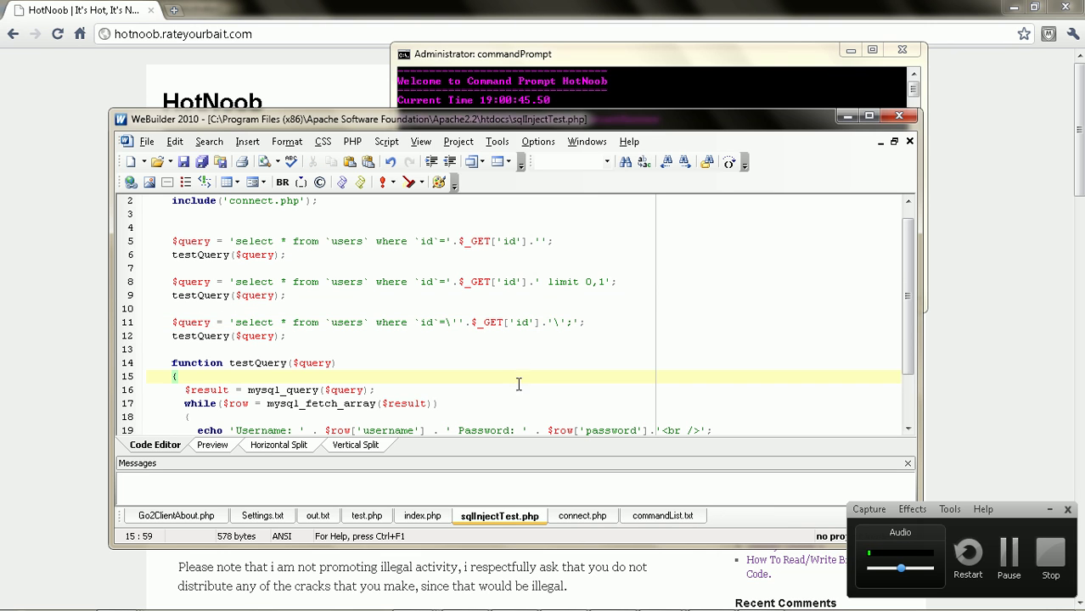
scroll(up, 3)
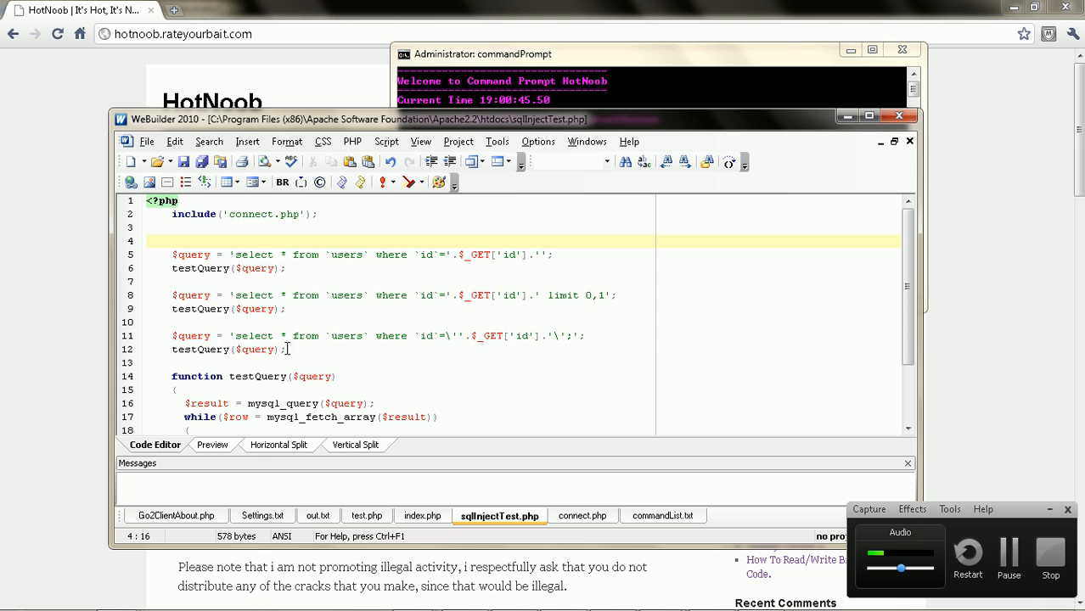
double_click(253, 295)
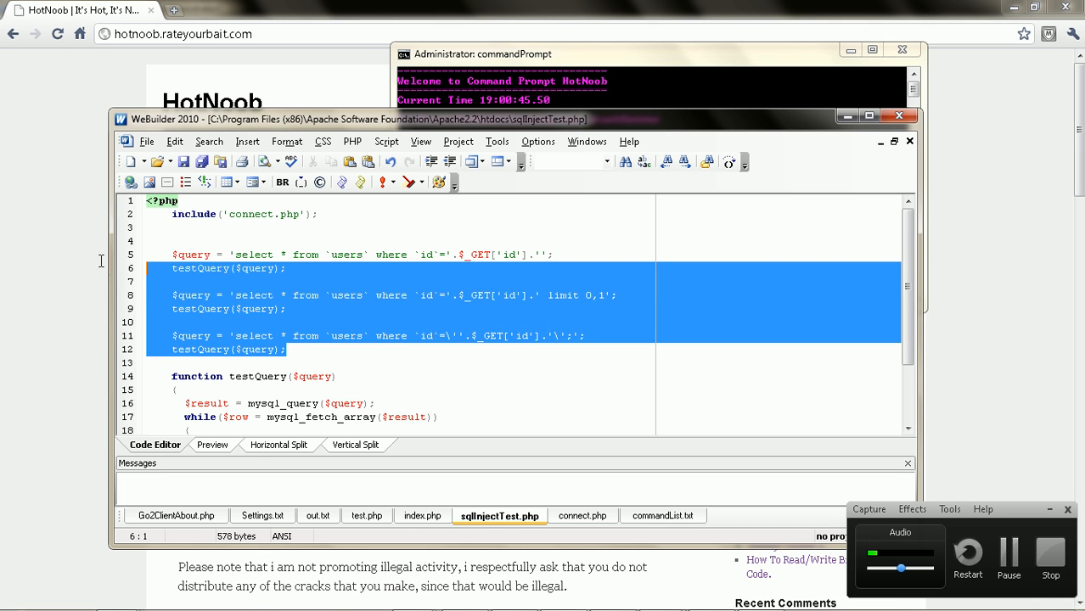
- Check the testQuery call lines against the queries and save sqlInjectTest.php
click(343, 349)
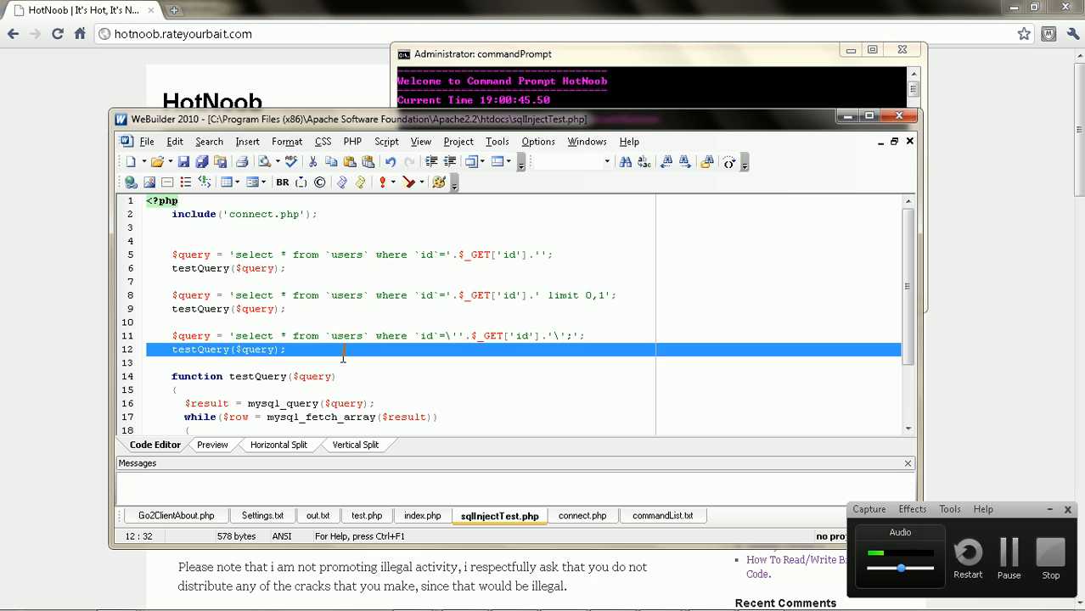
double_click(254, 349)
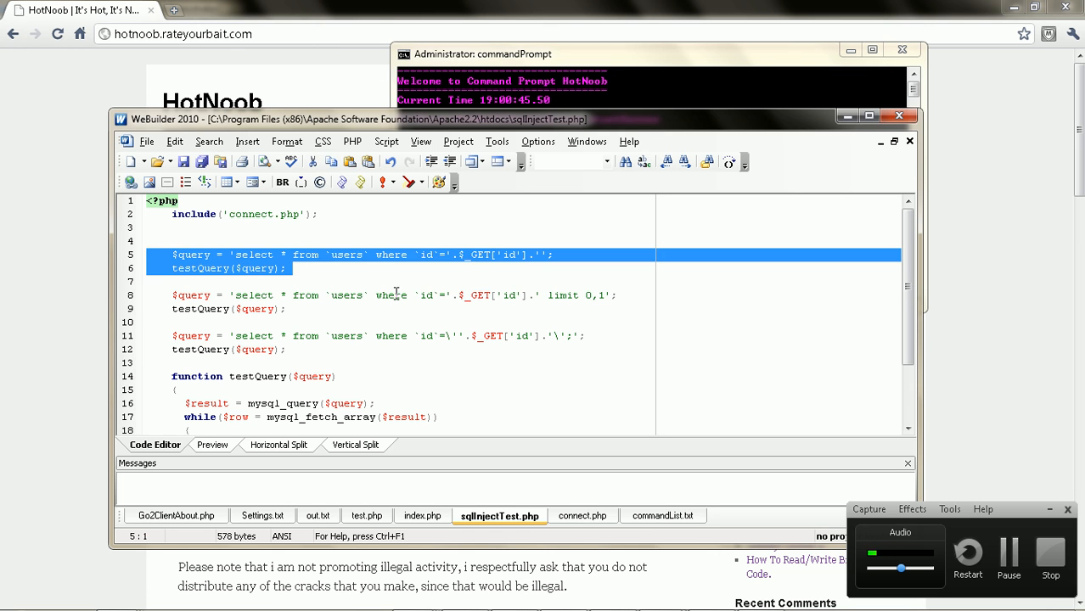
click(407, 363)
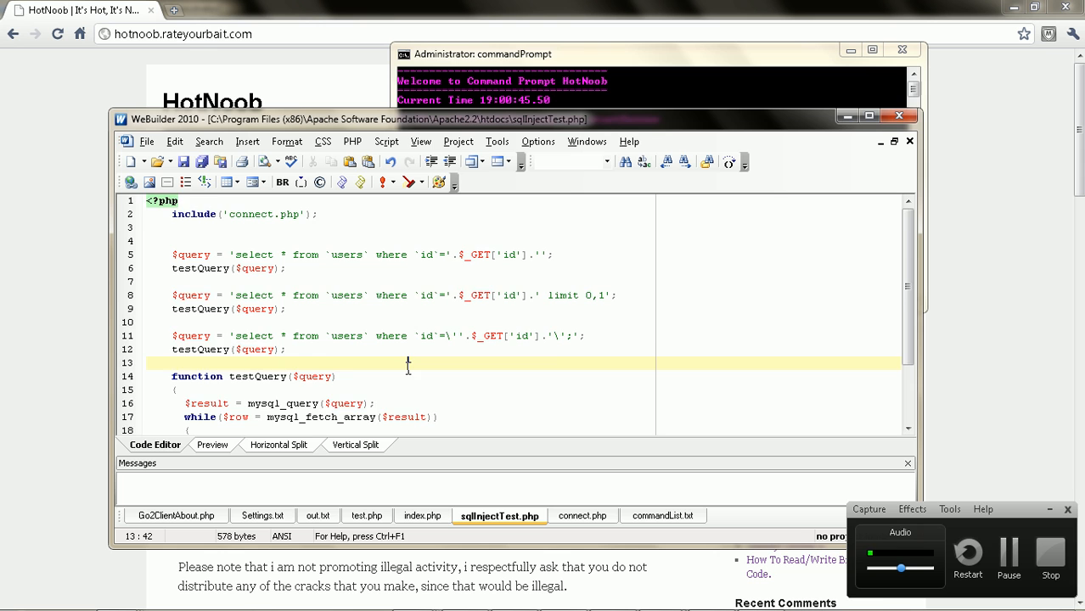
scroll(down, 3)
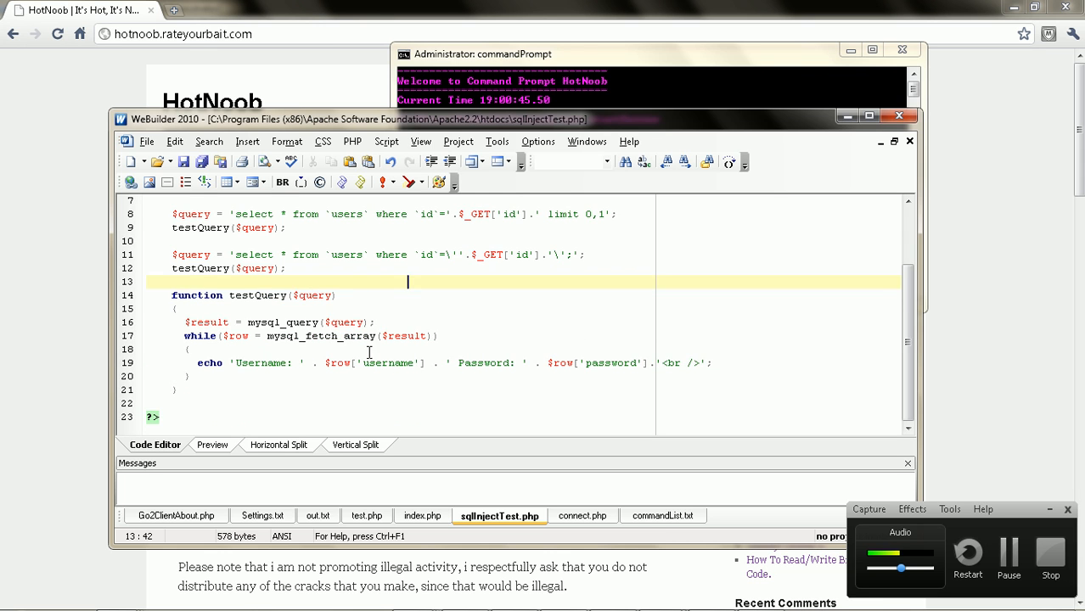
mouse_move(251, 275)
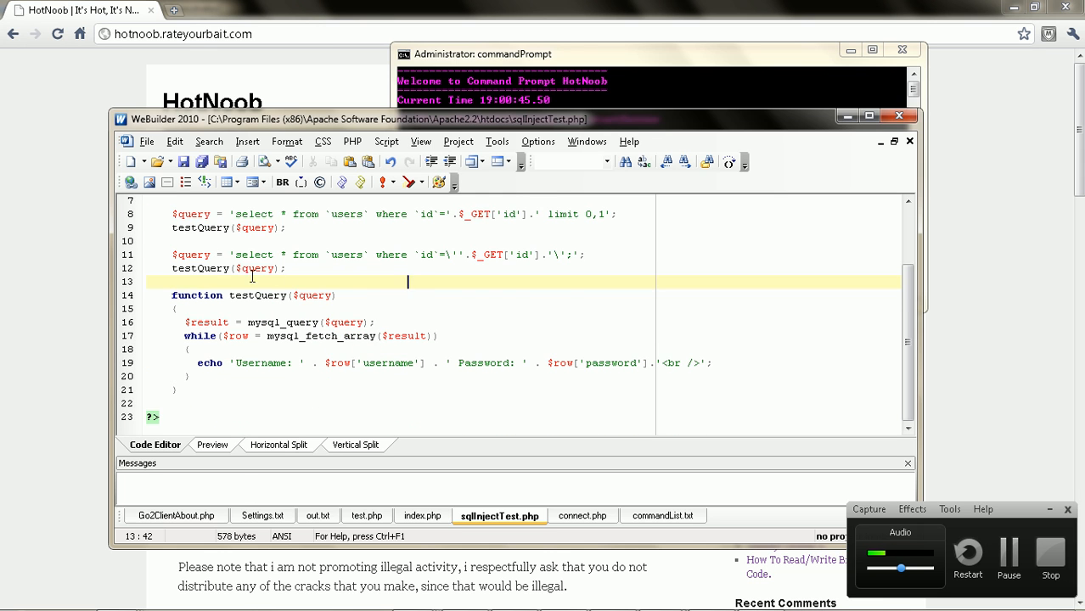
mouse_move(321, 263)
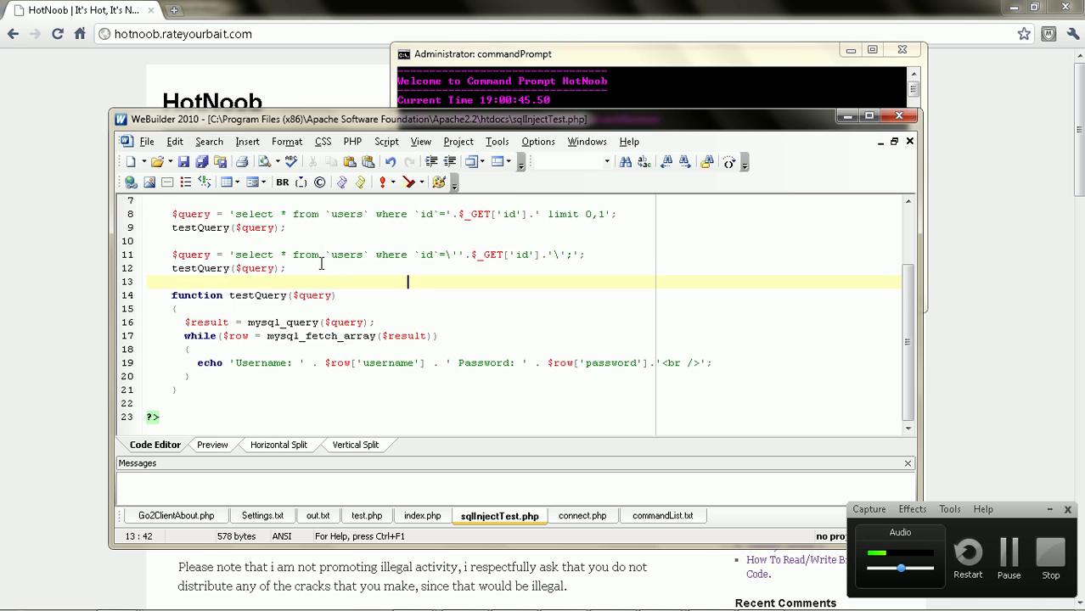
scroll(up, 3)
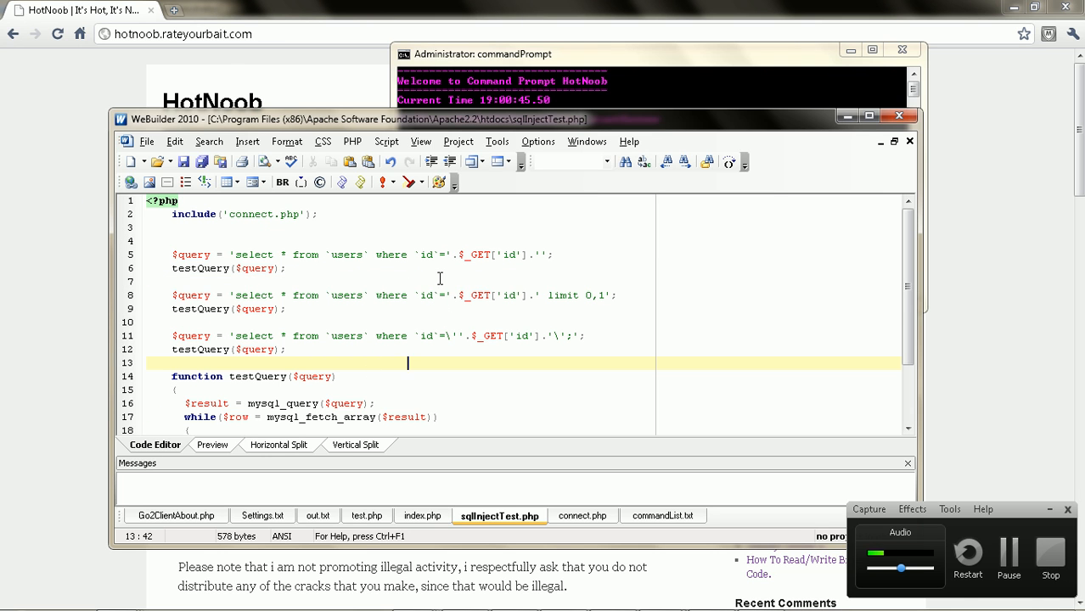
scroll(down, 3)
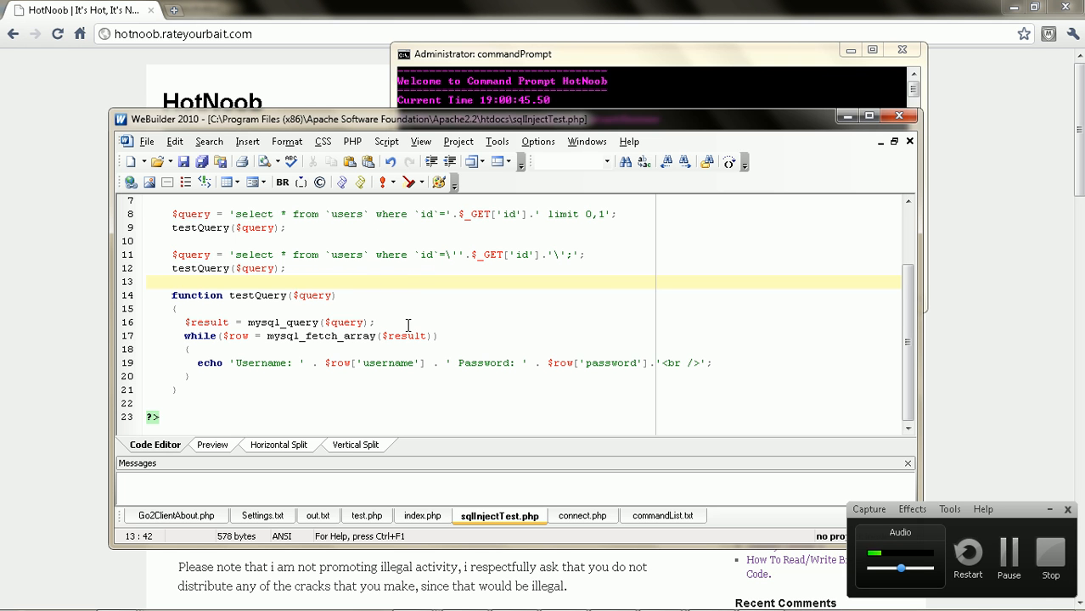
scroll(up, 3)
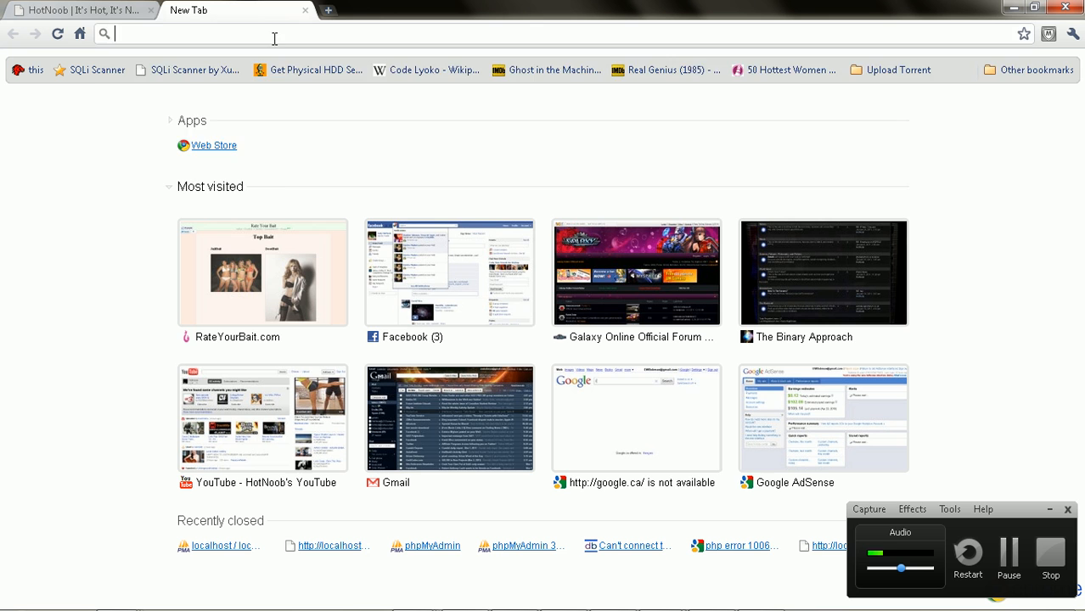
- Load localhost/sqlInjectTest.php?id= listing the user rows, then return to the PHP source
text(localhost/sqlInjectTest.php?id=1)
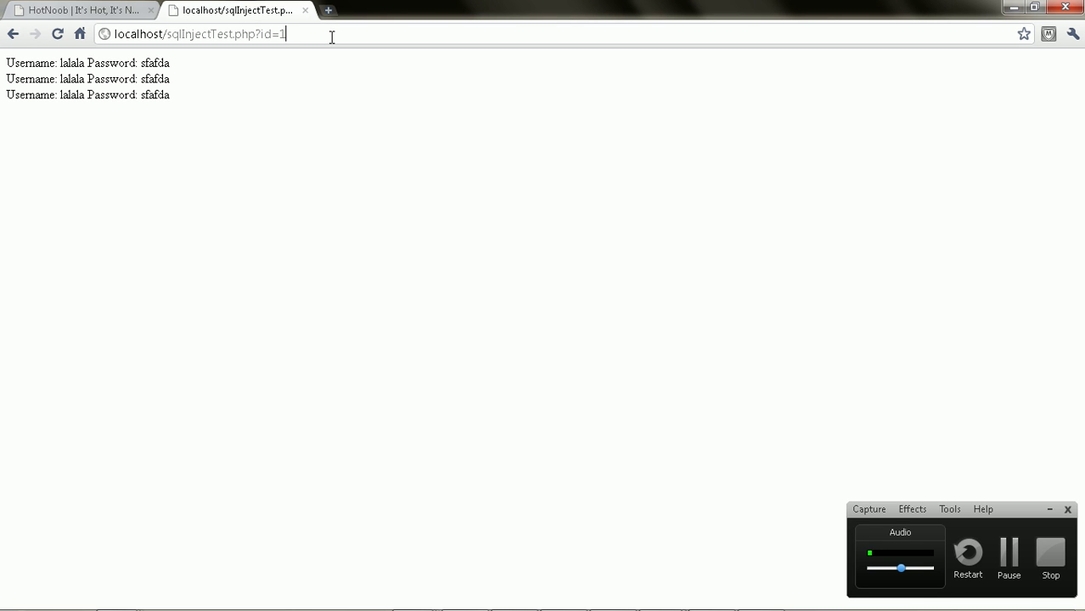
key(BackSpace)
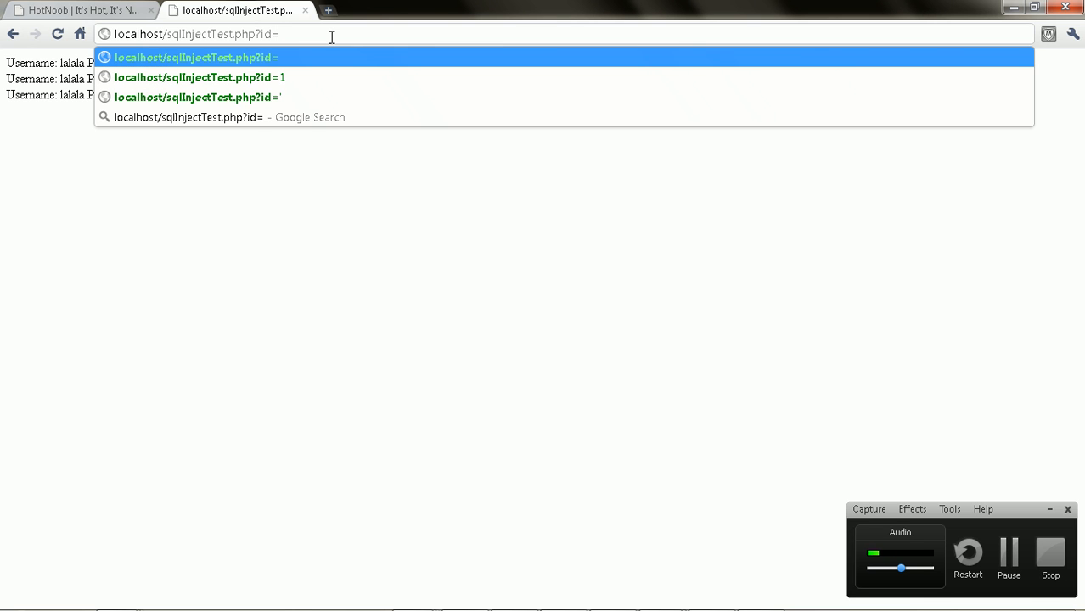
double_click(265, 34)
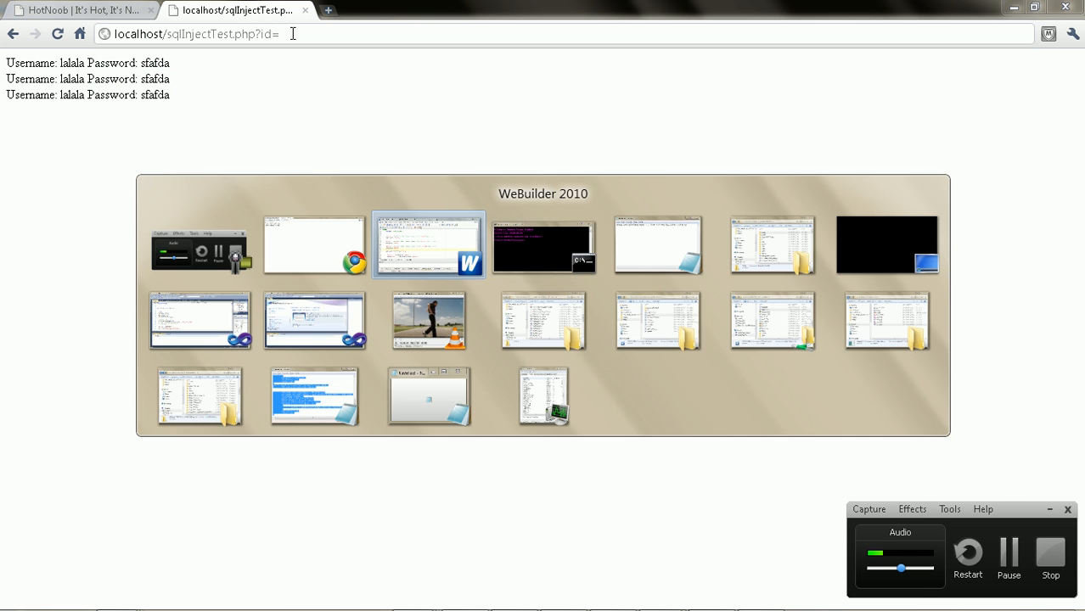
click(428, 246)
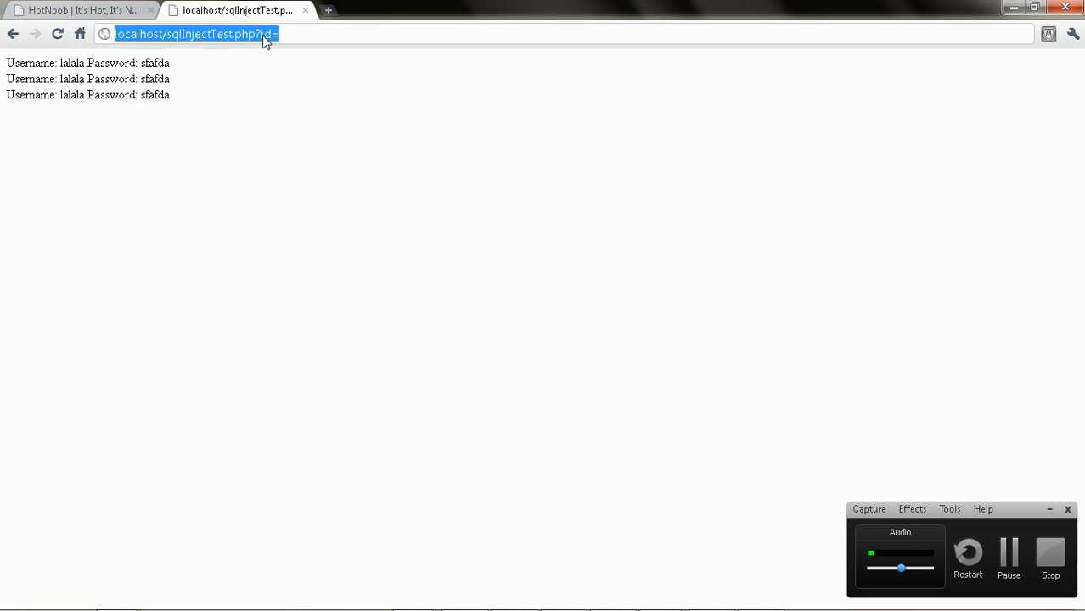
click(310, 34)
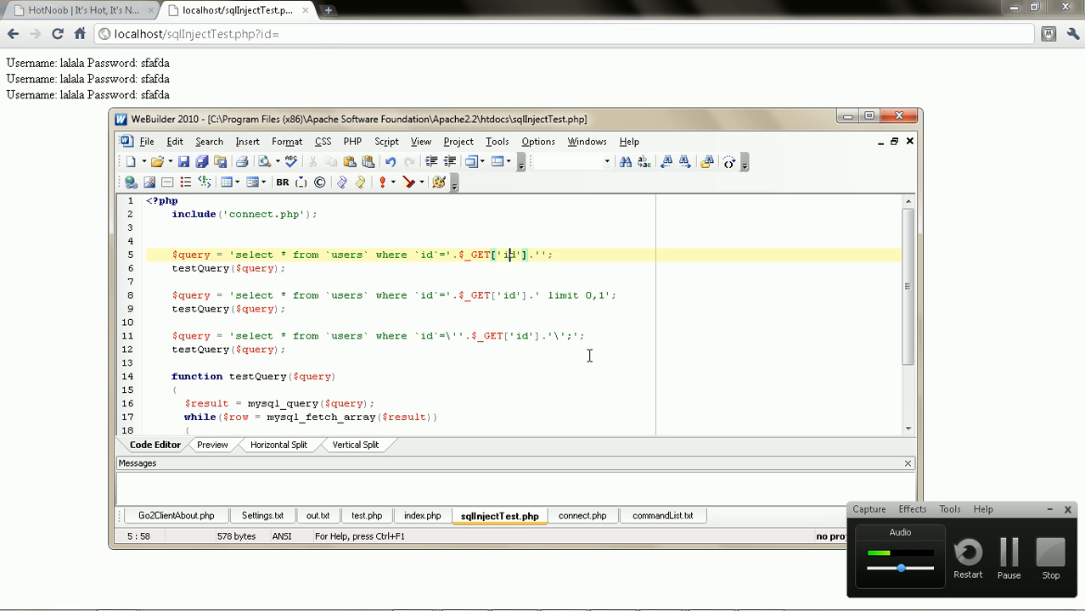
double_click(492, 255)
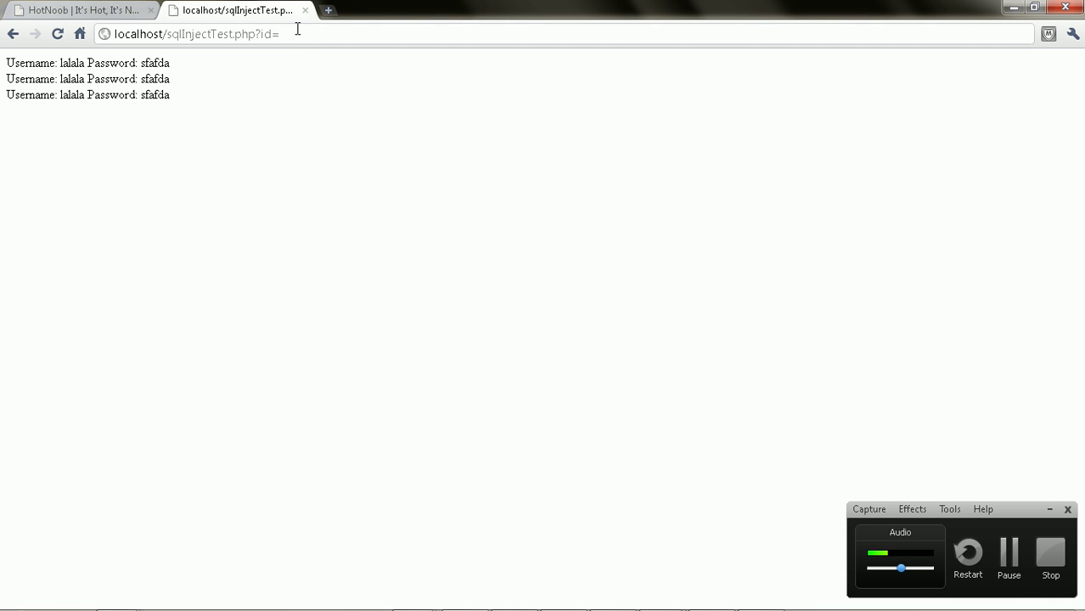
- Request sqlInjectTest.php with a single quote as id, triggering mysql_fetch_array warnings
click(254, 34)
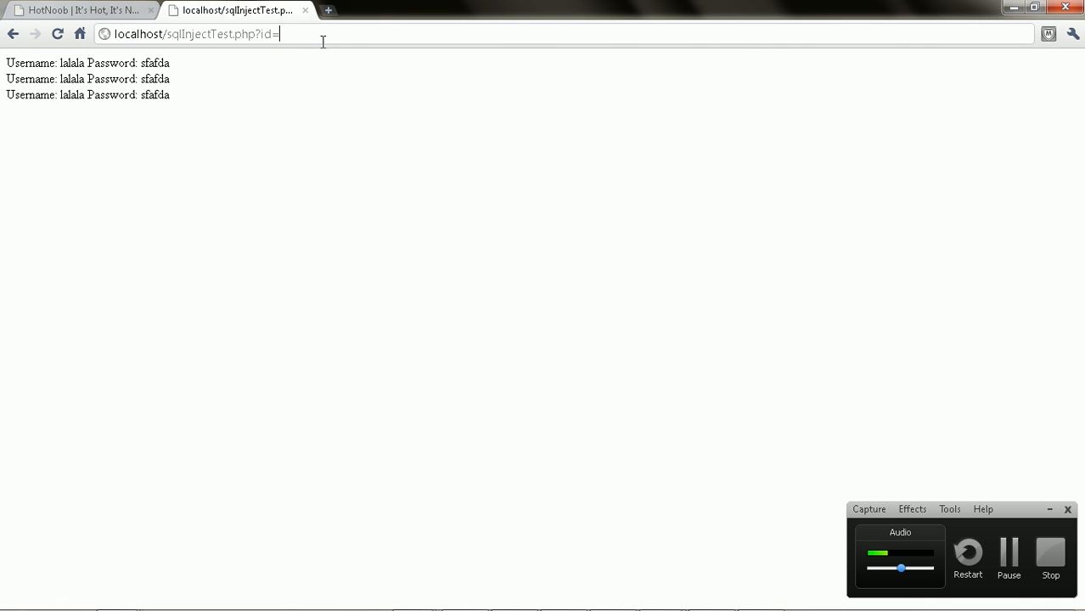
text(')
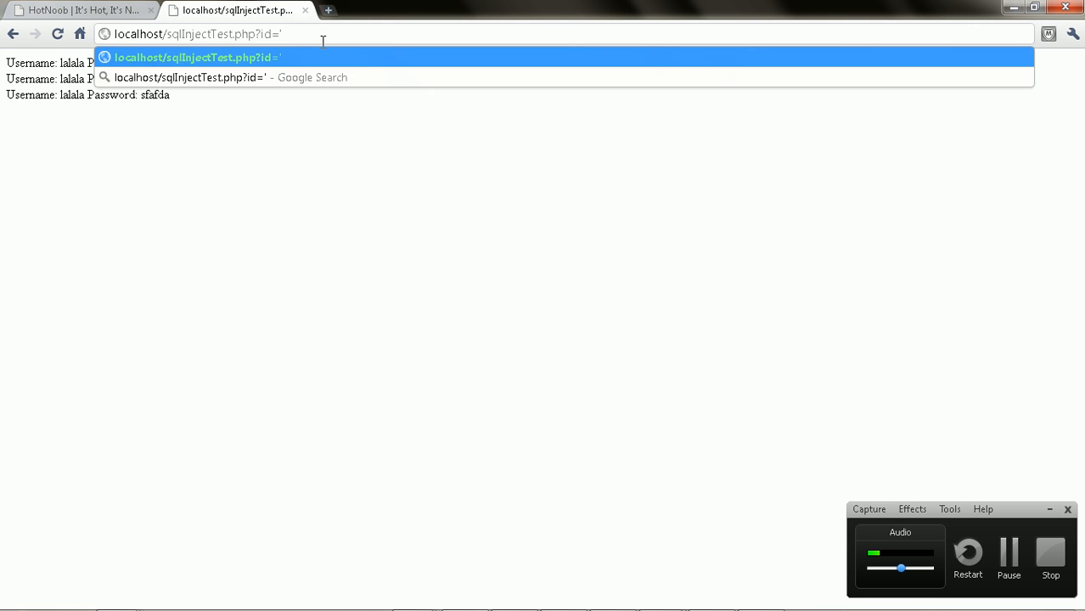
key(Backspace)
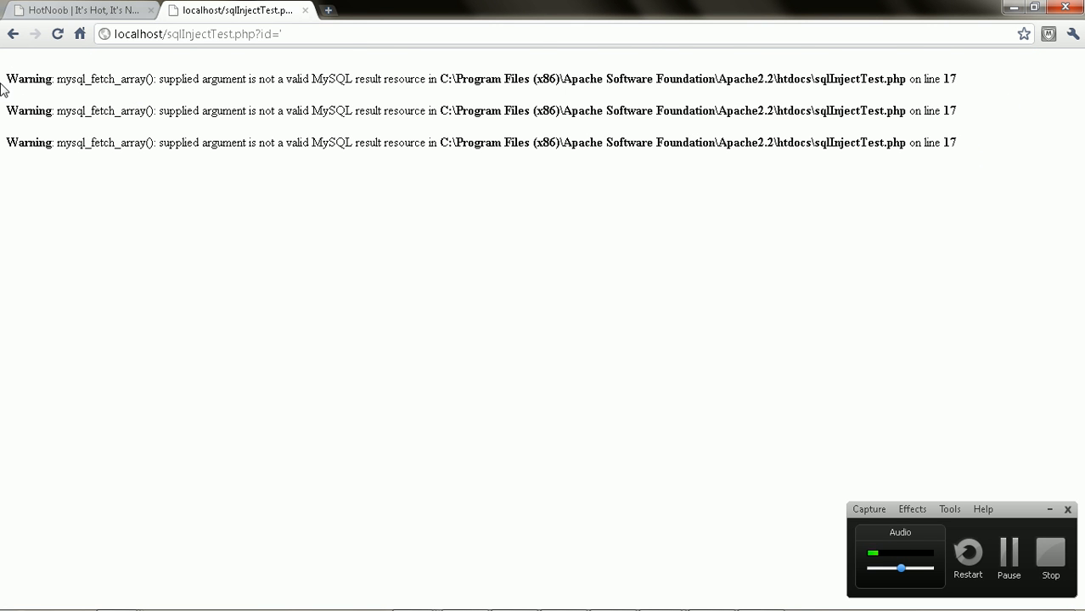
mouse_move(518, 211)
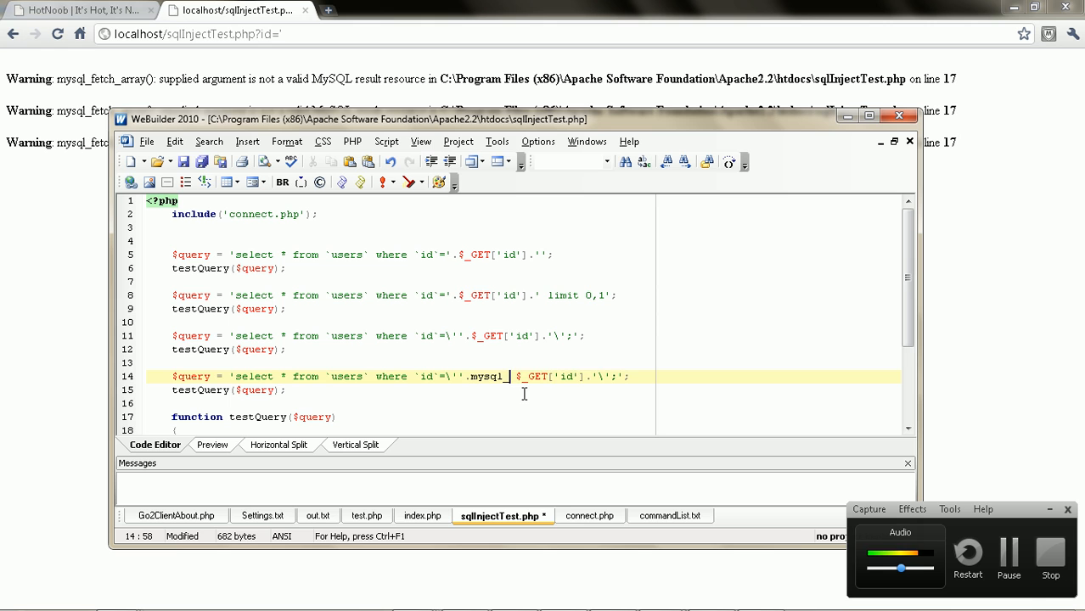
- Add a fourth query wrapping $_GET['id'] in mysql_real_escape_string() before quoting
text(_real)
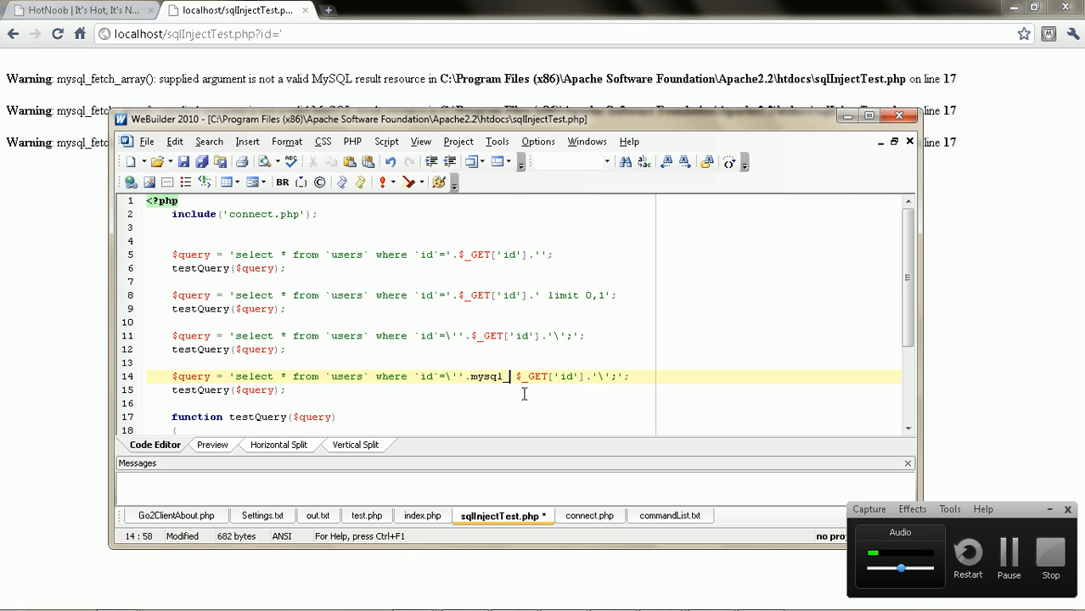
text(_real_escape)
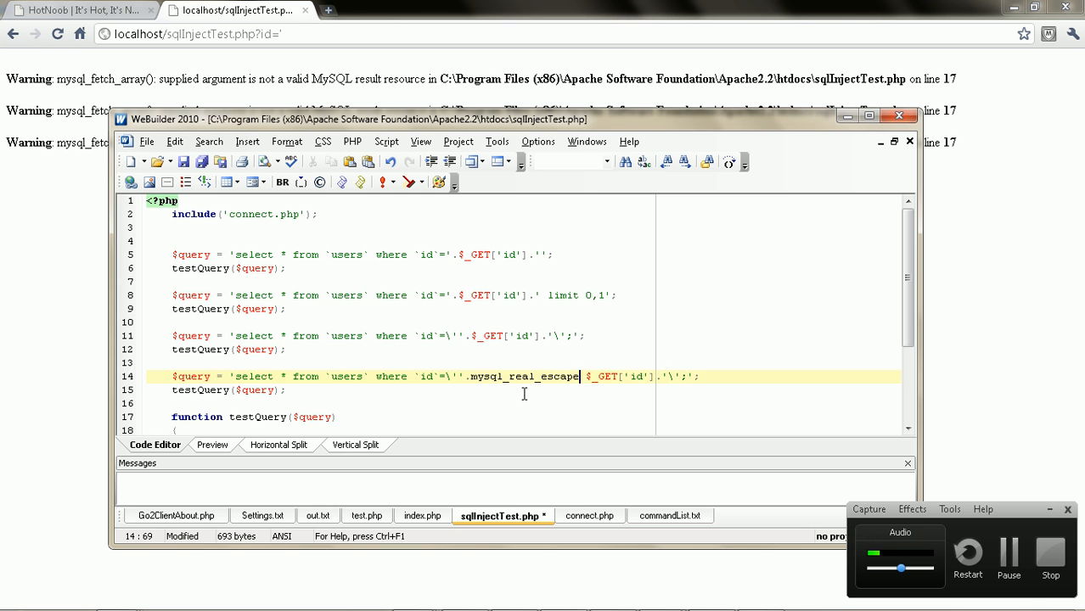
text(_string)
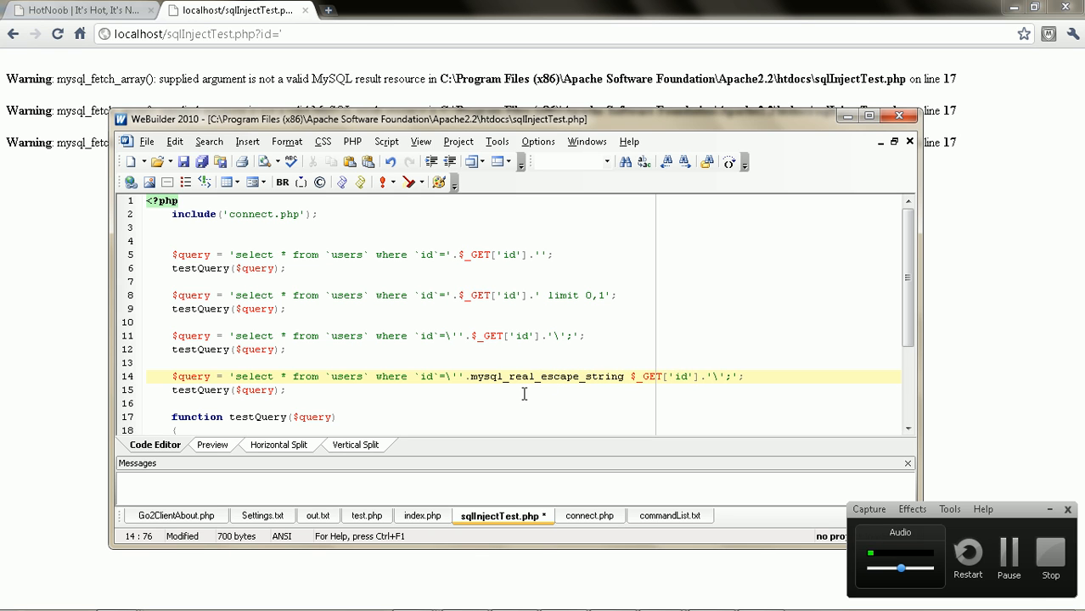
key(BackSpace)
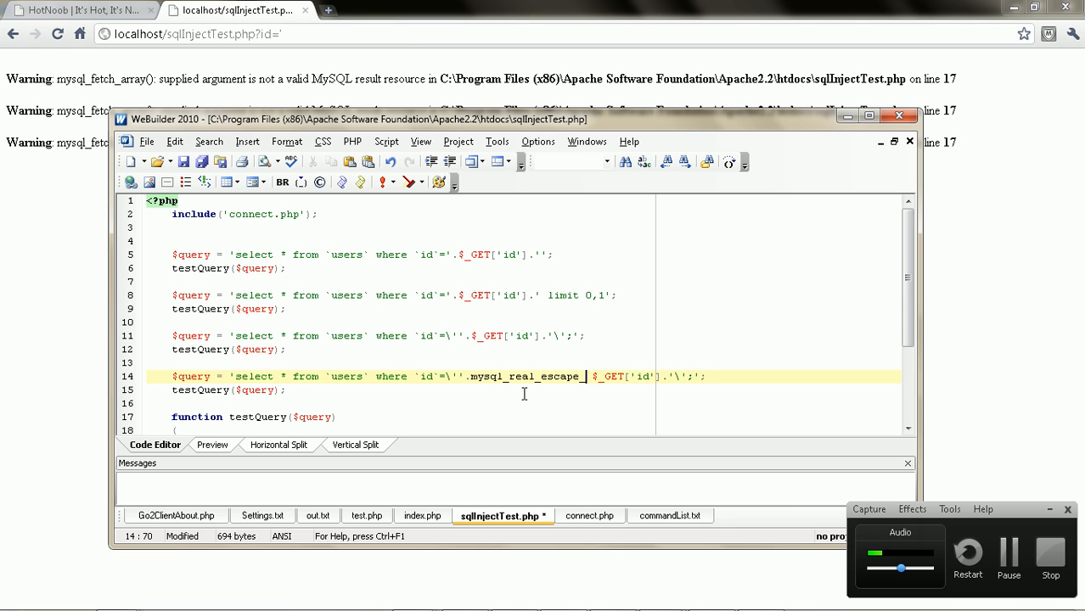
text(qu)
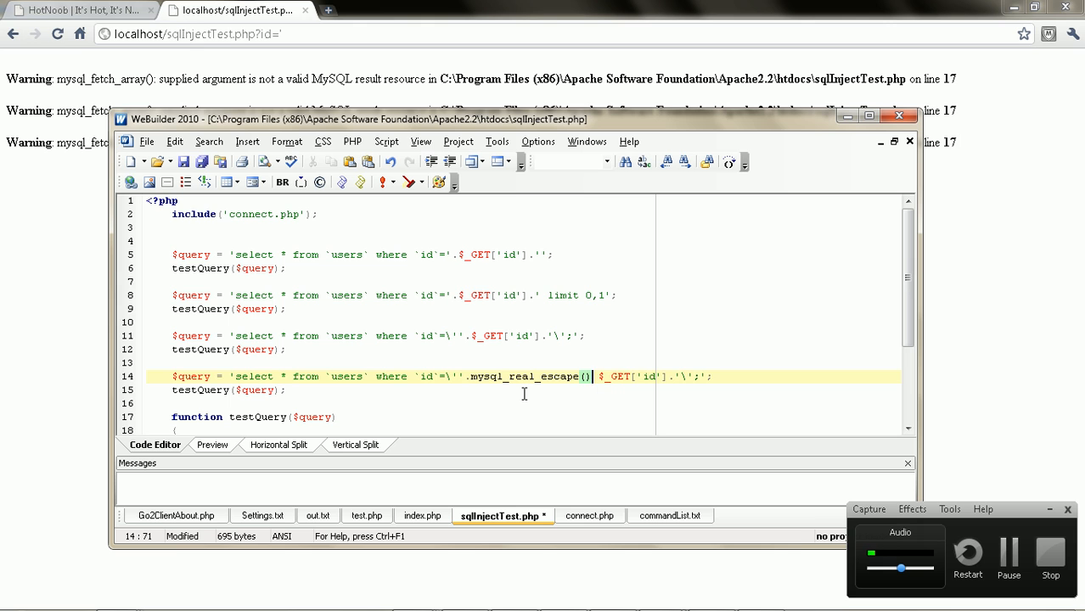
text($_GET['id'])
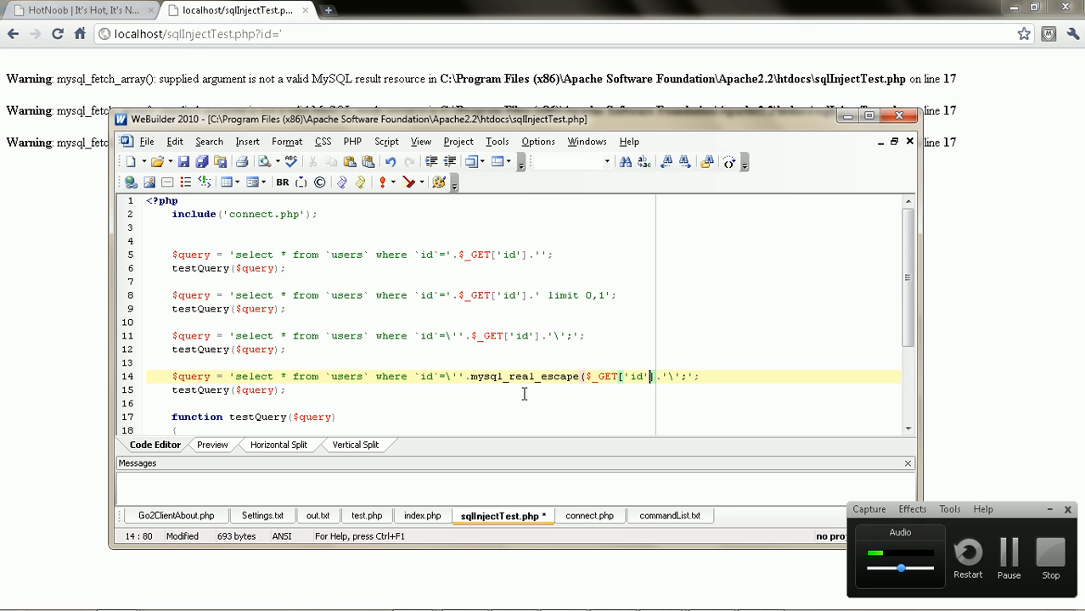
text())
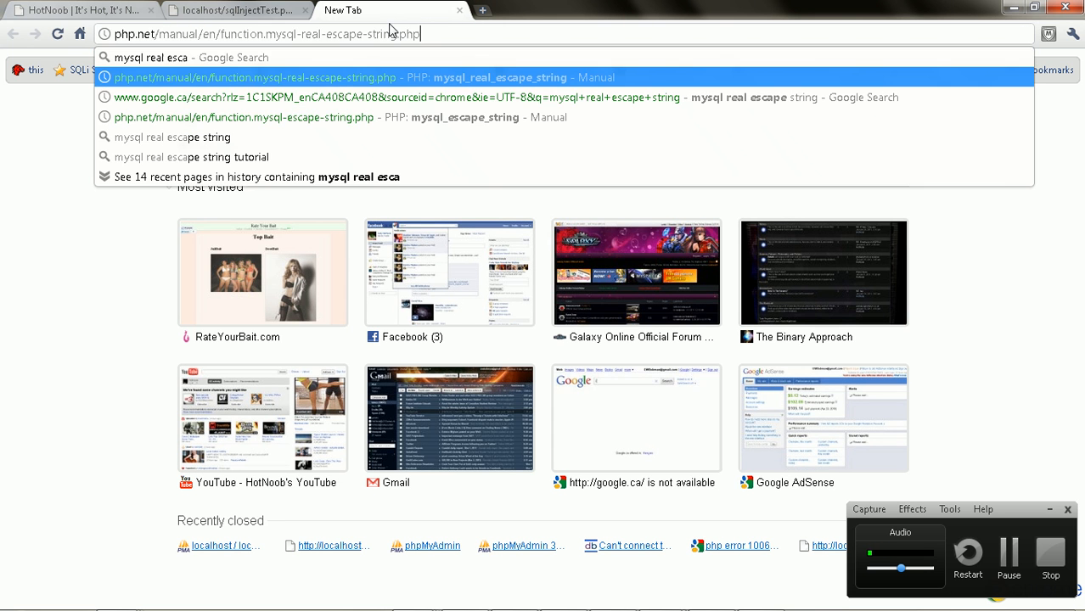
- Check the mysql_real_escape_string spelling on php.net, save, and return to the test page
text(mysql real escap)
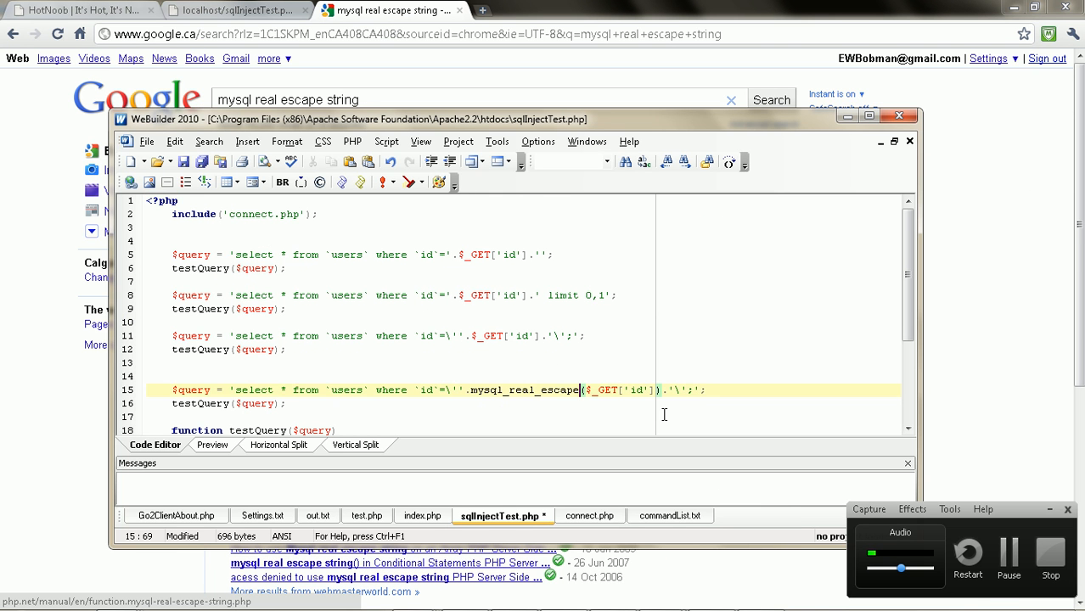
text(_string)
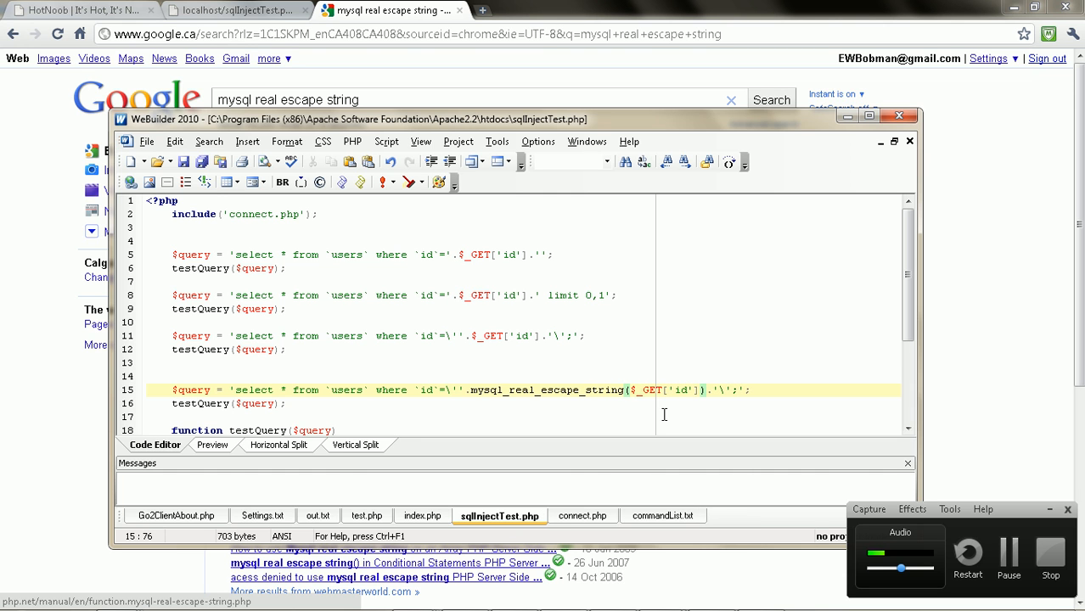
click(236, 10)
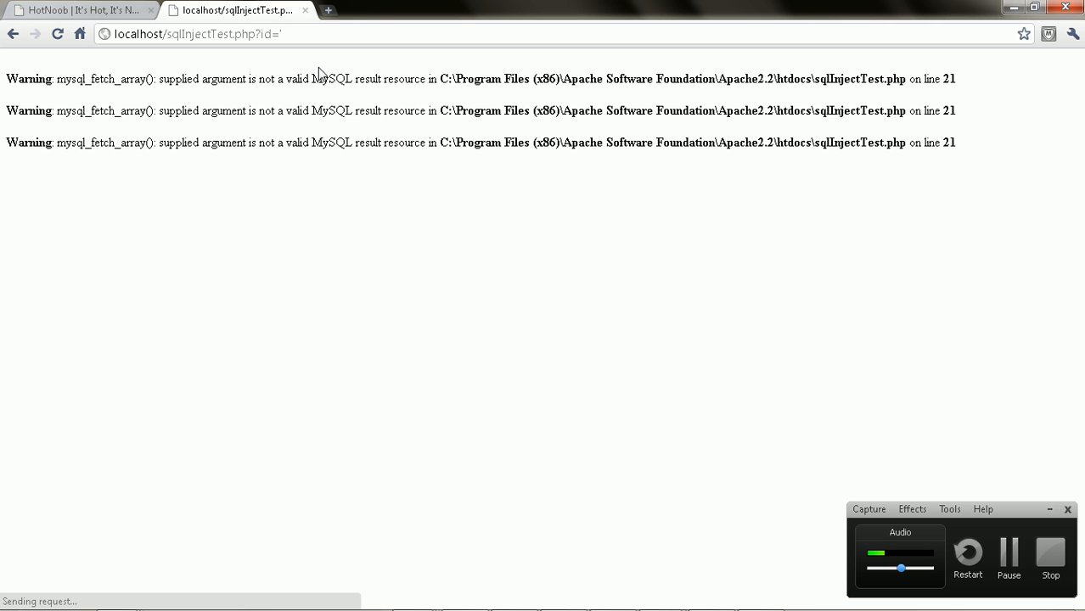
- Reload the test page with id=1, still showing line-21 warnings, and return to the source
drag(77, 142, 530, 143)
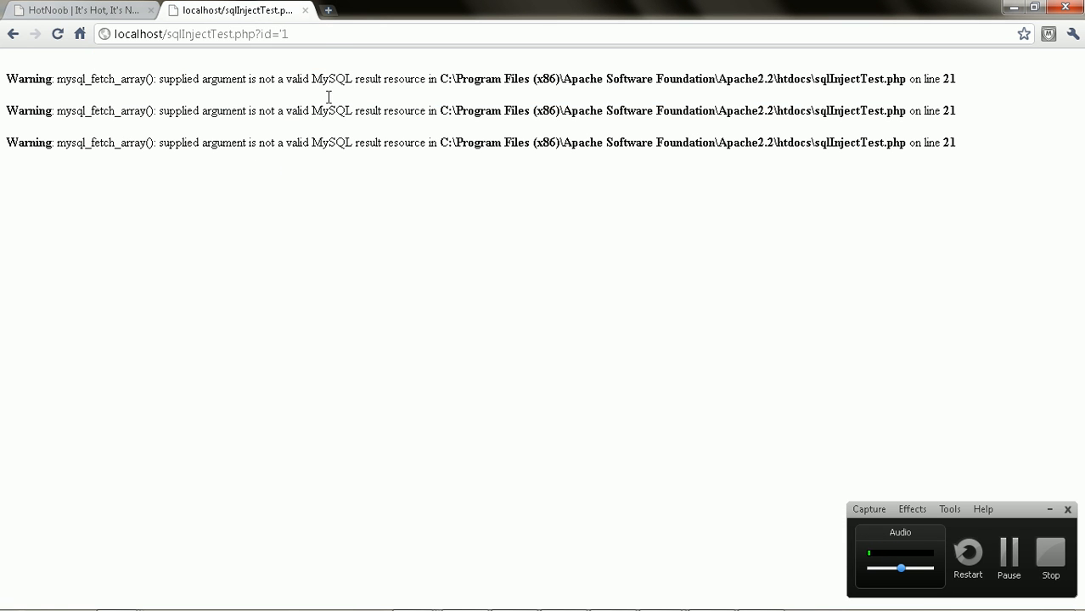
click(202, 34)
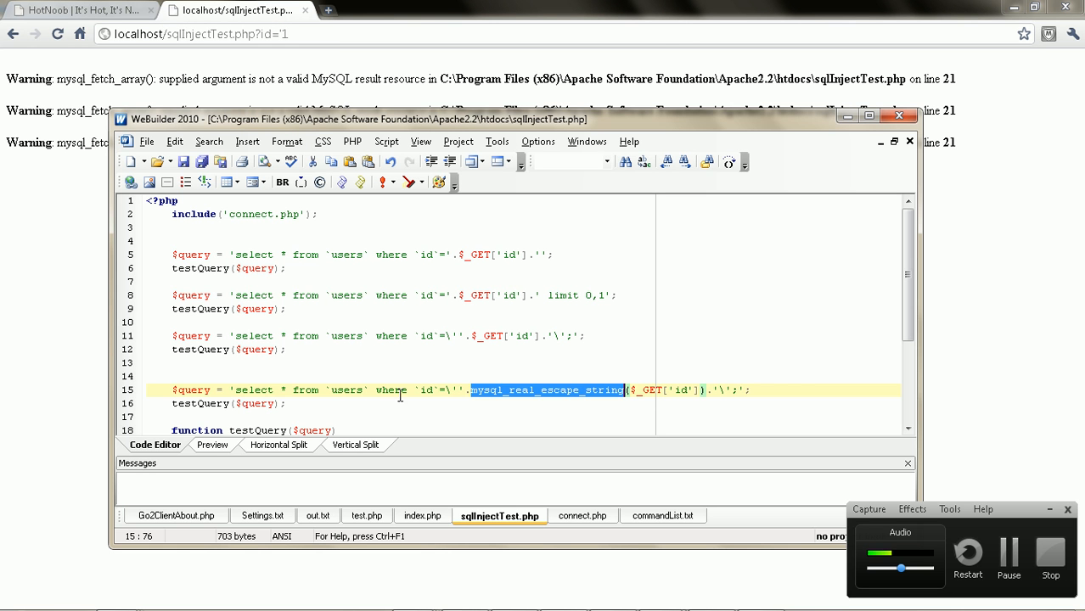
mouse_move(571, 391)
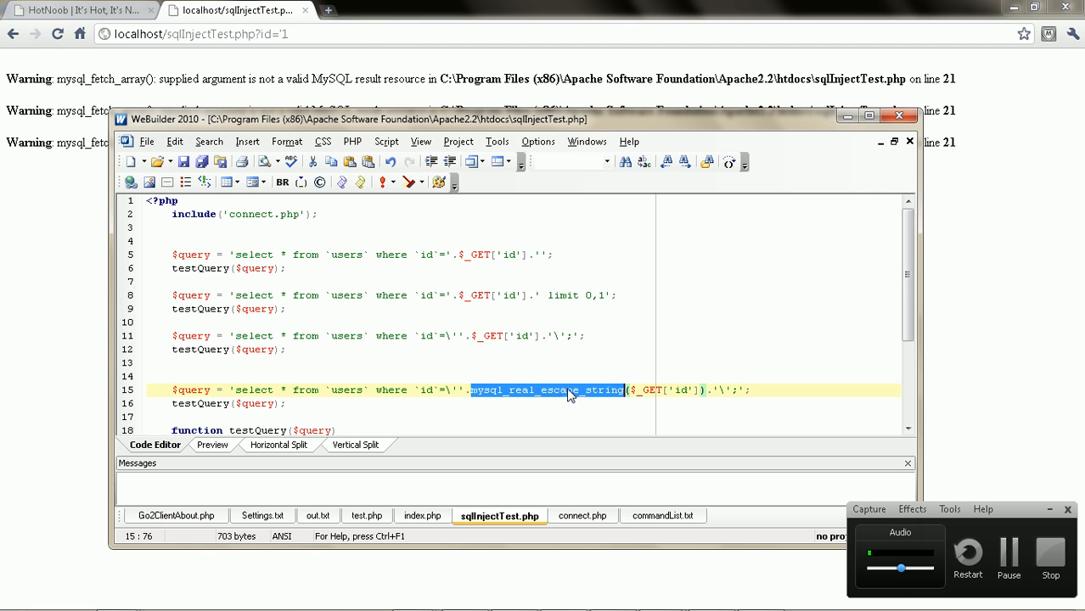
- Make testQuery start with echo $query.'<br />'; and save the file
text(ech)
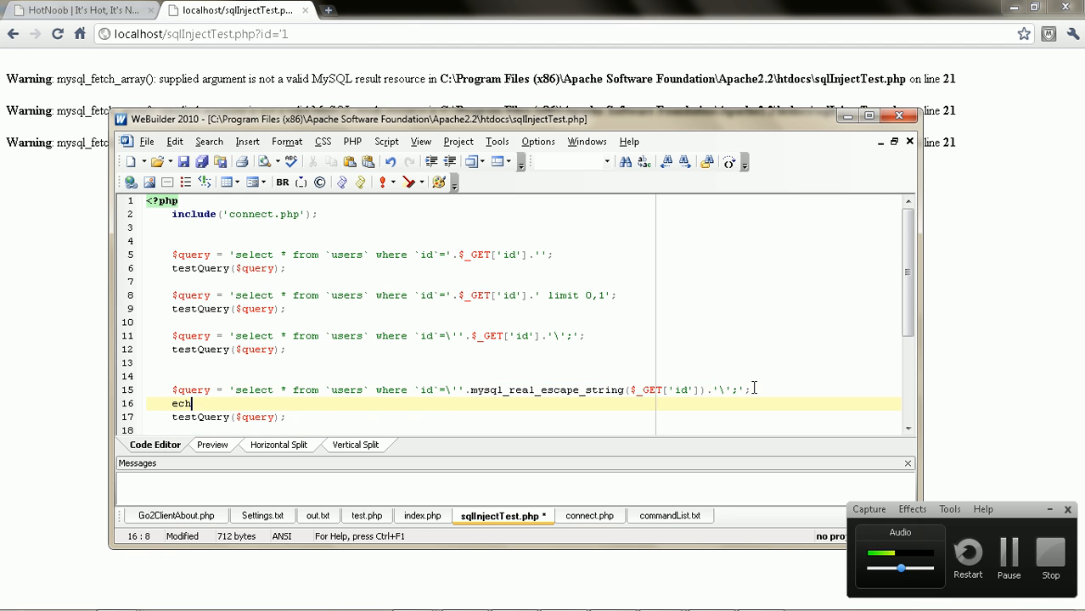
text(o)
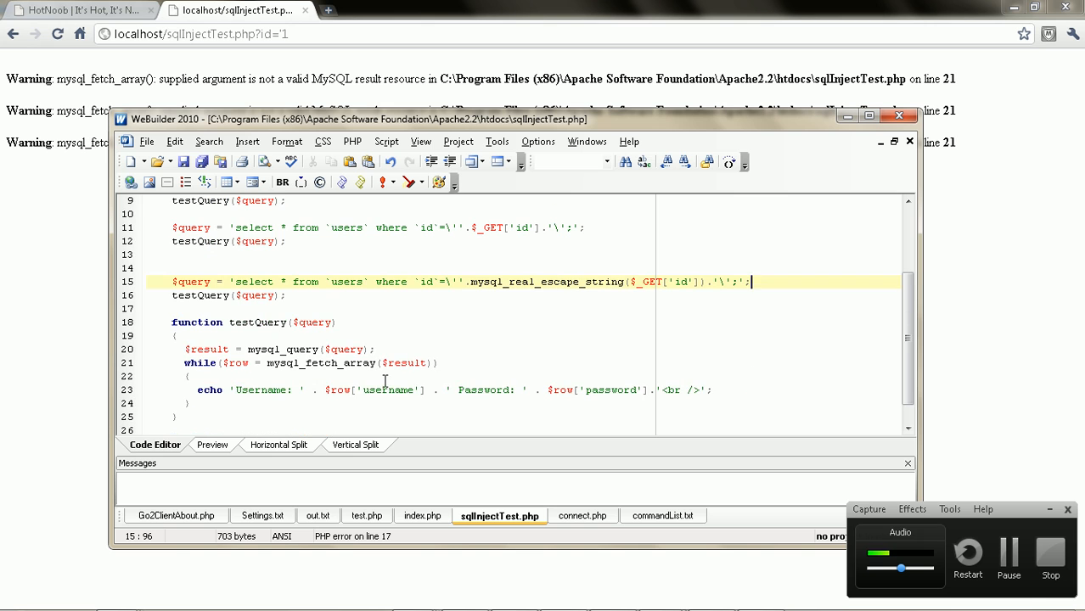
text(echo)
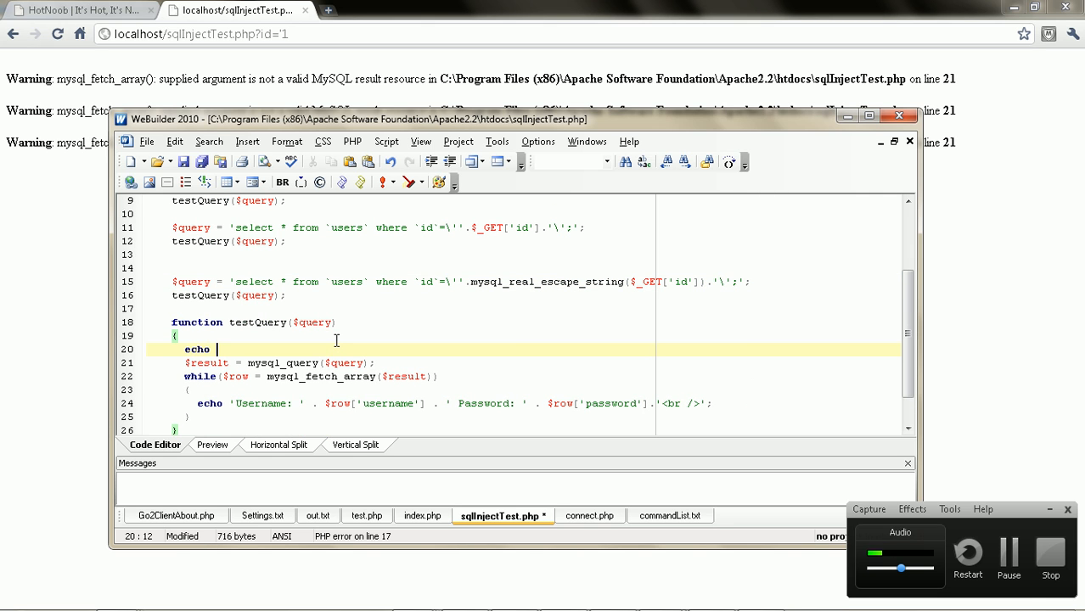
text($)
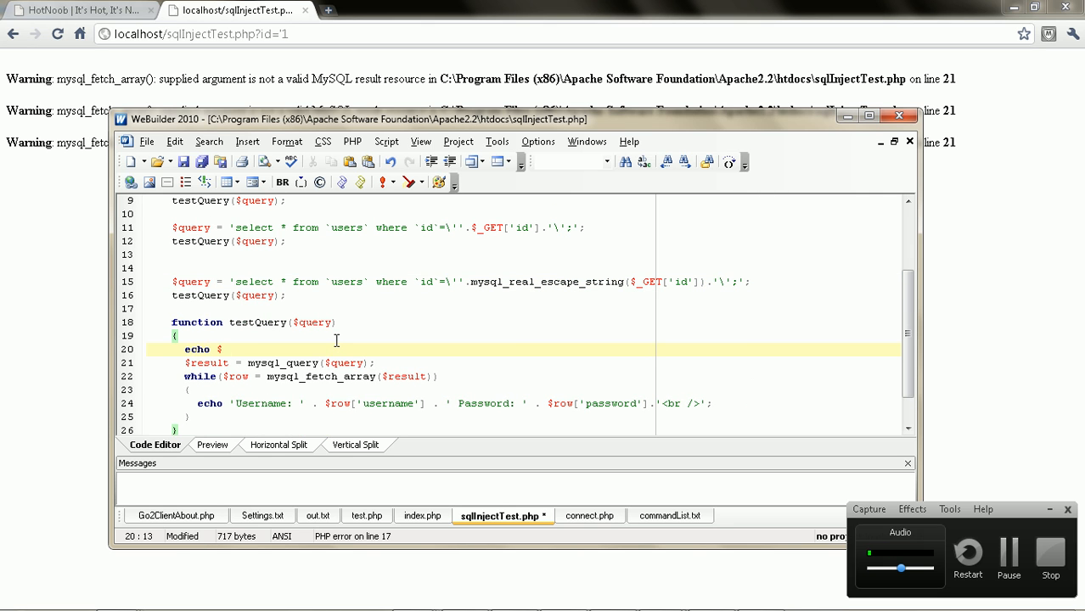
text(query.)
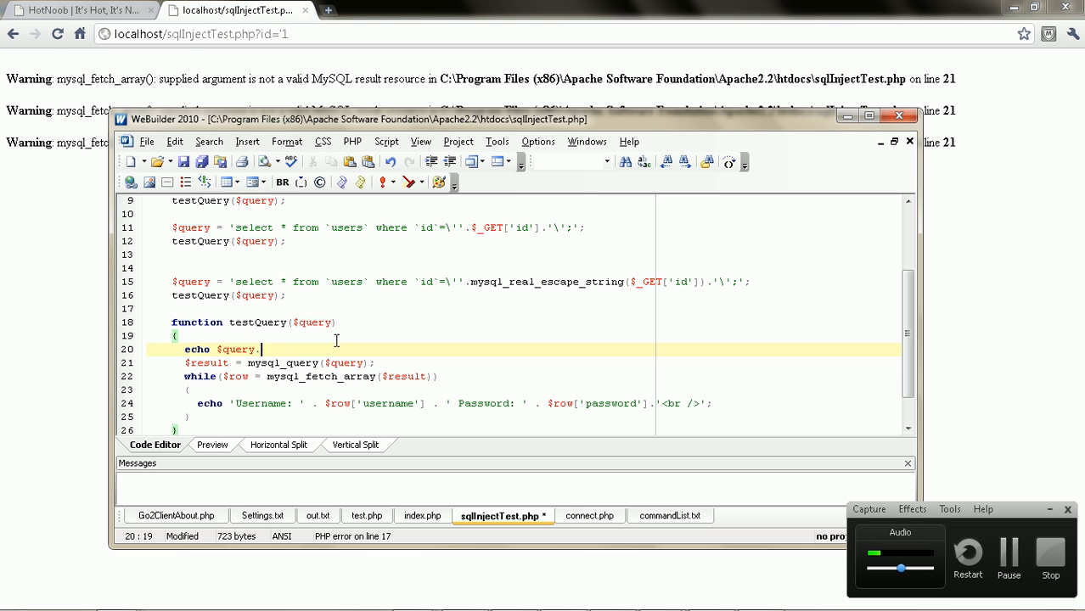
text('<br />')
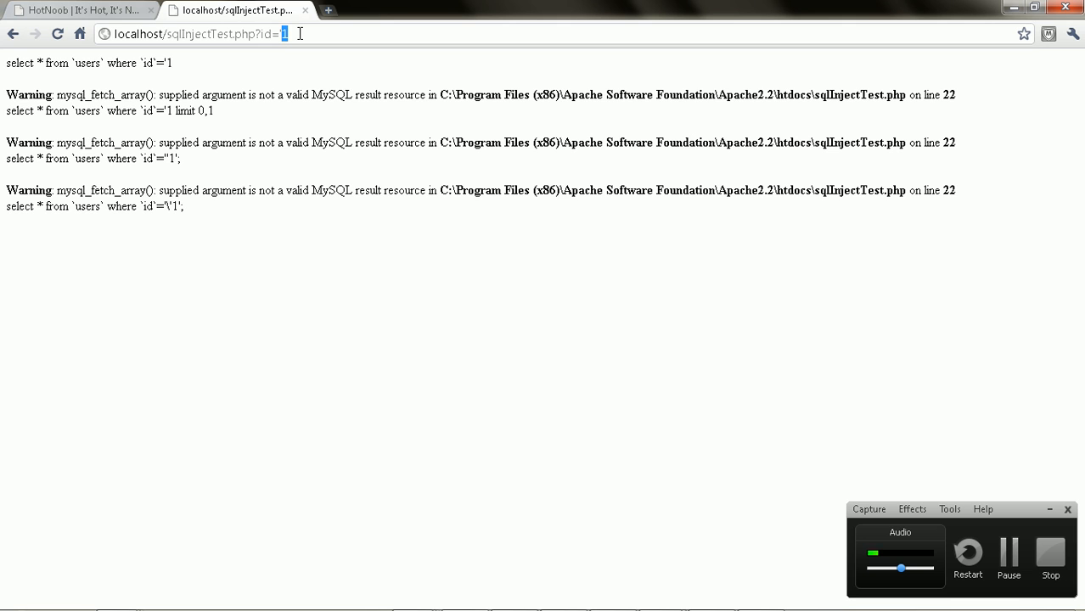
- Load sqlInjectTest.php?id=1 order by 10, producing invalid MySQL result warnings
text(')
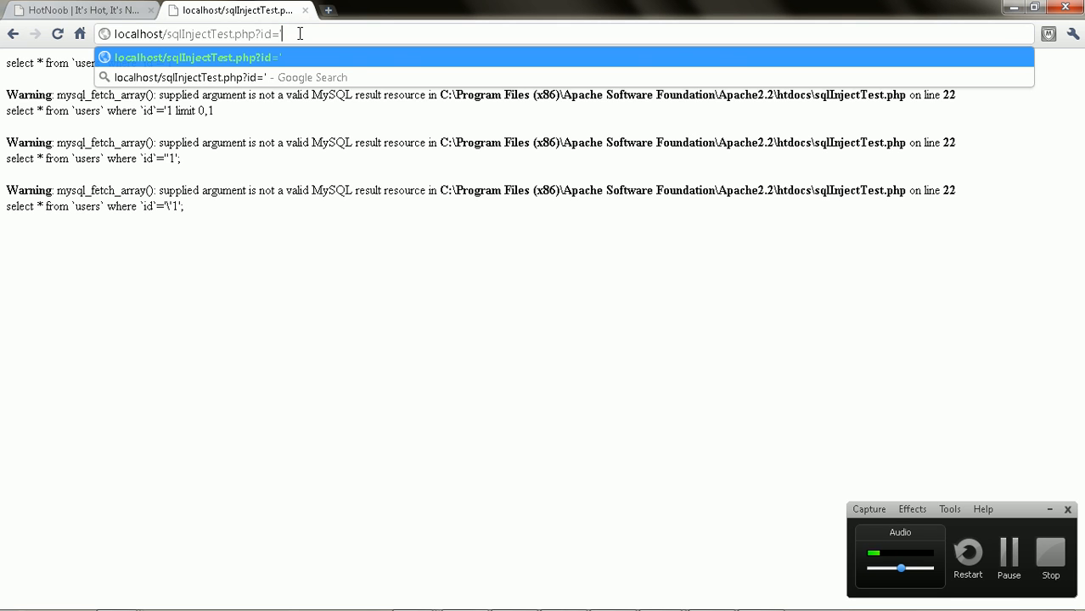
key(Backspace)
text(1)
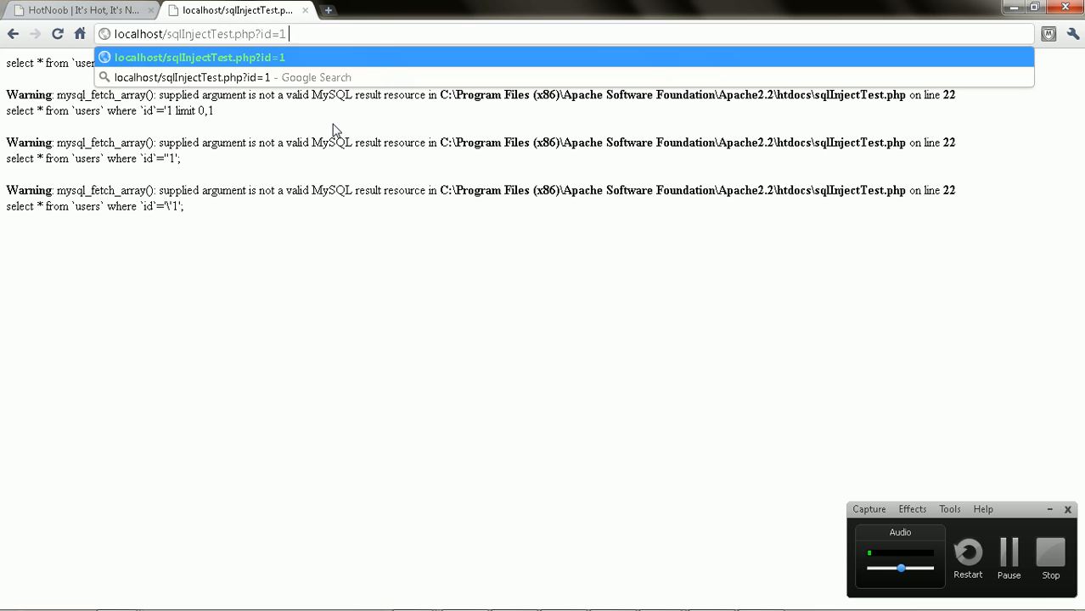
text(order b)
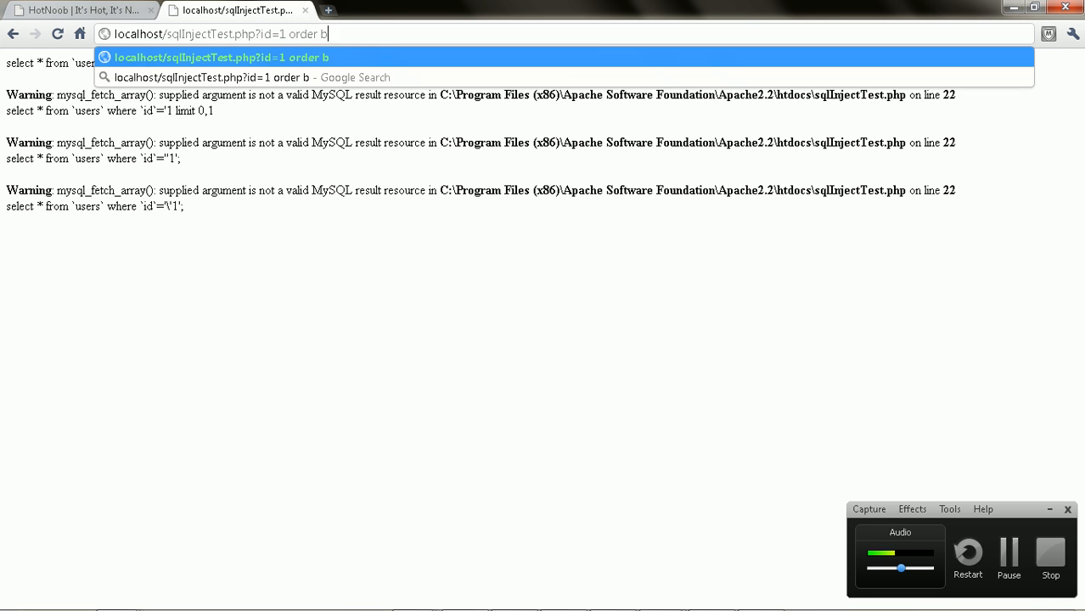
text(y 10)
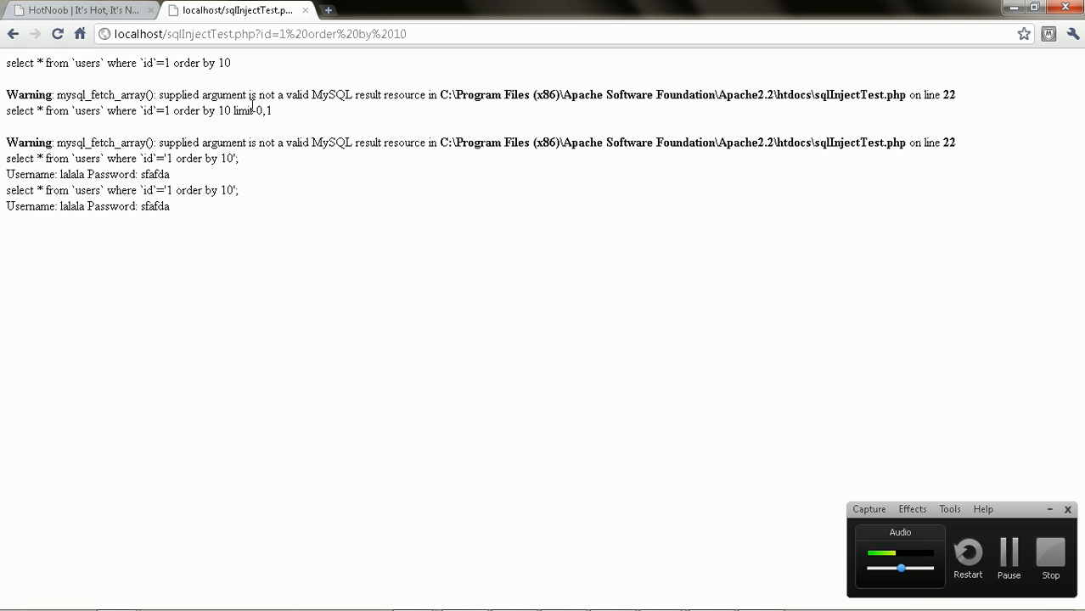
mouse_move(239, 208)
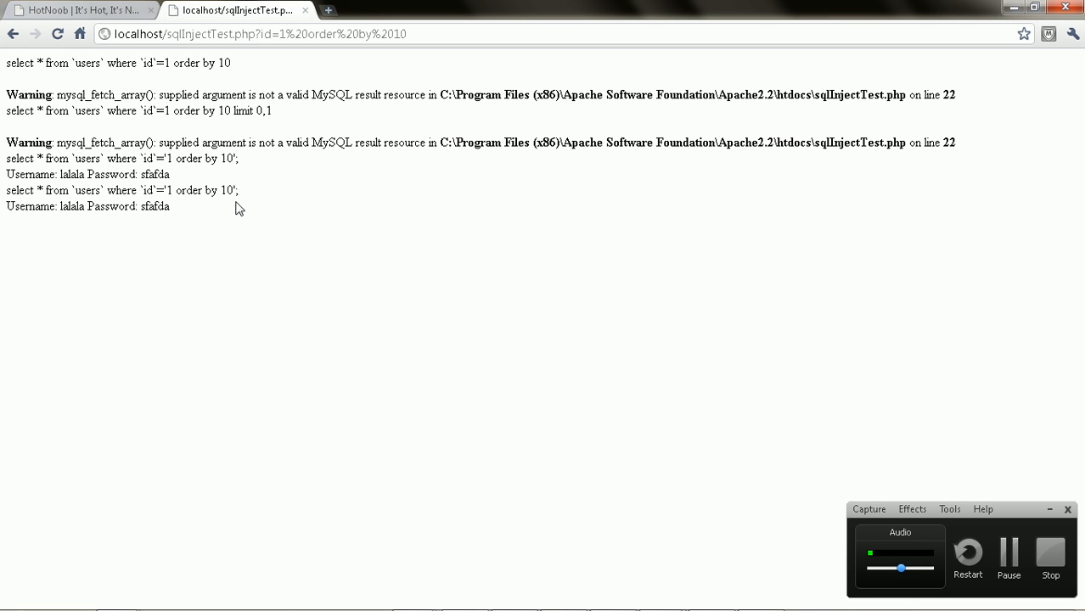
drag(8, 173, 239, 191)
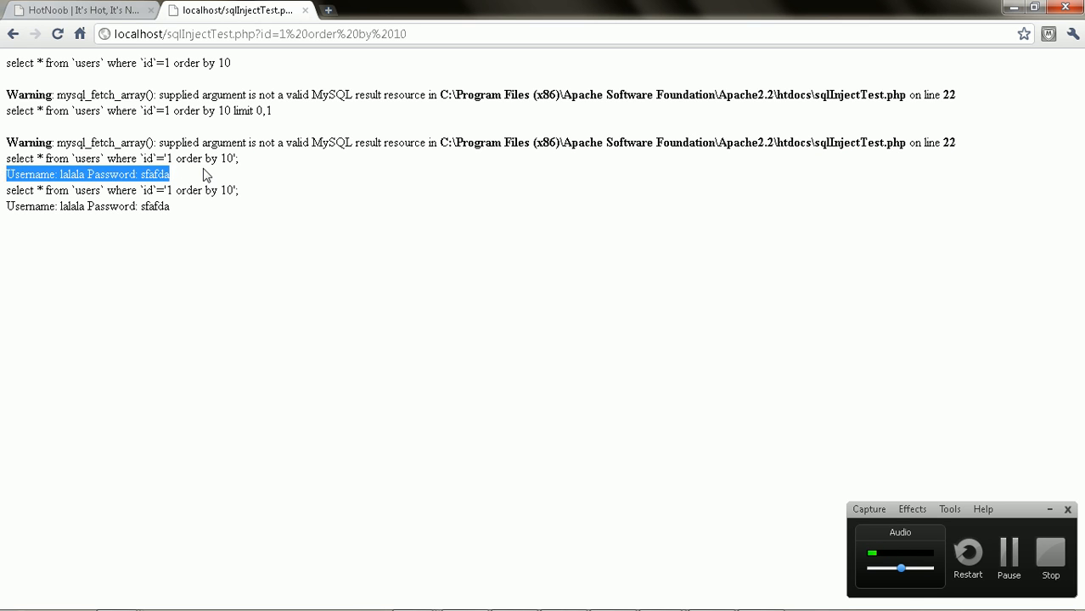
double_click(189, 160)
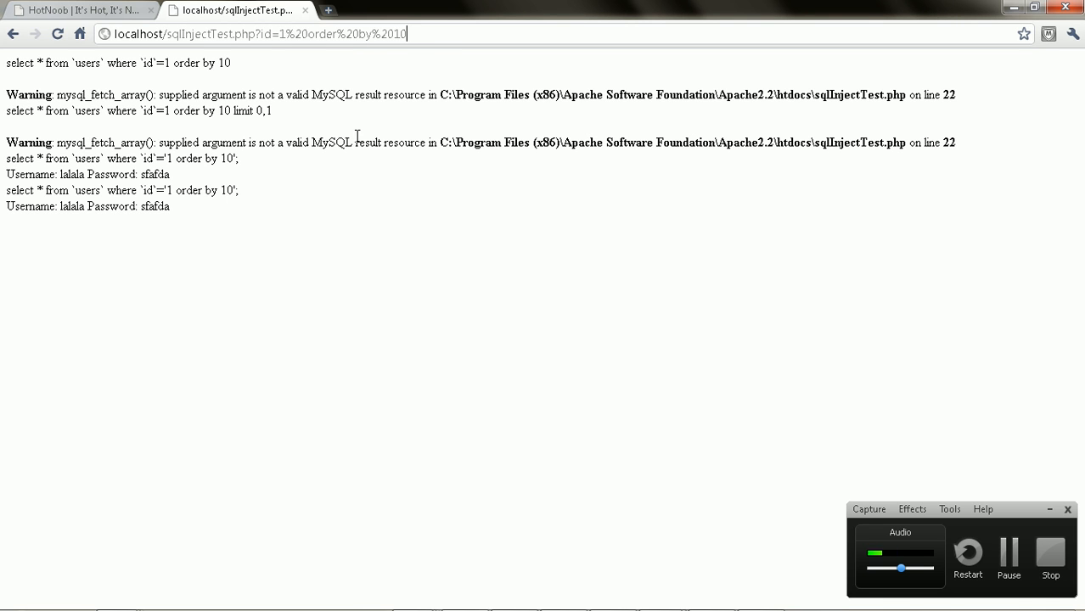
mouse_move(449, 88)
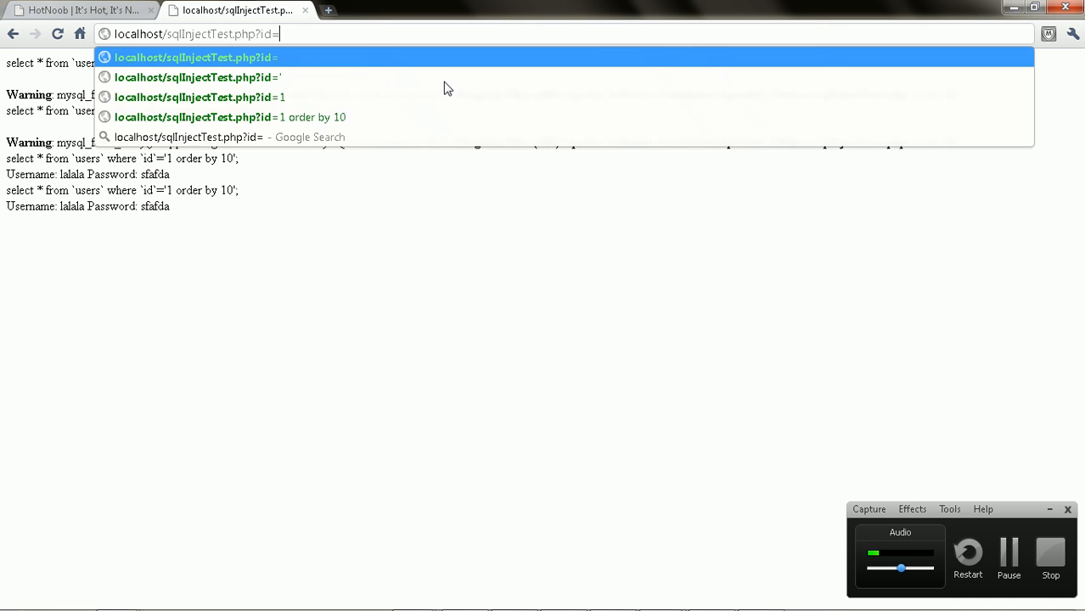
- Load sqlInjectTest.php?id=1 order by 2, returning lalala/sfafda with no warnings, and review the query code
text(1 order by)
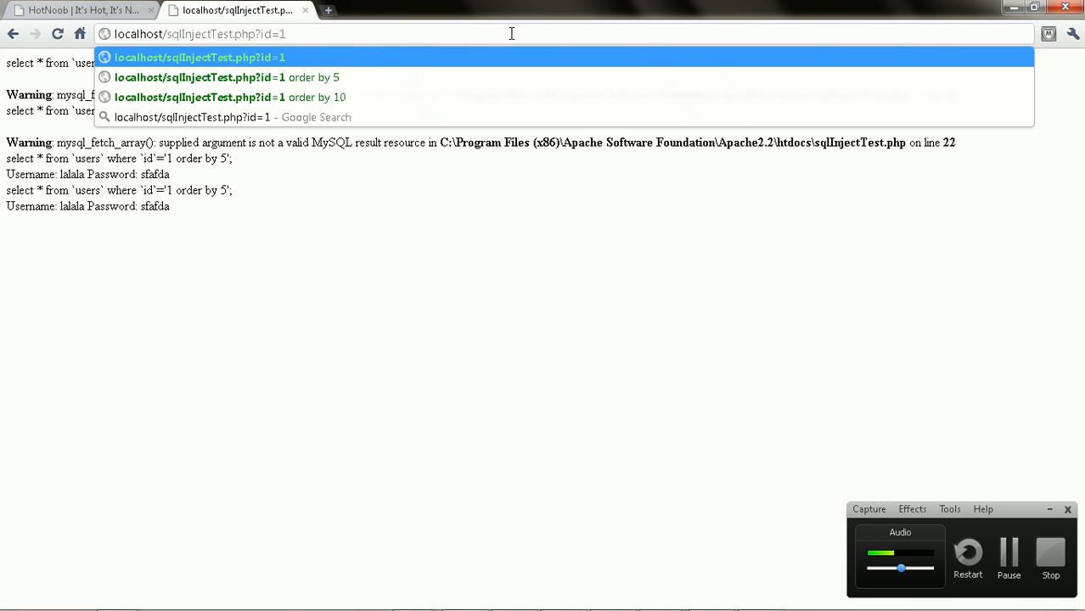
text(order b)
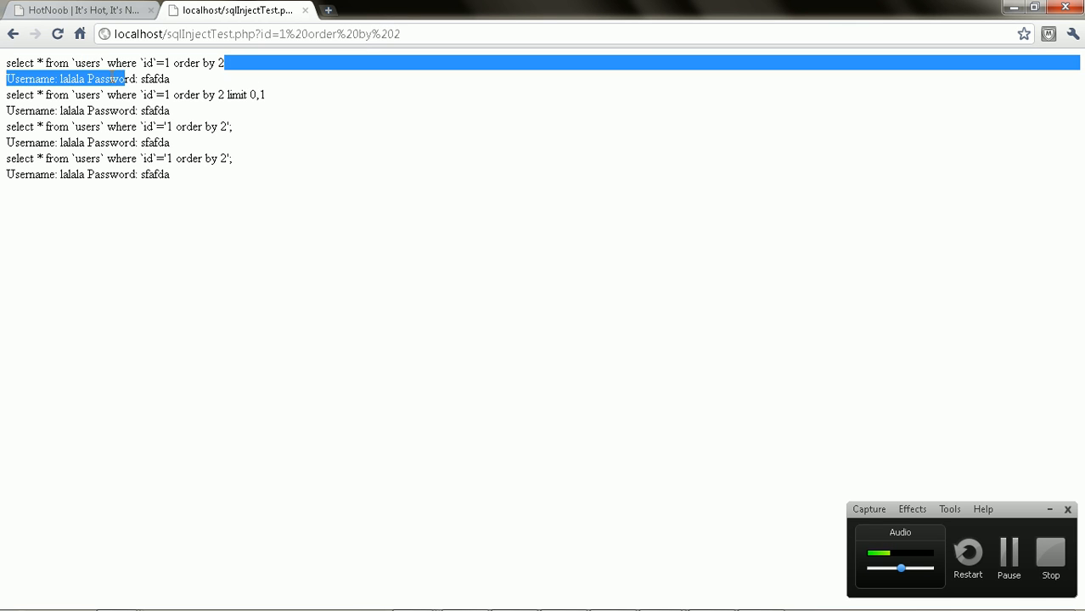
double_click(20, 63)
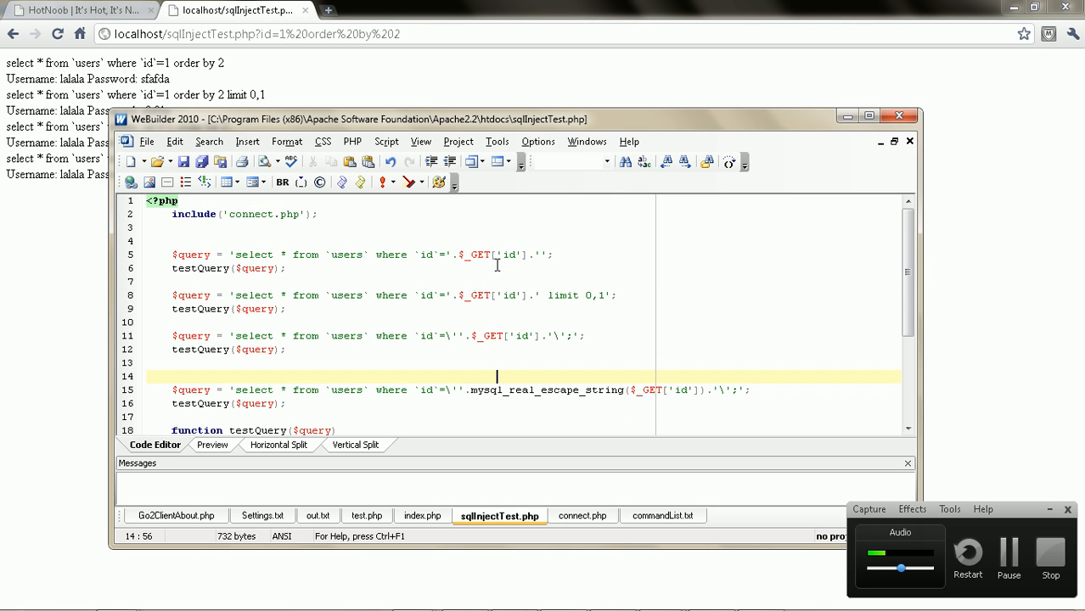
double_click(496, 254)
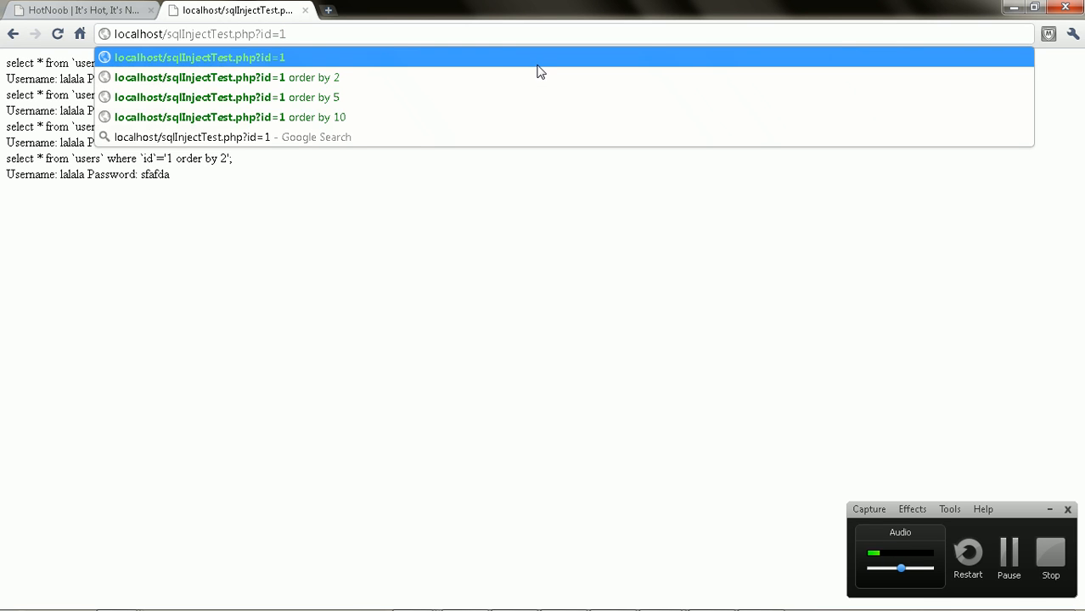
- Submit id=1 UNION SELECT 1,2 to the test page, which returns invalid MySQL result warnings
text(UN)
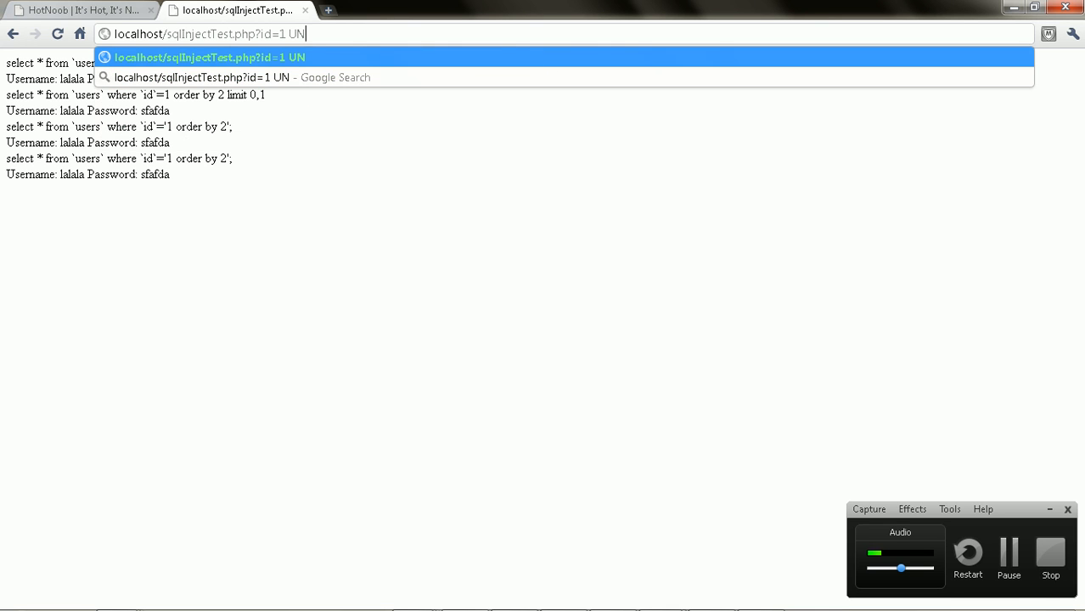
text(ION SELECT)
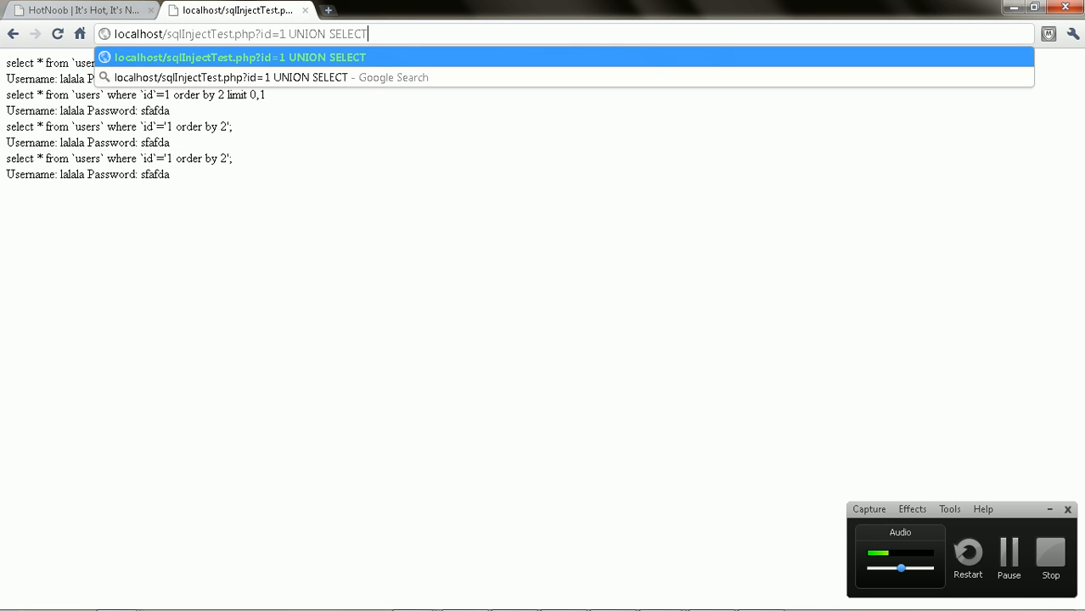
mouse_move(541, 71)
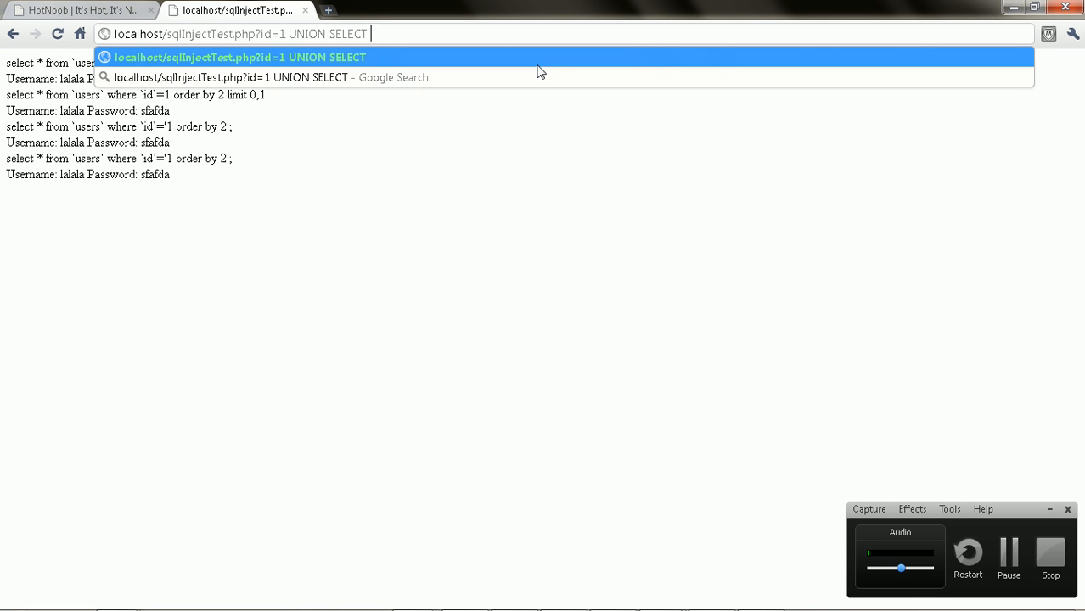
text(1,2)
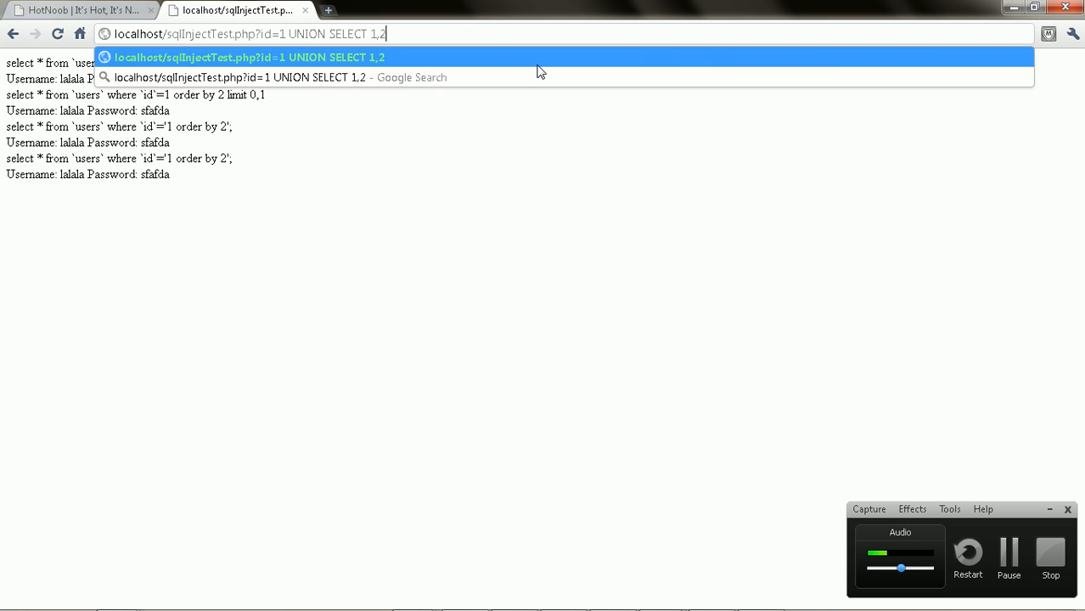
key(Return)
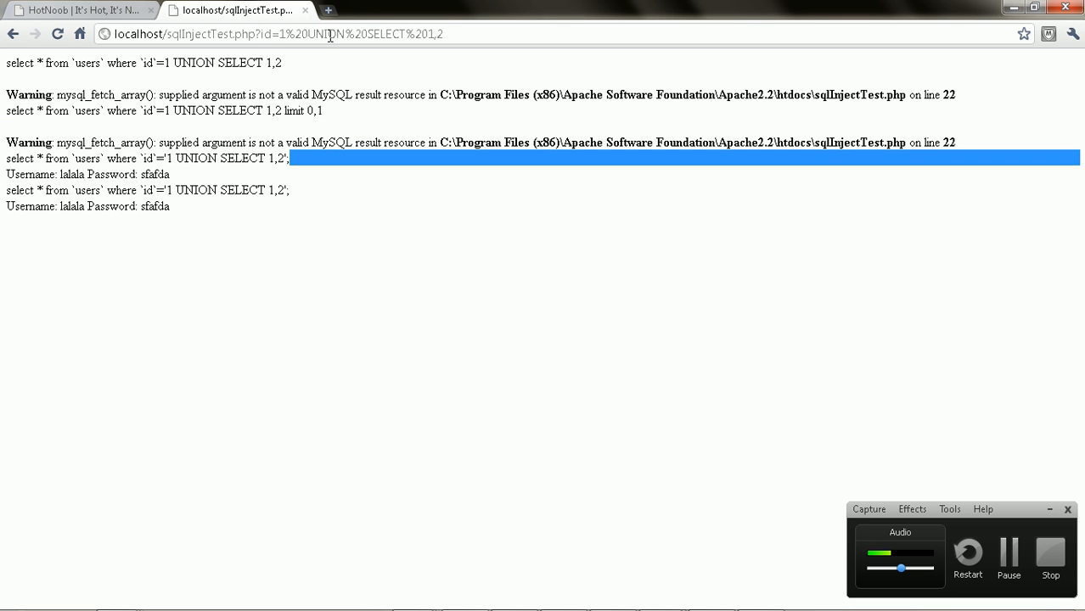
double_click(384, 33)
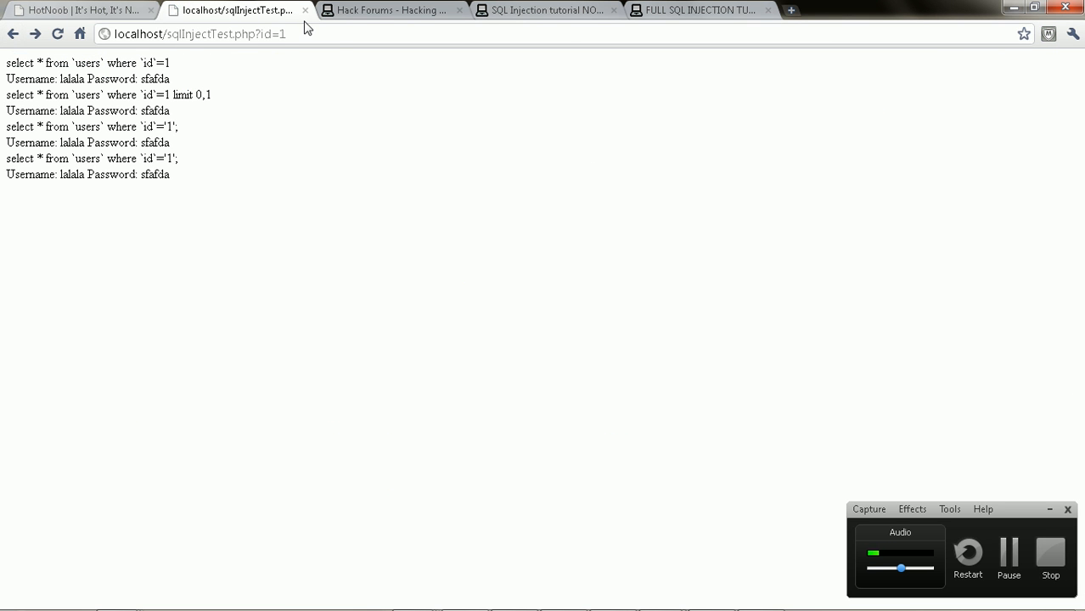
- Enter the injection ?id=1 UNION SELECT 1,2,3 in the address bar
text(order)
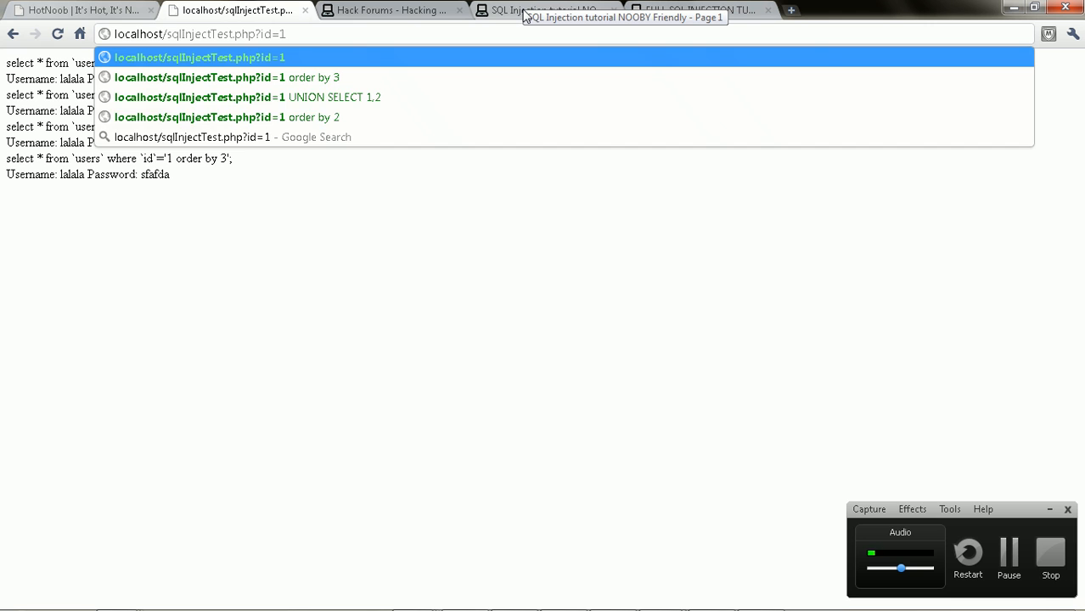
text(UNION)
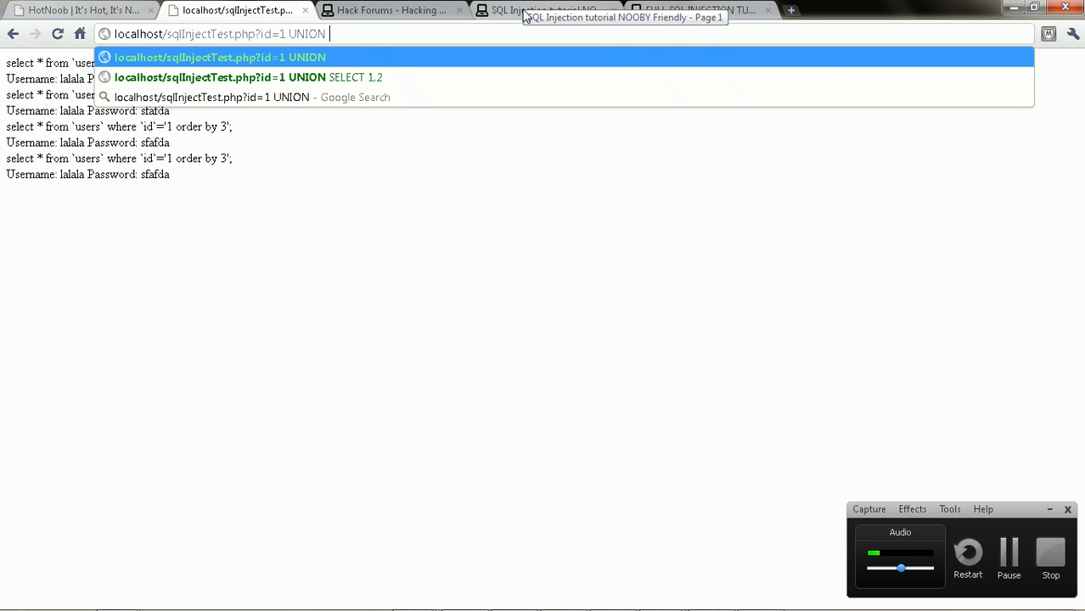
text(SELECT)
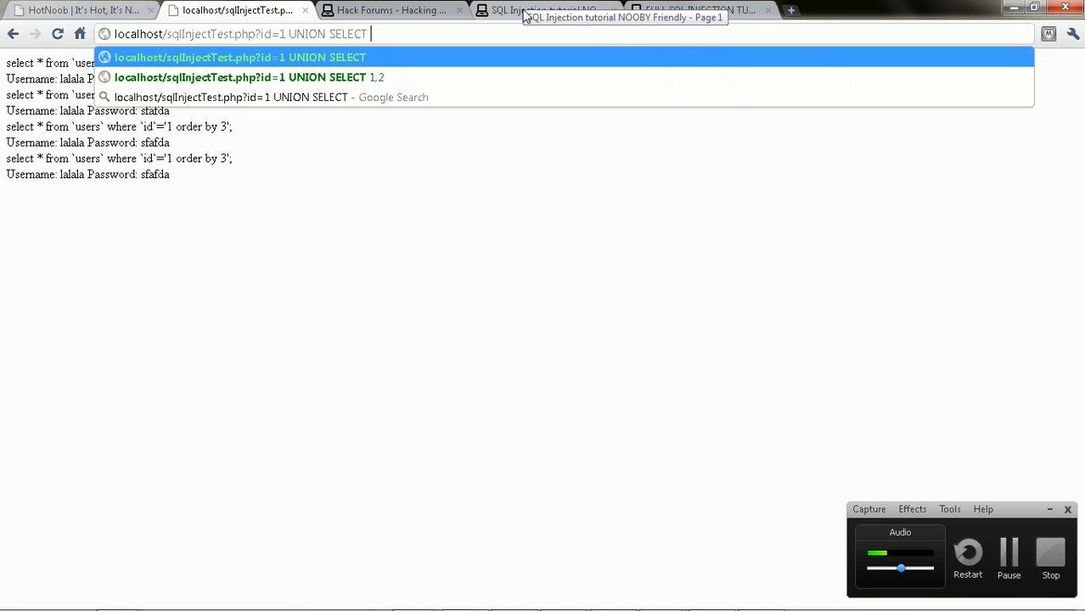
text(1,)
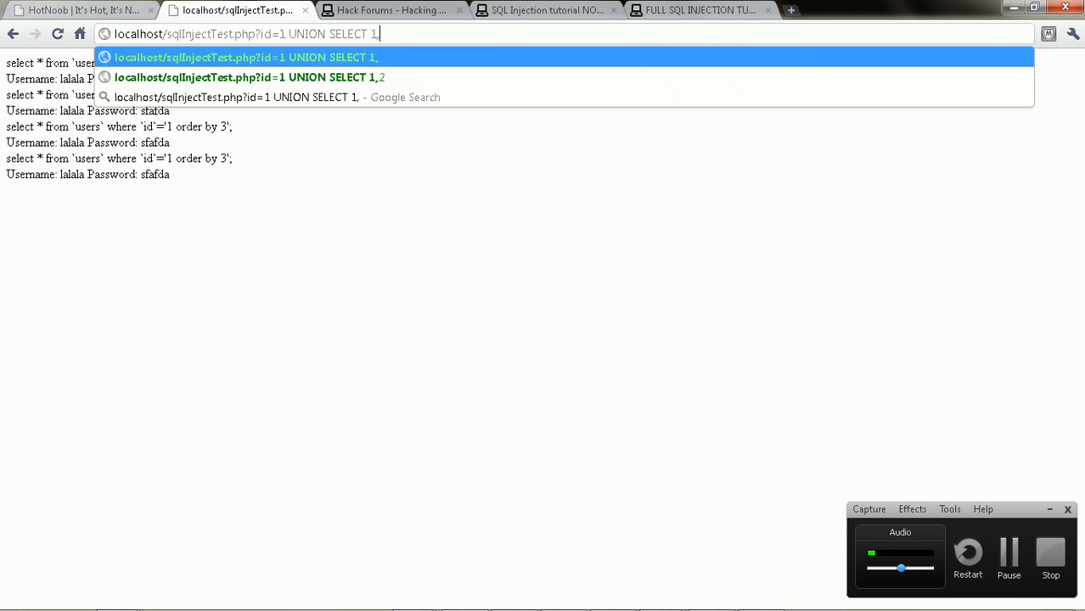
text(2,3)
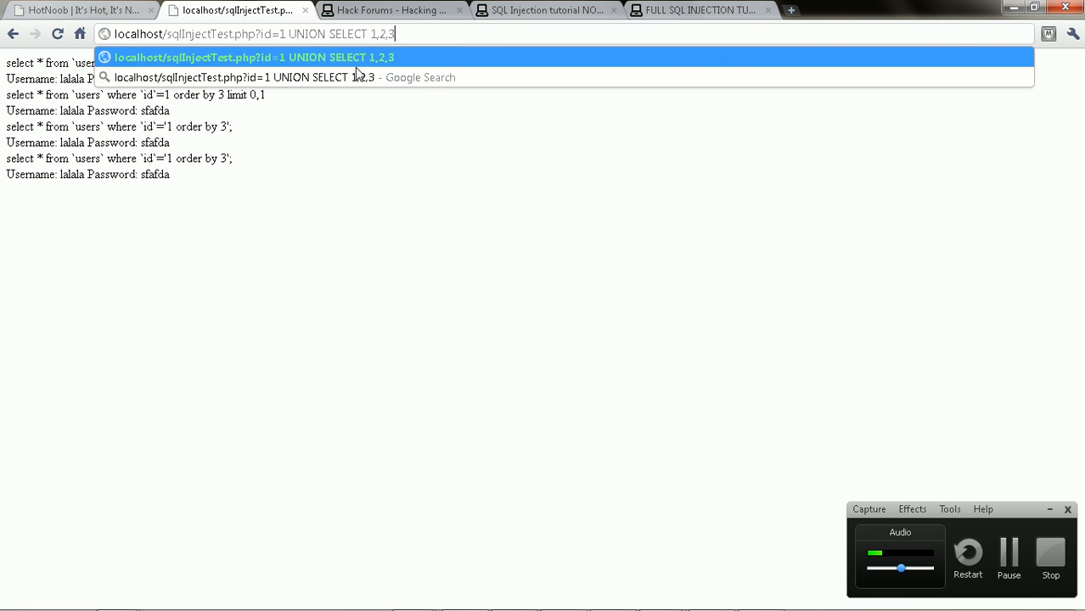
mouse_move(411, 34)
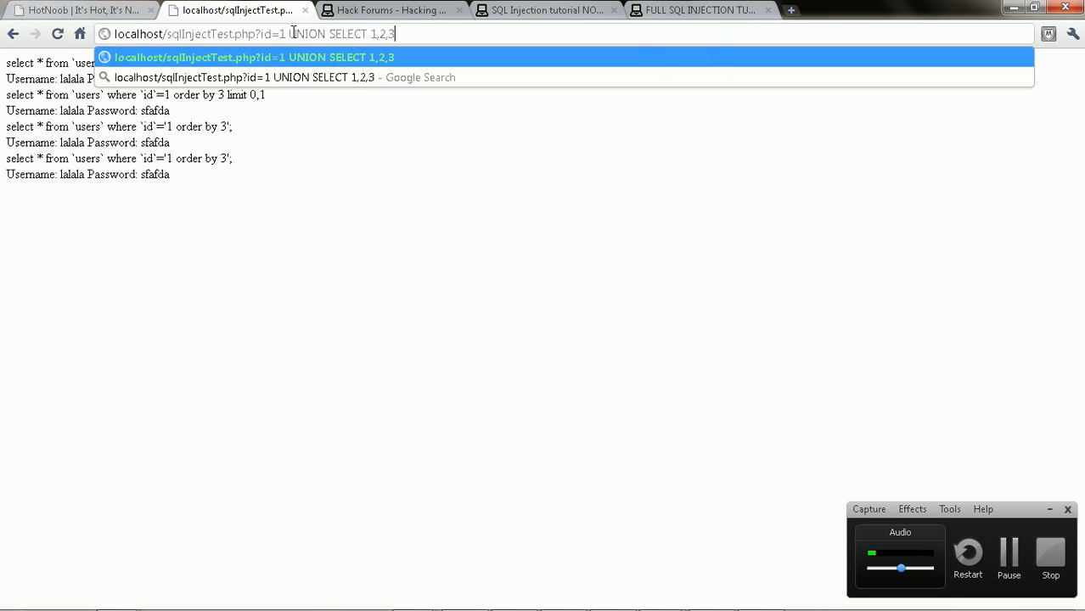
mouse_move(356, 34)
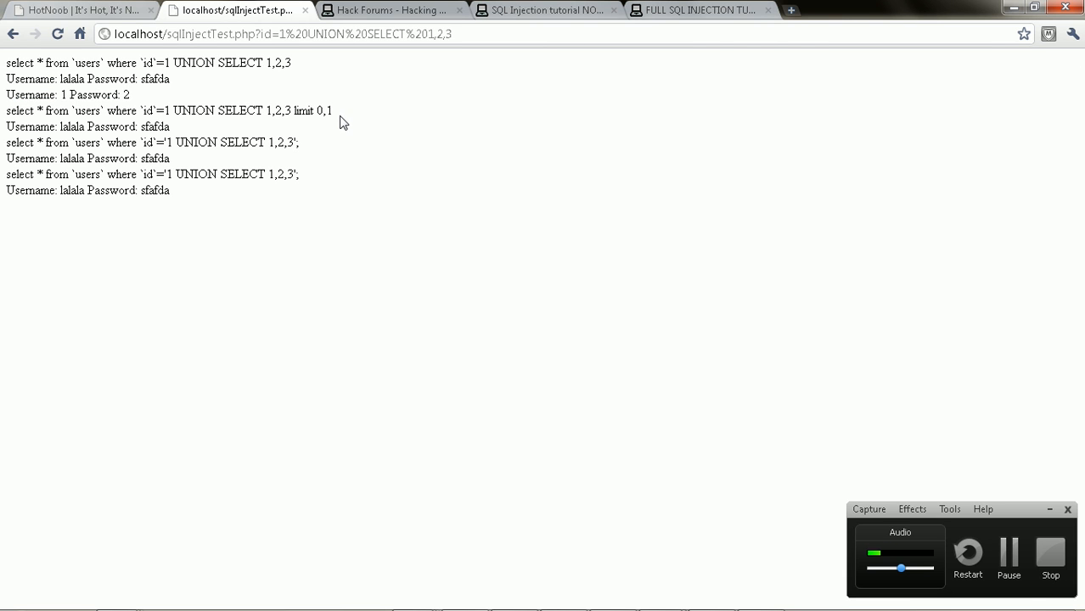
mouse_move(356, 116)
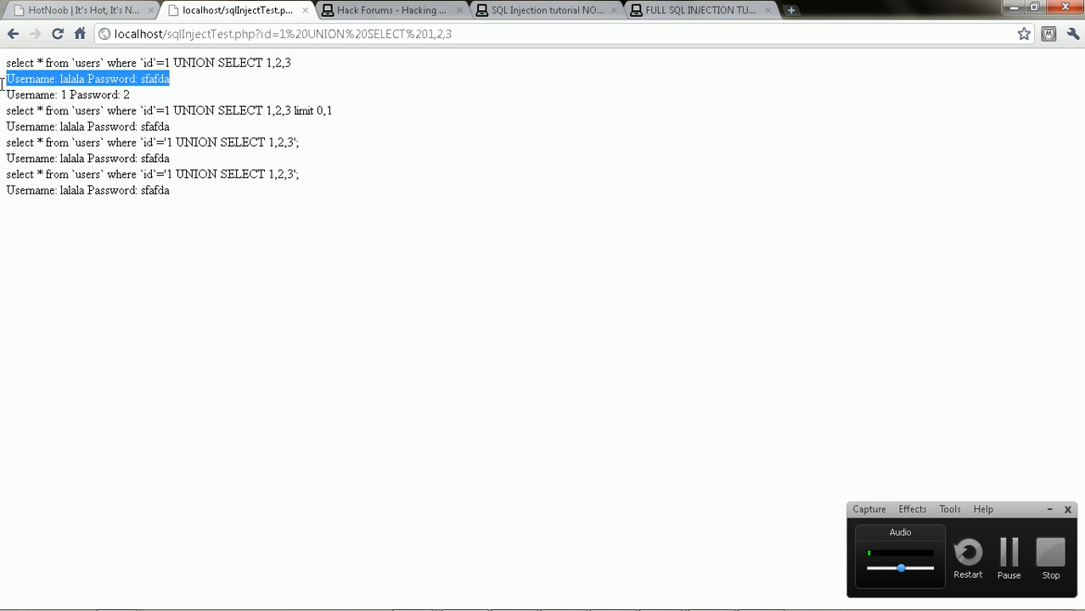
- Highlight the extra result row Username 1, Password 2, then clear the highlight
click(67, 95)
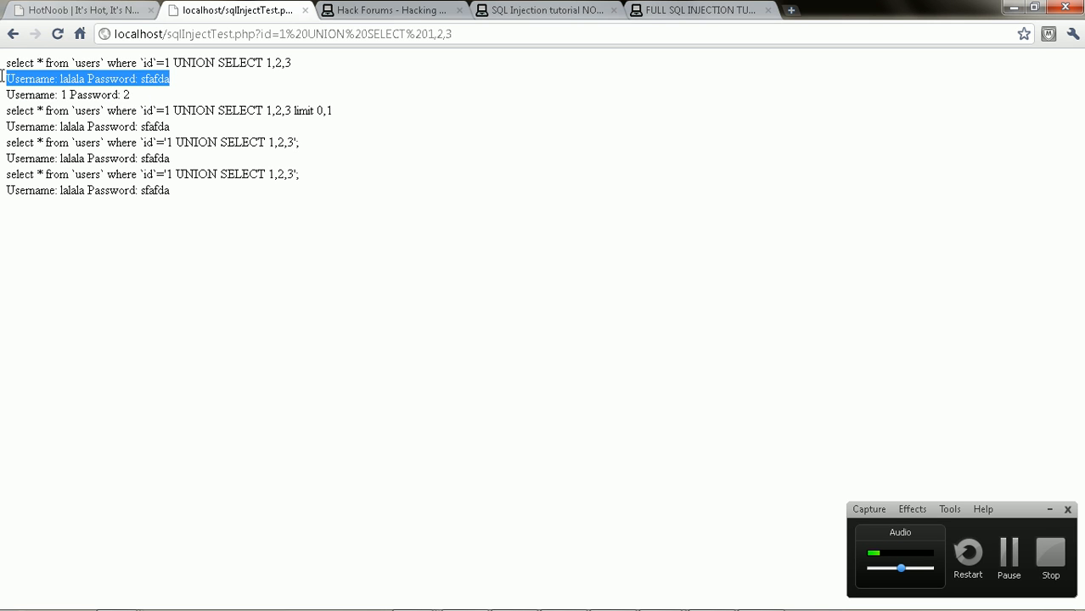
click(152, 102)
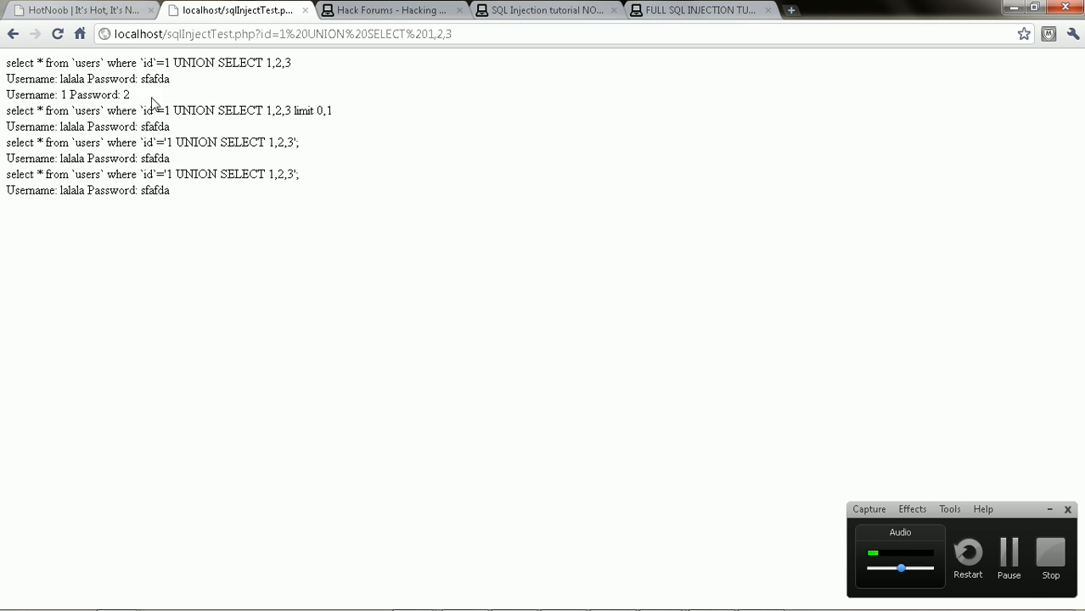
mouse_move(172, 85)
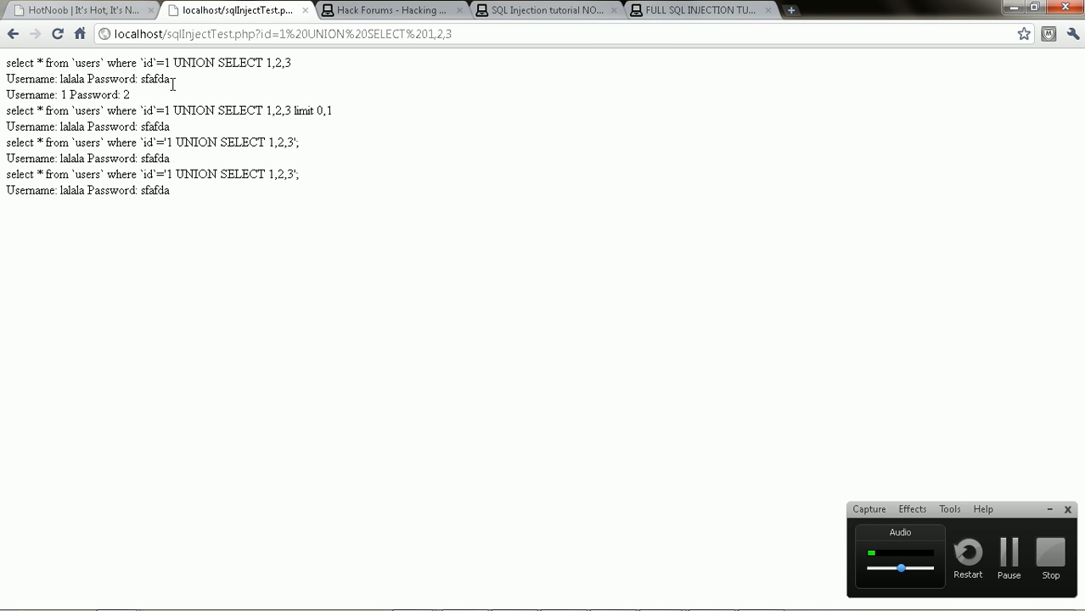
mouse_move(289, 67)
text(-)
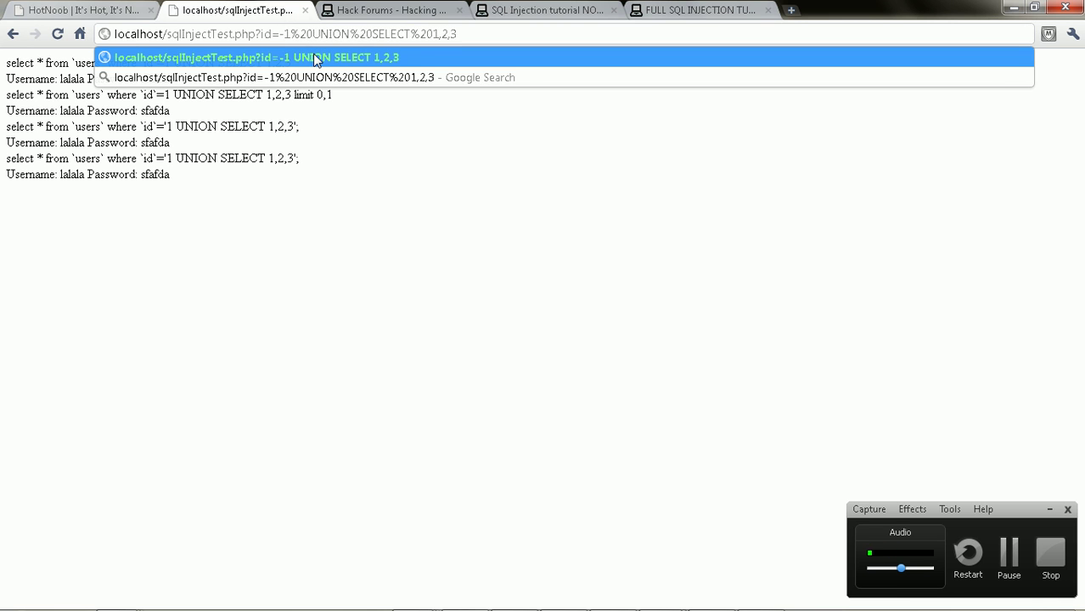
text(1111)
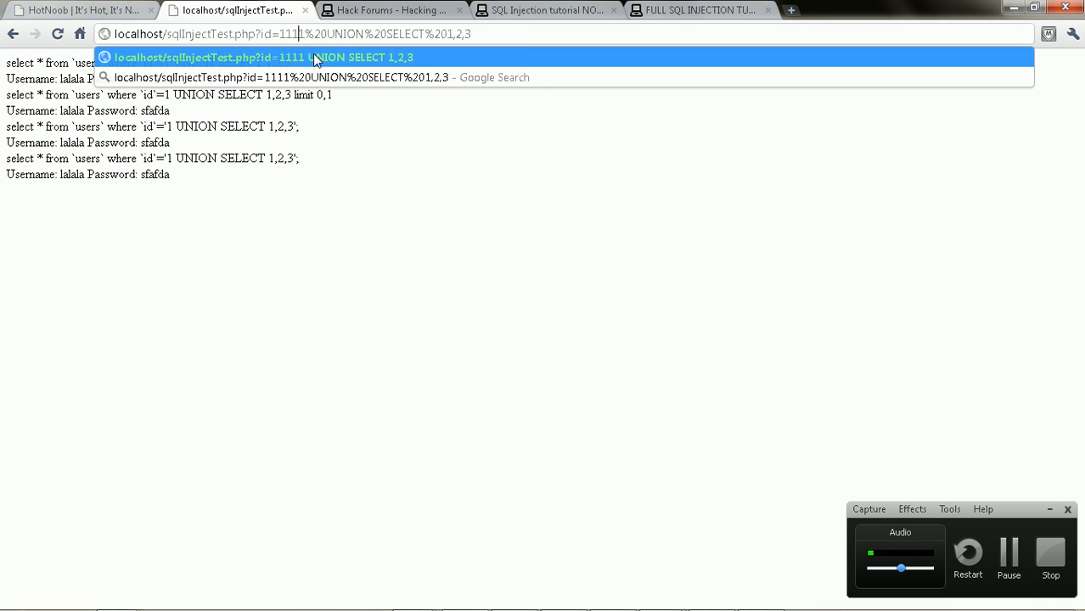
text(-1)
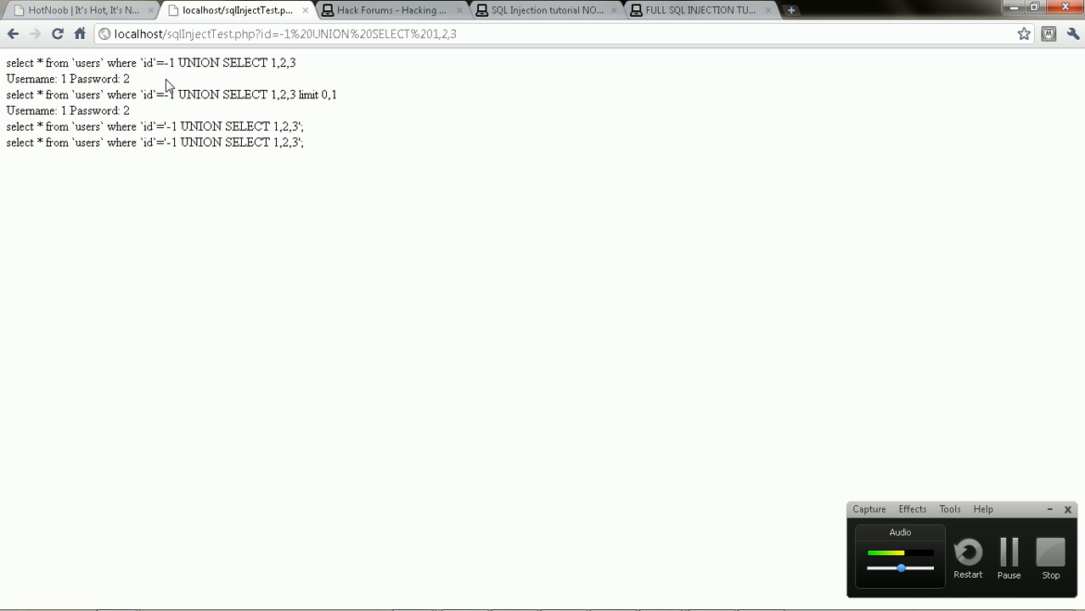
mouse_move(155, 85)
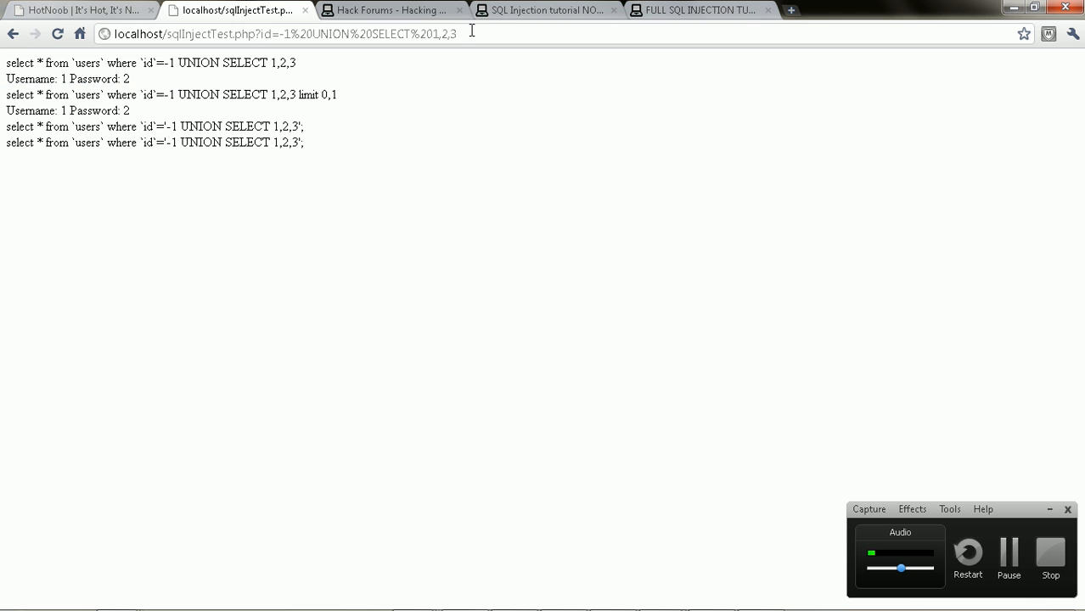
mouse_move(145, 95)
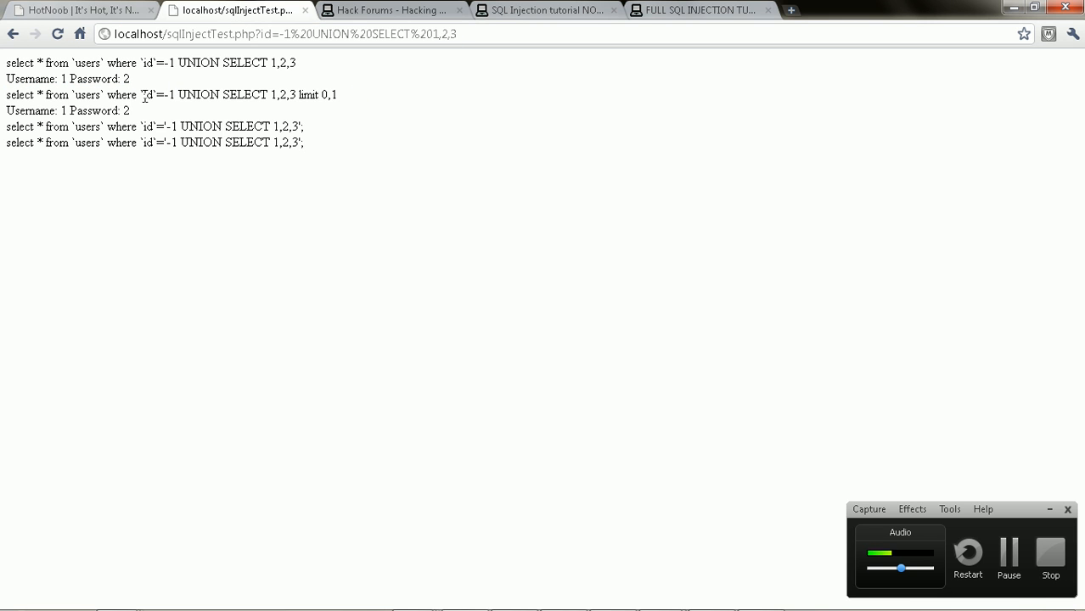
triple_click(170, 95)
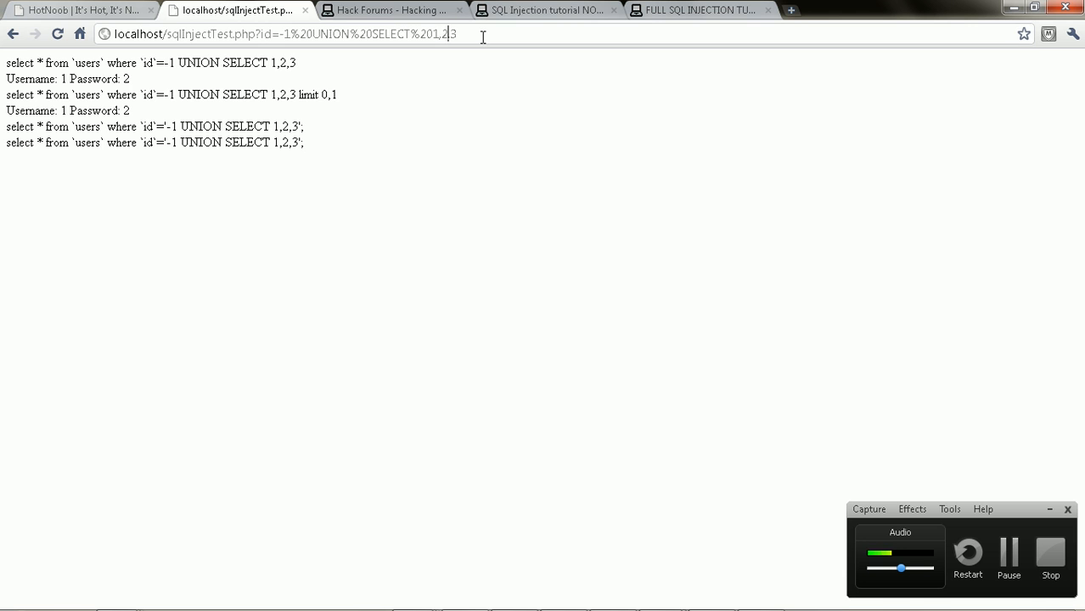
text(@@,)
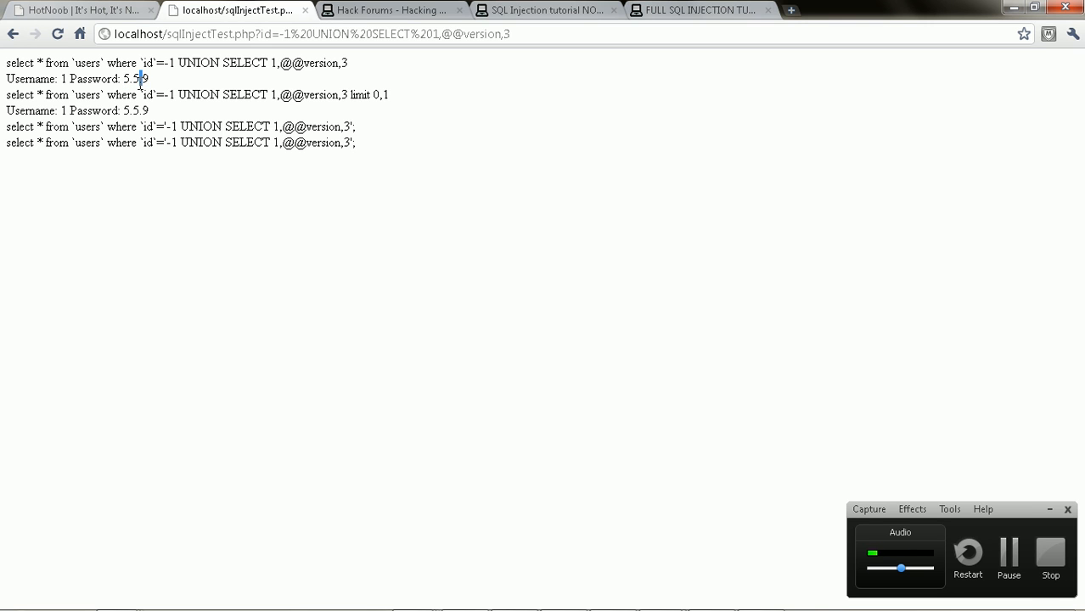
mouse_move(202, 76)
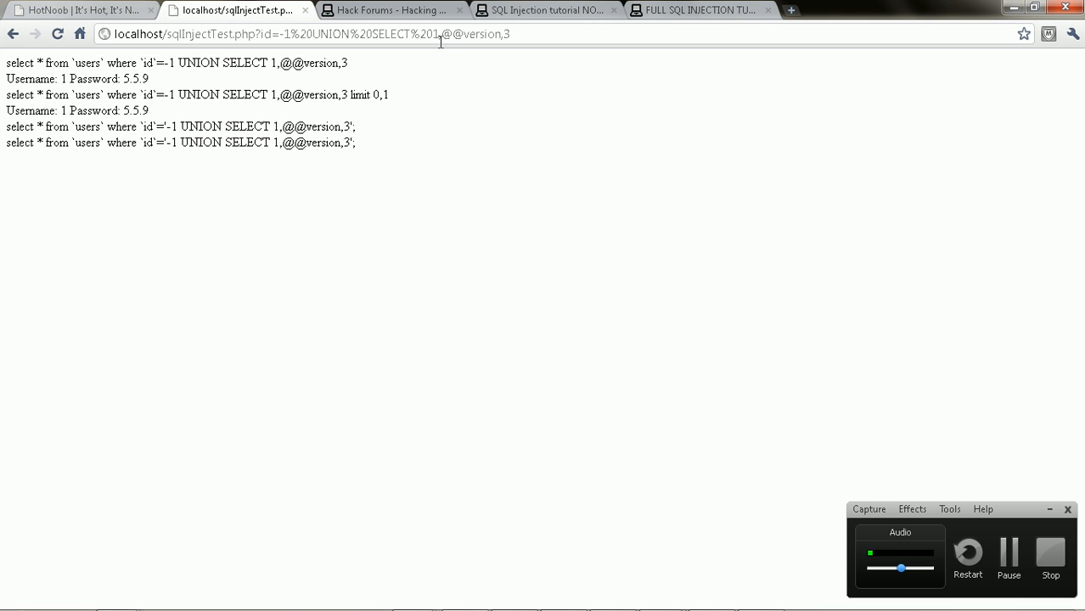
double_click(472, 34)
text(2)
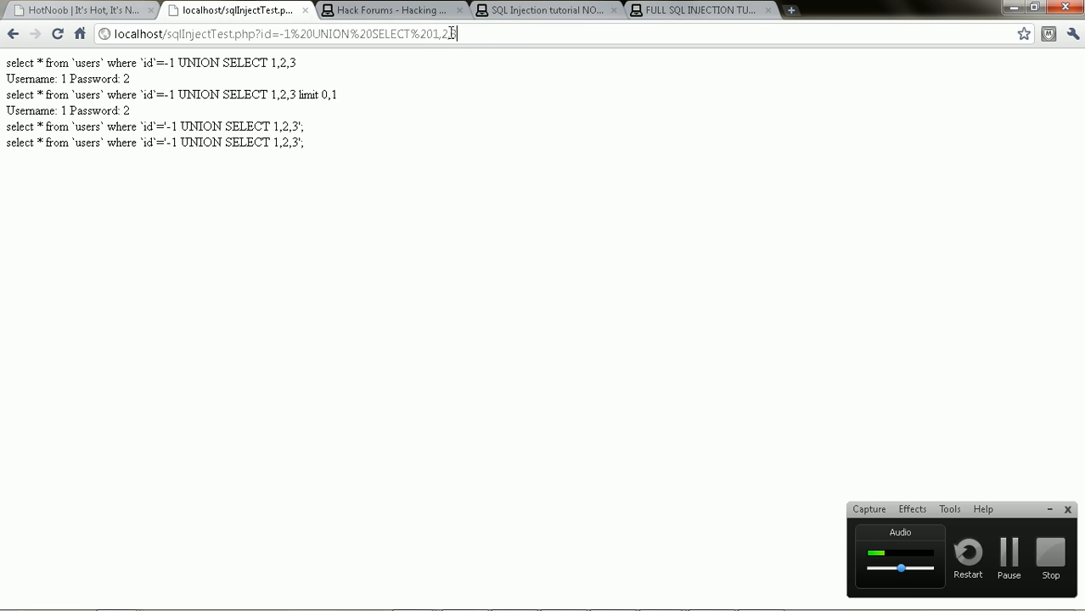
mouse_move(485, 34)
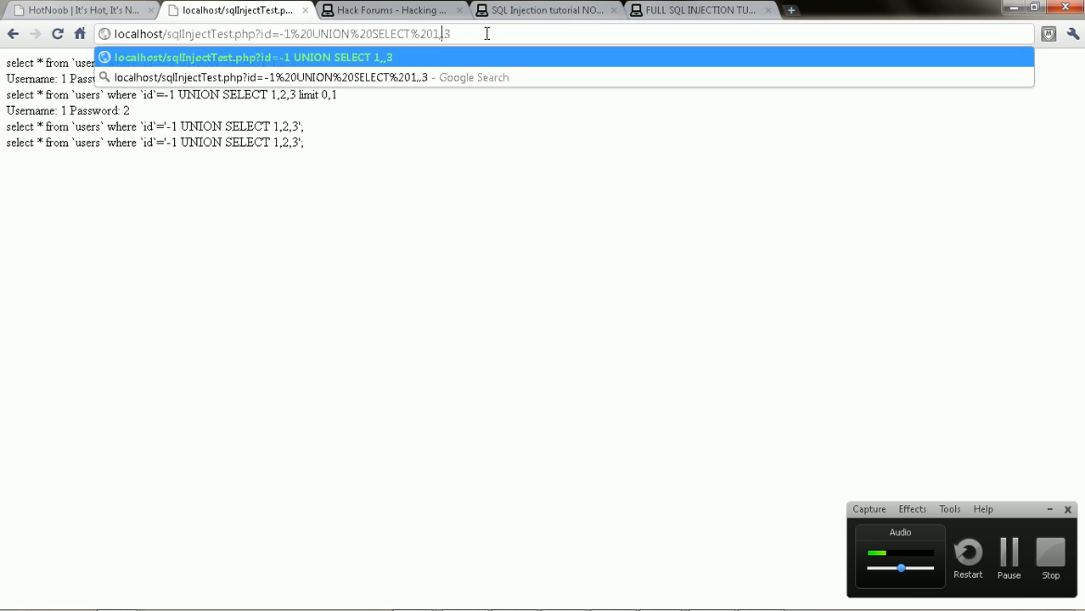
- Replace column 2 with group_concat(schema_name) in the UNION SELECT
text(group)
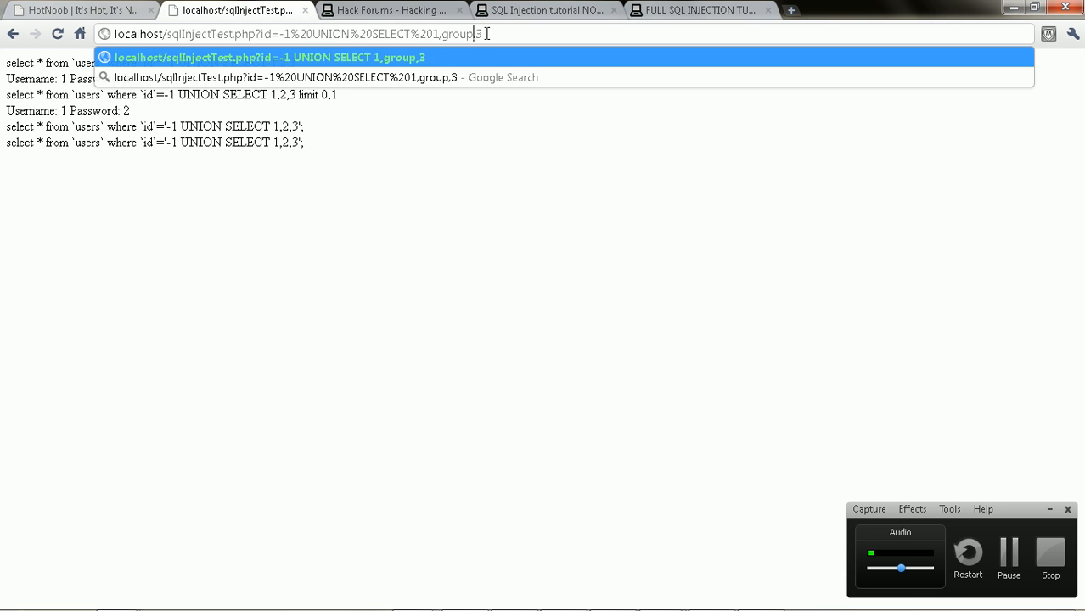
text(_)
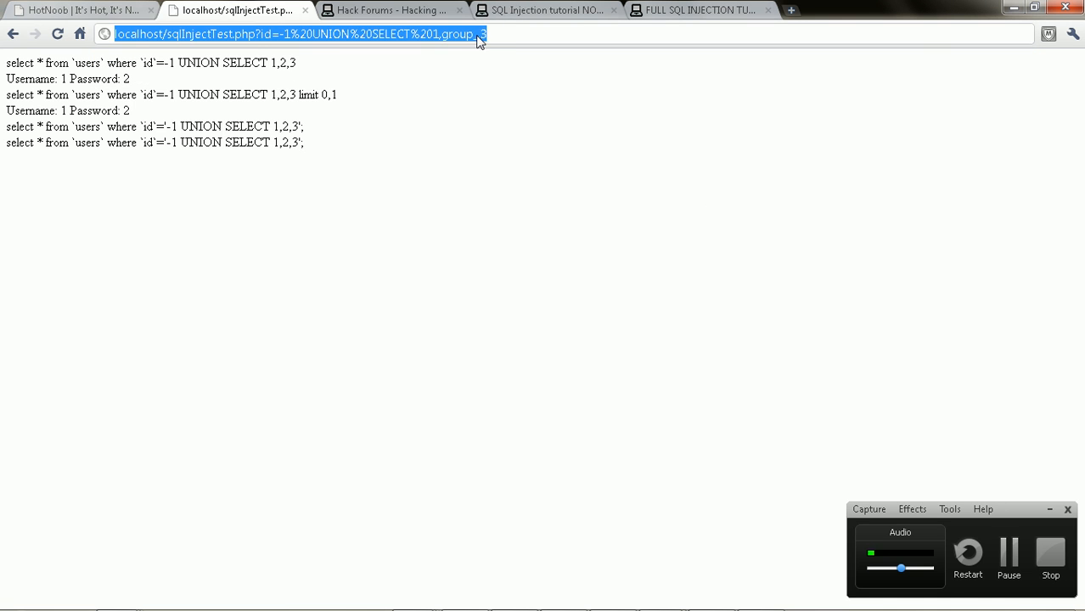
text(_con,)
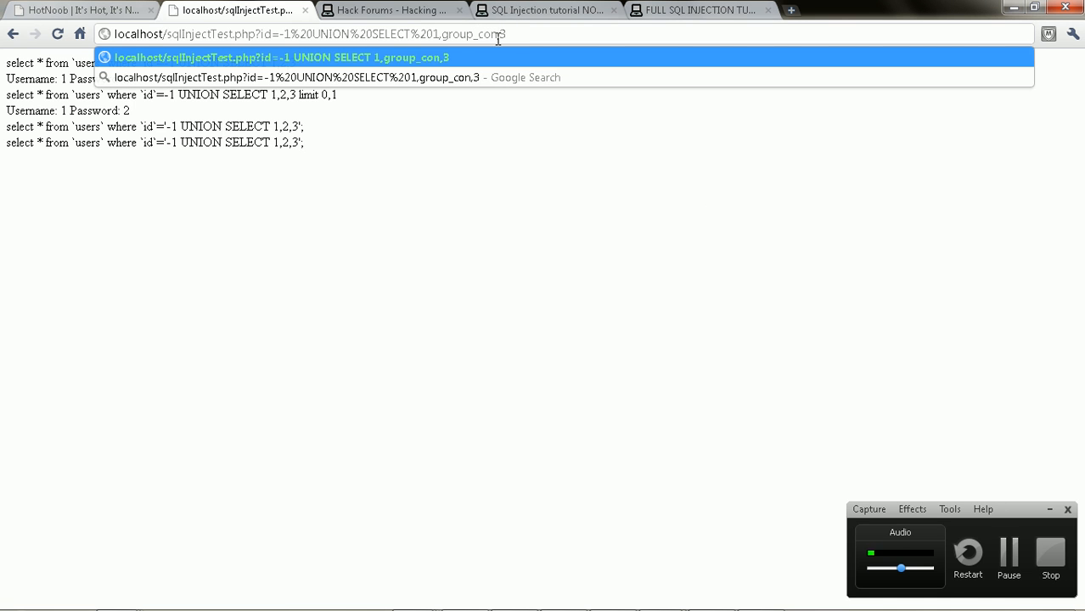
text(cat(sc),3)
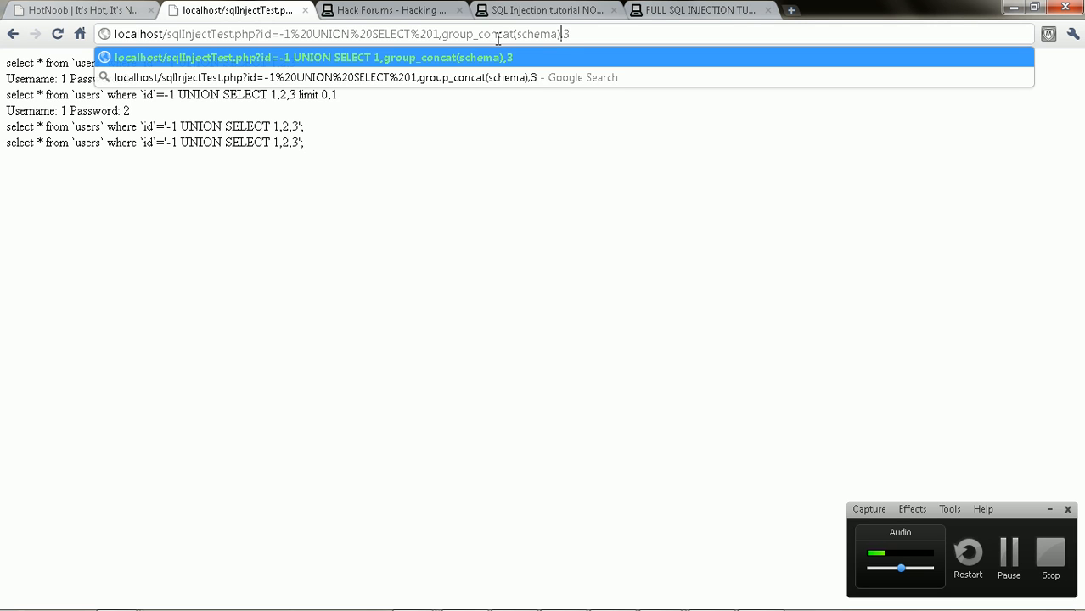
- Add from information_schema.schemata and load the page listing all database names
text(from i)
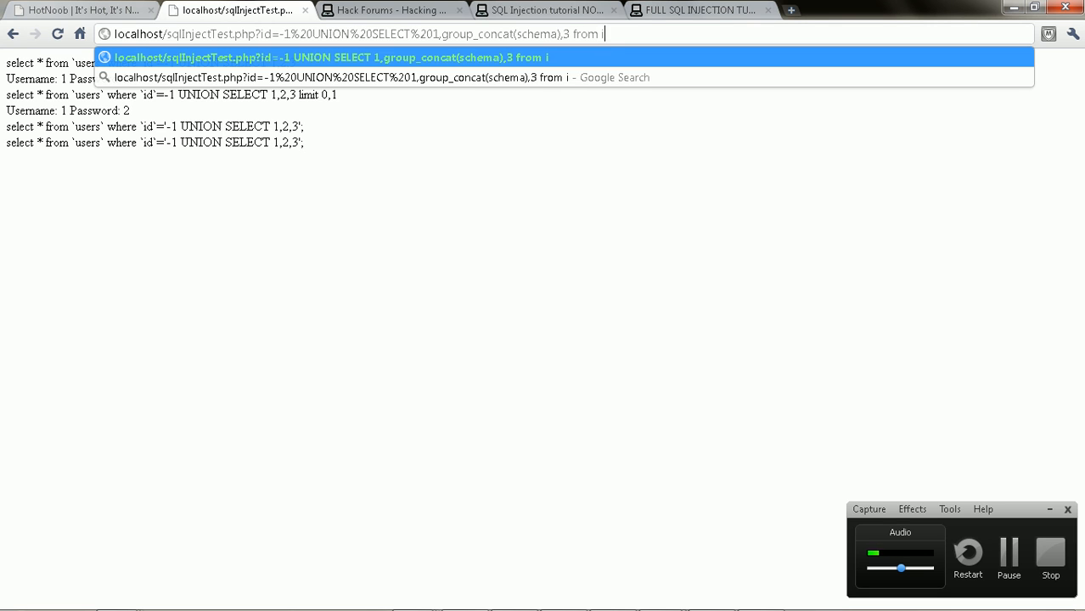
text(nformation)
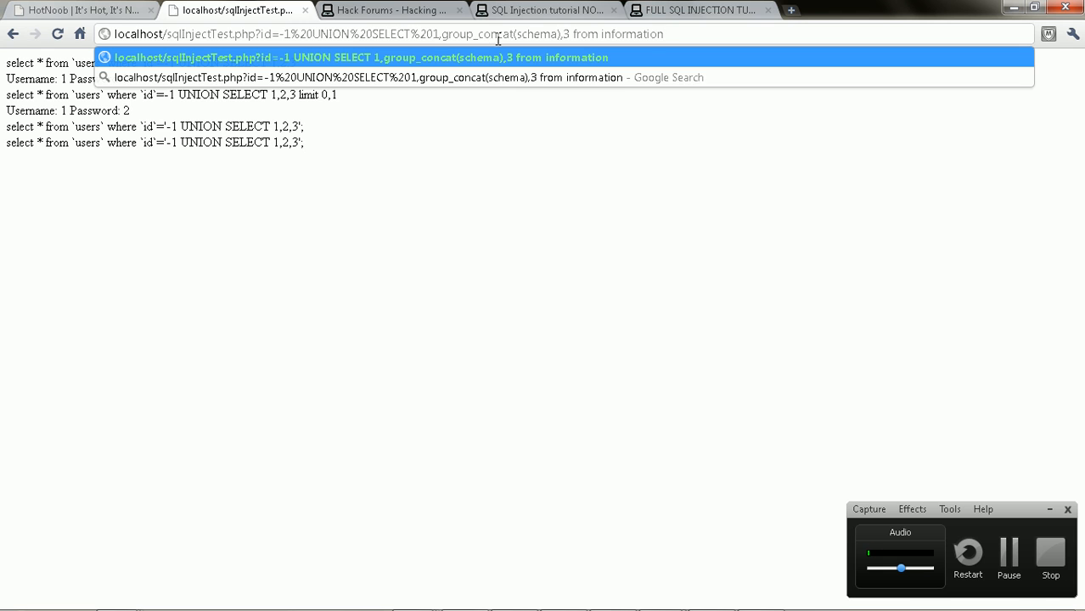
text(_schema)
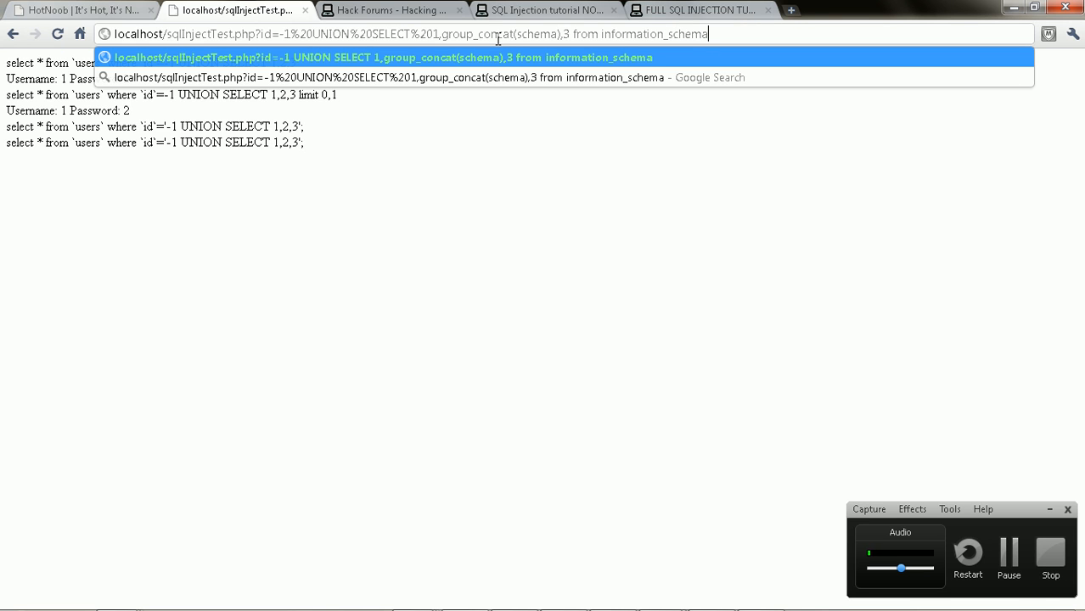
text(.schemta)
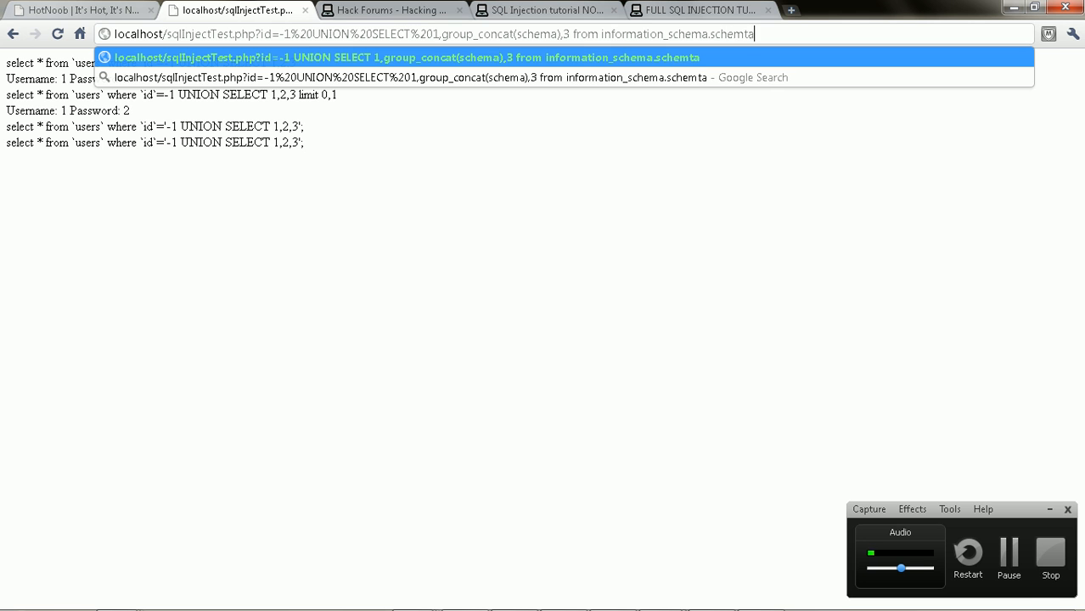
key(Return)
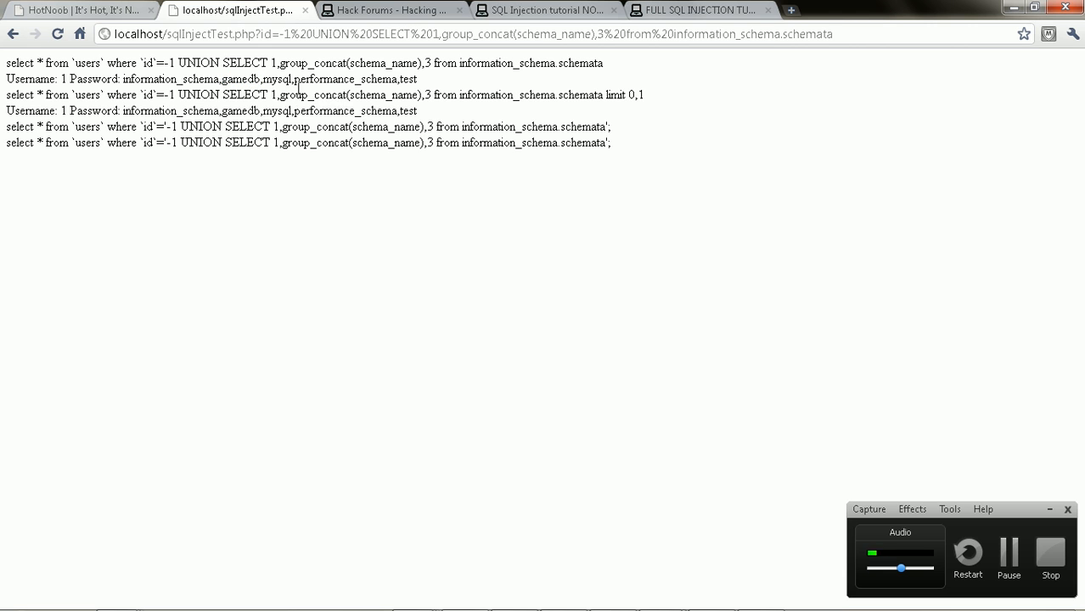
mouse_move(384, 75)
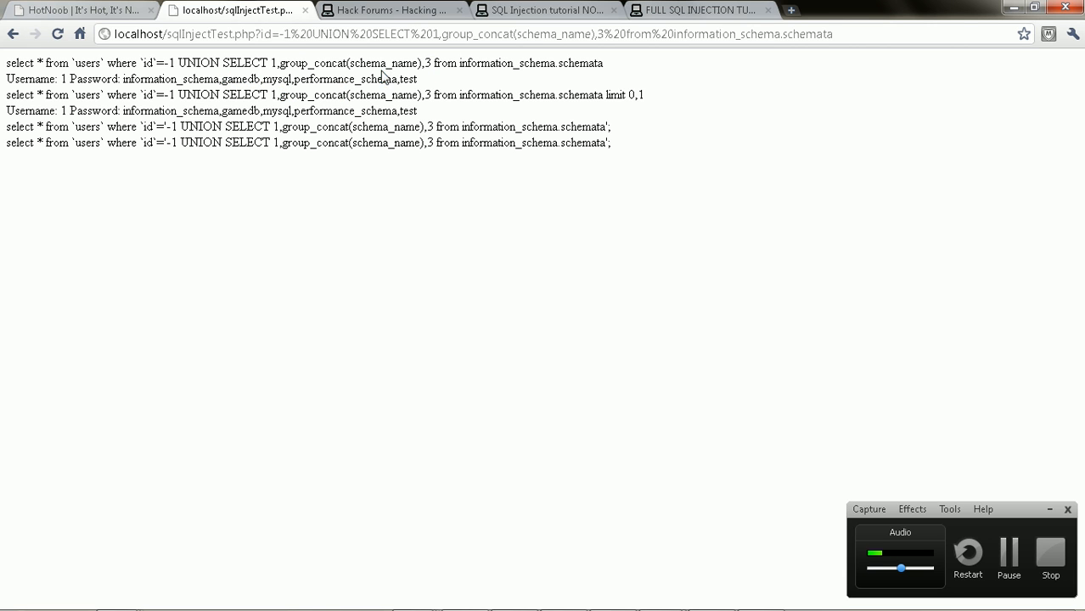
- Highlight the listed databases information_schema, gamedb, mysql, performance_schema, test
double_click(344, 79)
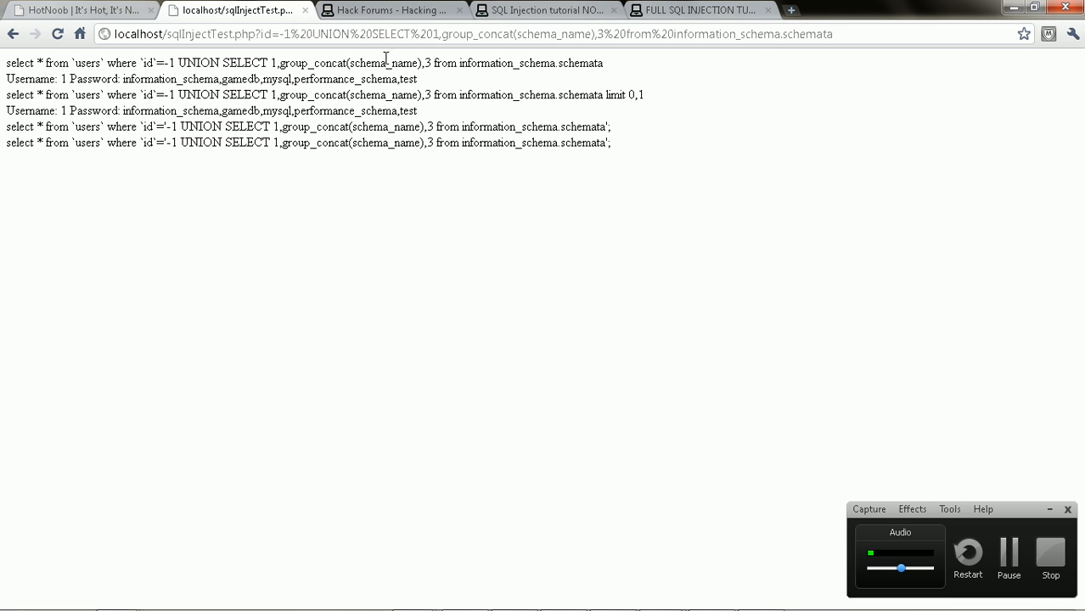
double_click(534, 34)
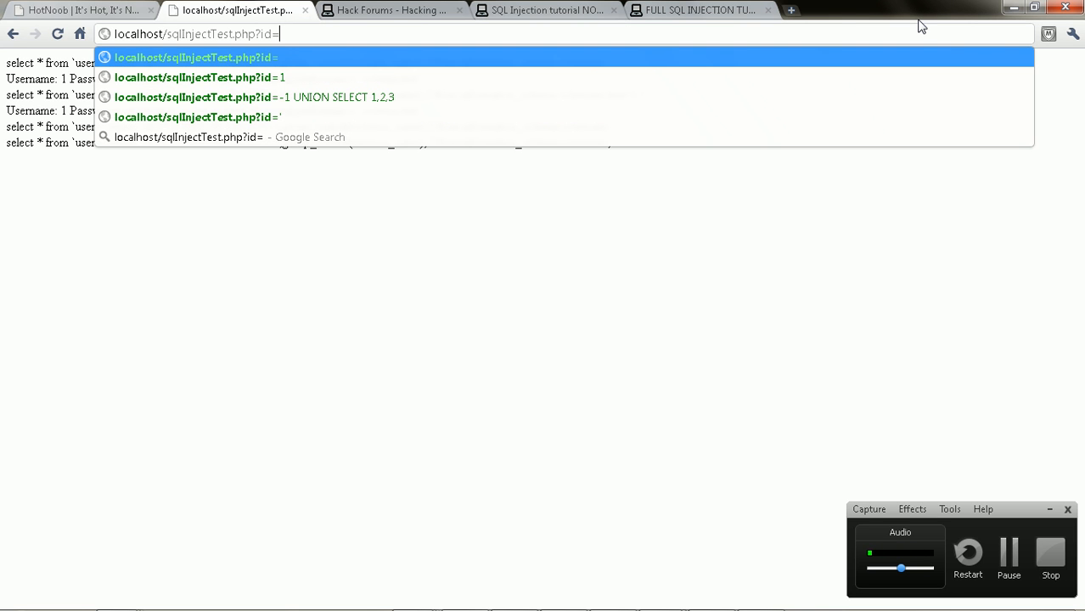
- Return to the UNION SELECT 1,2,3 page and reload it with id=1 instead of -1
text(-1%20UNION%20SELECT%201,2,3)
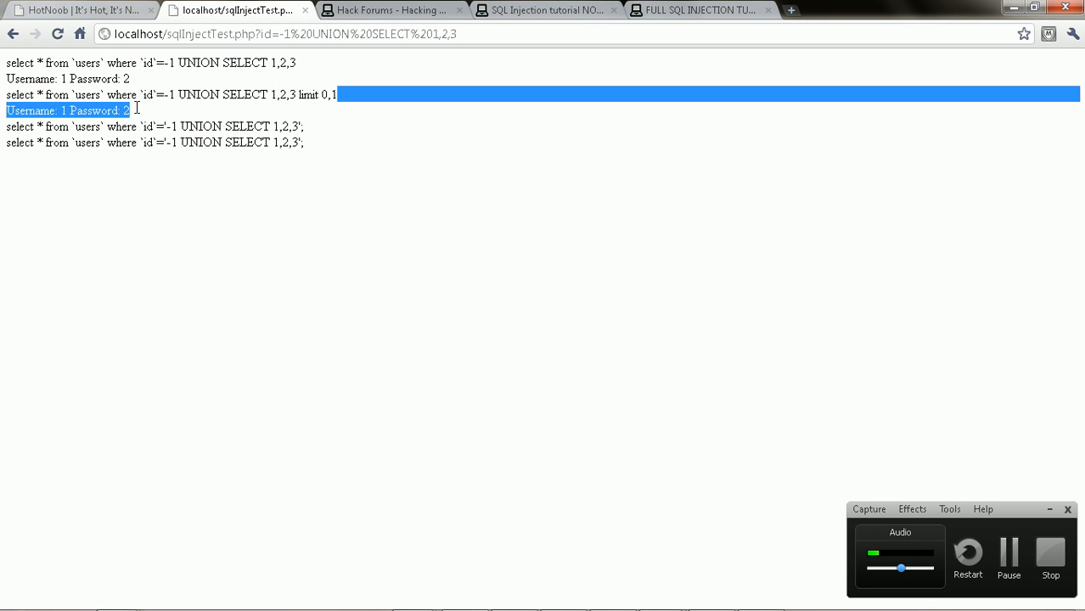
click(249, 34)
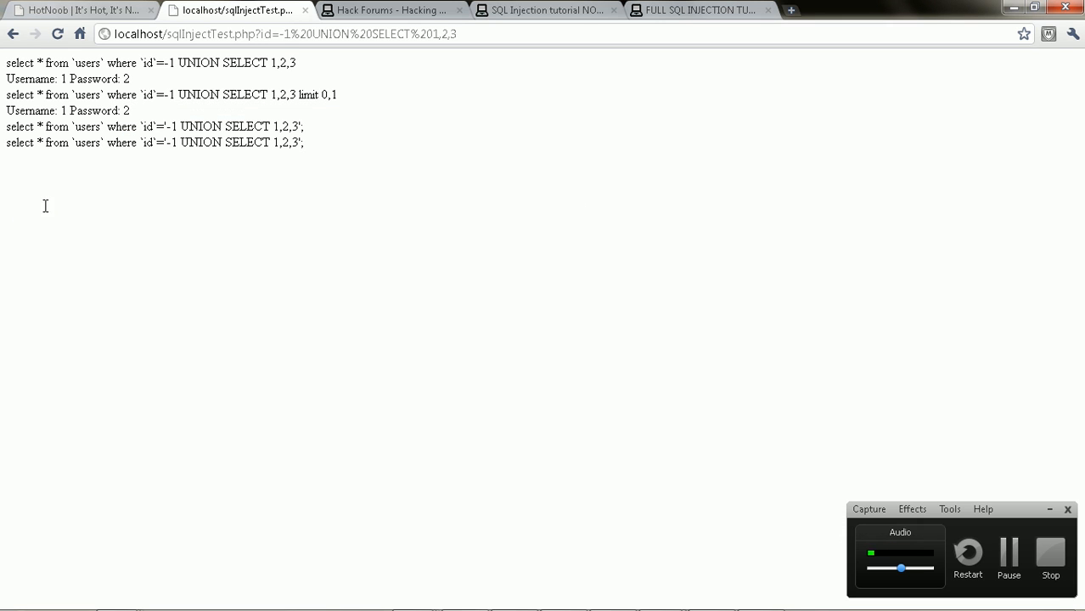
click(280, 34)
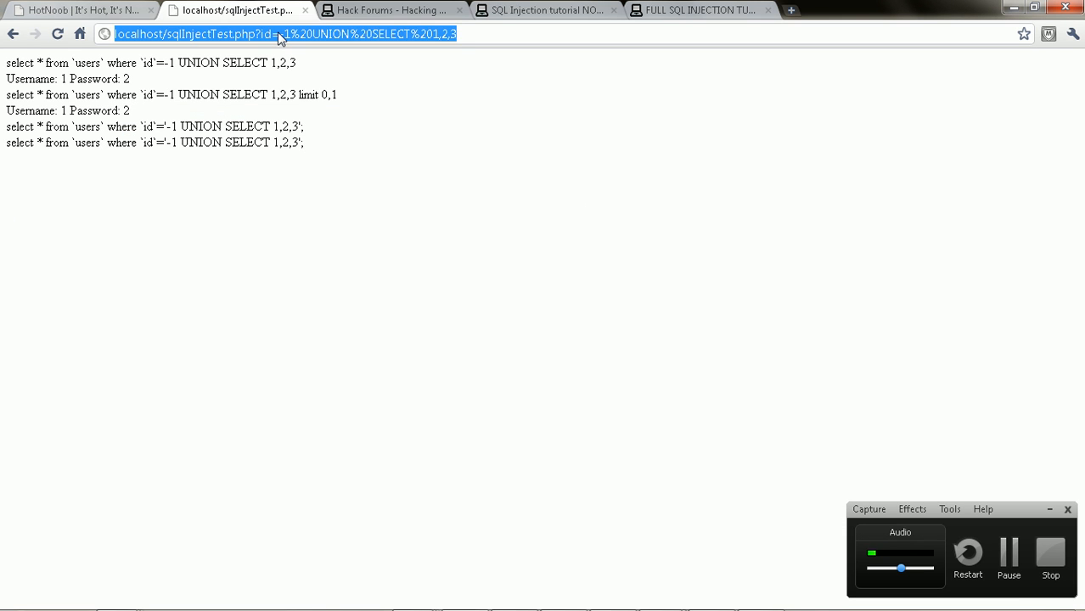
mouse_move(469, 34)
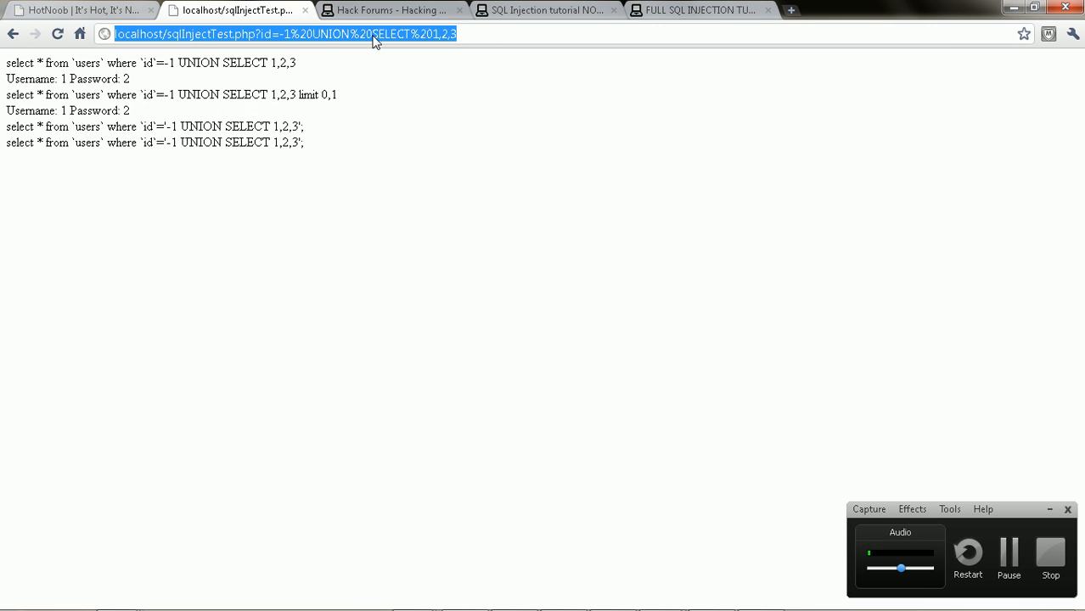
key(Return)
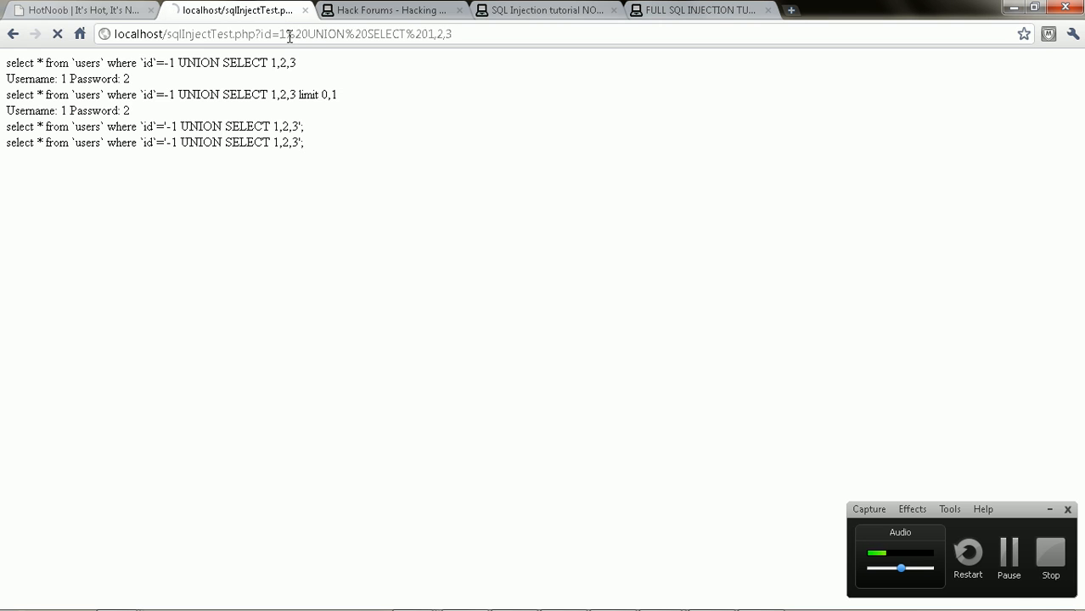
- Load id=1 UNION SELECT 1,2,3-- so lalala returns alongside the 1,2 row, highlighting the result
text(--)
key(Return)
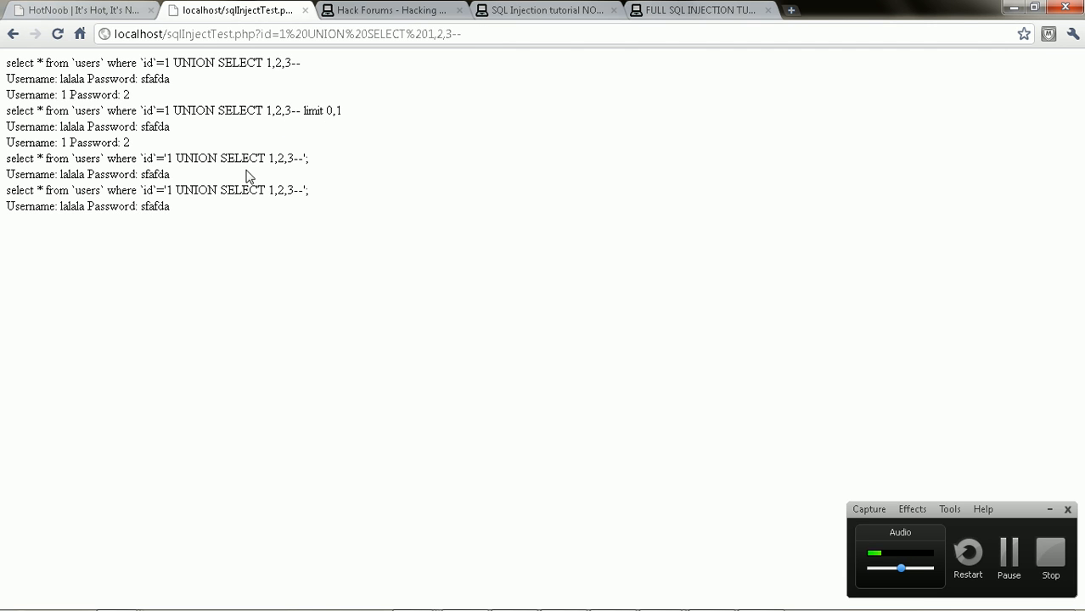
double_click(311, 110)
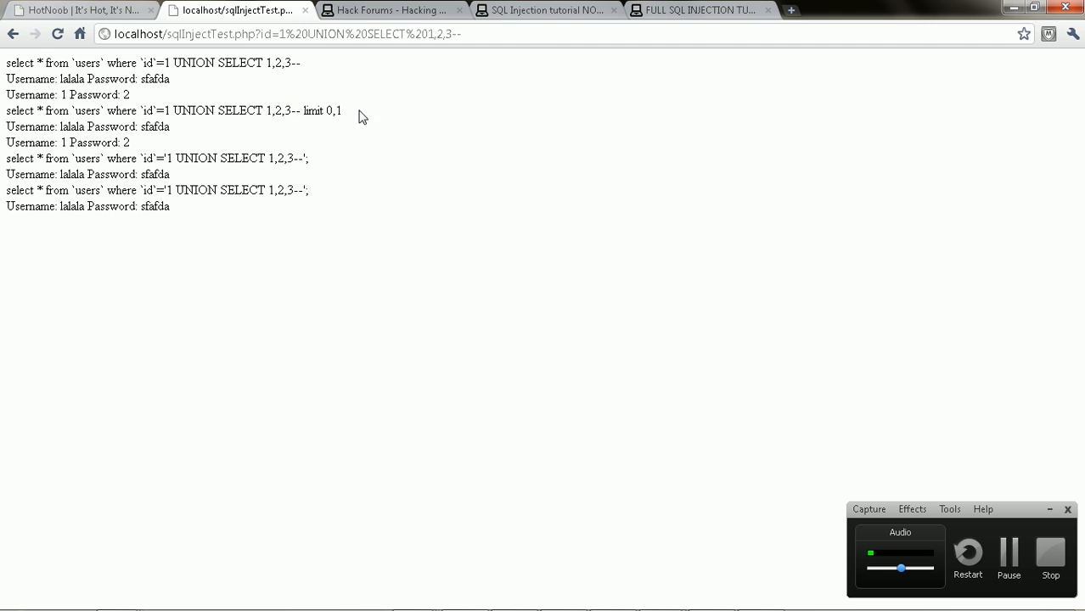
mouse_move(299, 112)
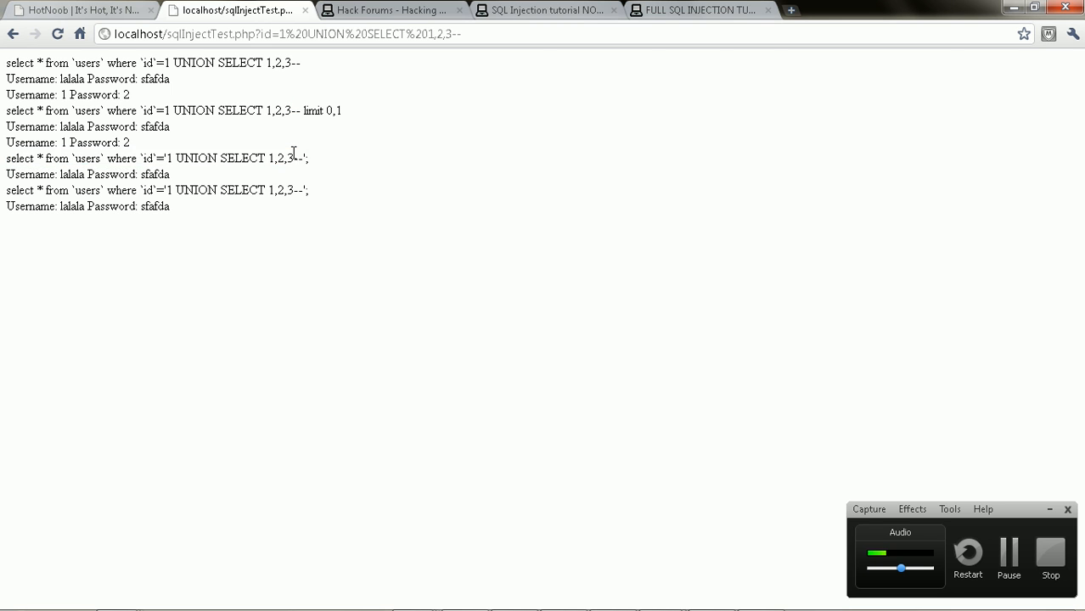
drag(292, 111, 338, 111)
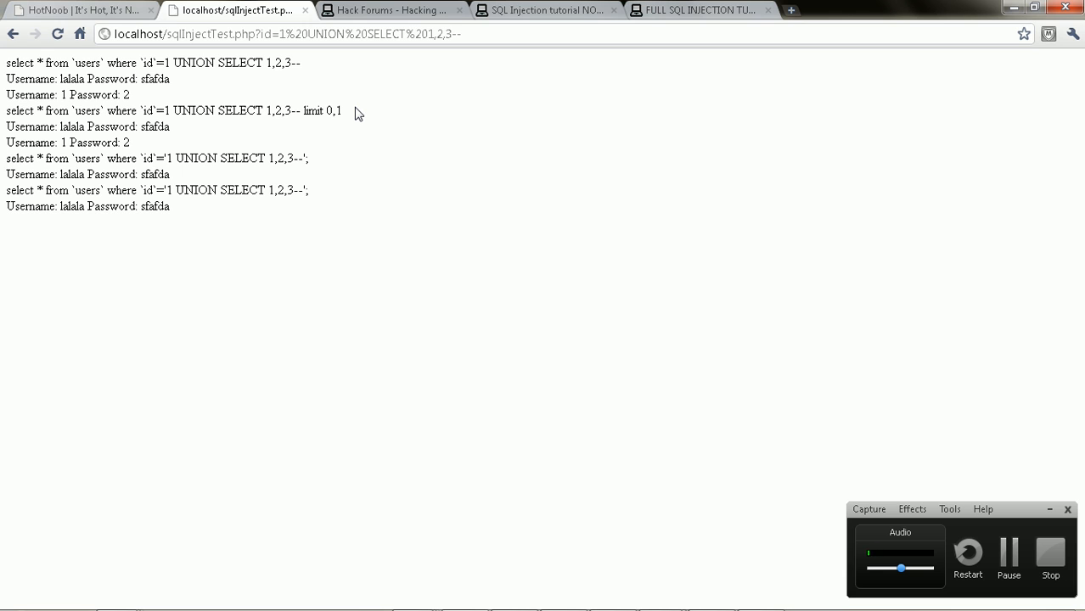
mouse_move(1010, 465)
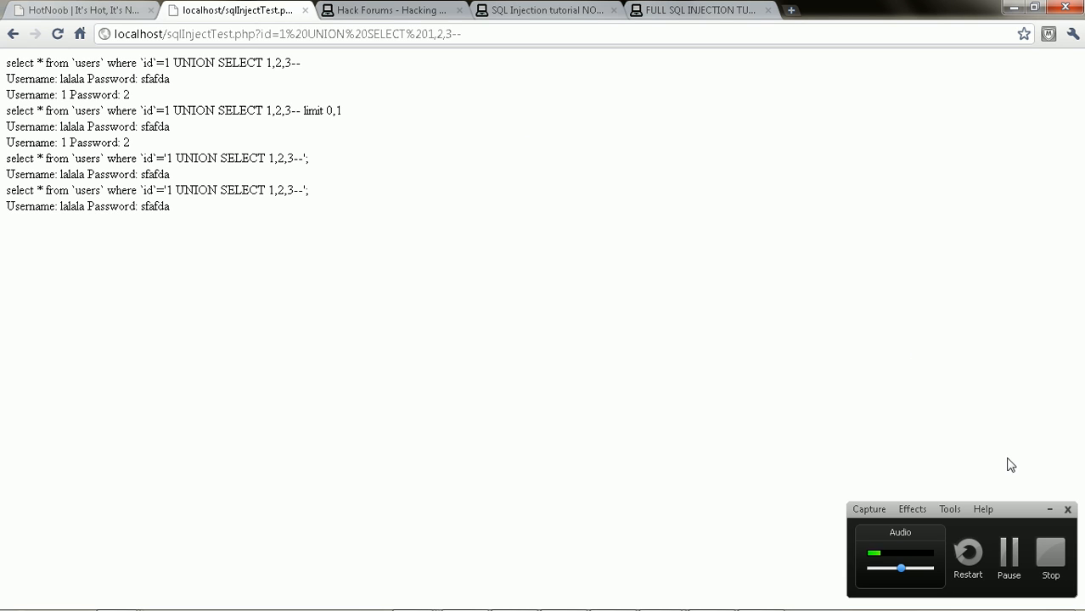